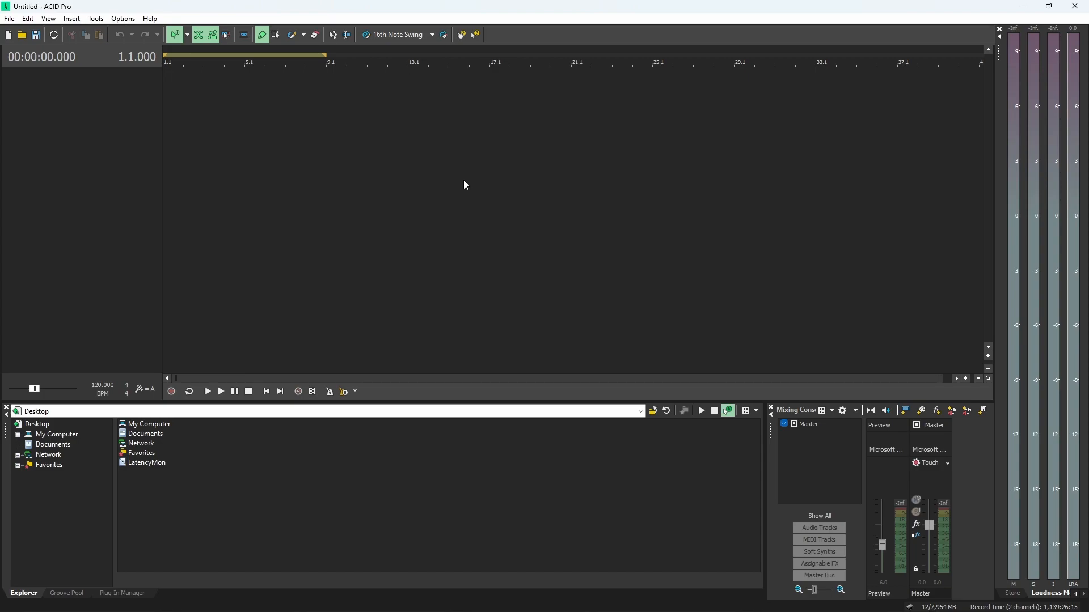
{"action": "mouse_move", "coordinate": [318, 289]}
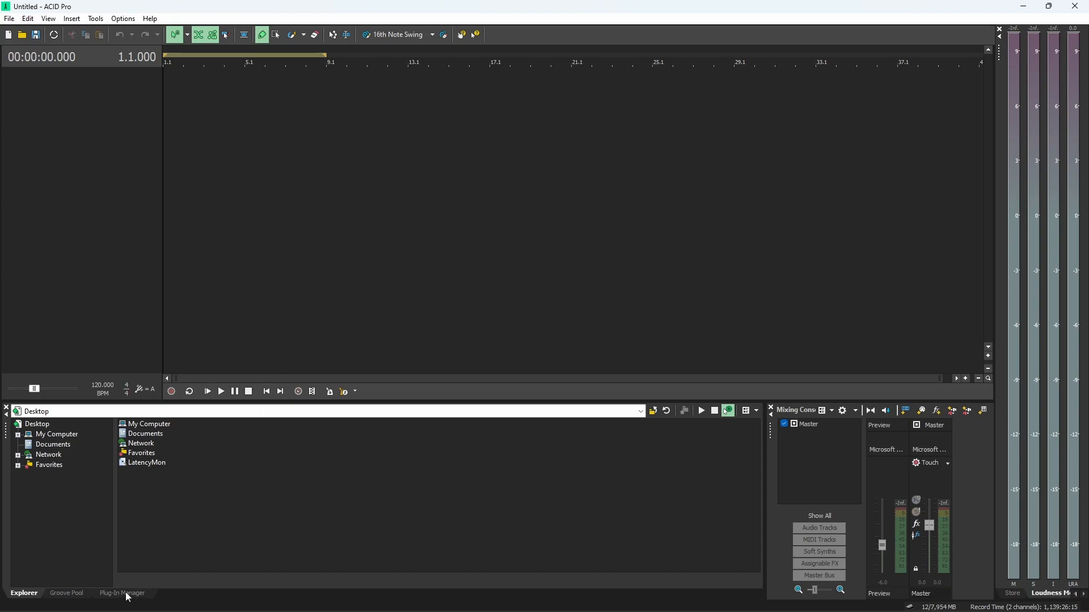
- Show the Plug-In Manager browser and reach the PG Music Inc. soft synths folder
{"action": "left_click", "coordinate": [122, 593]}
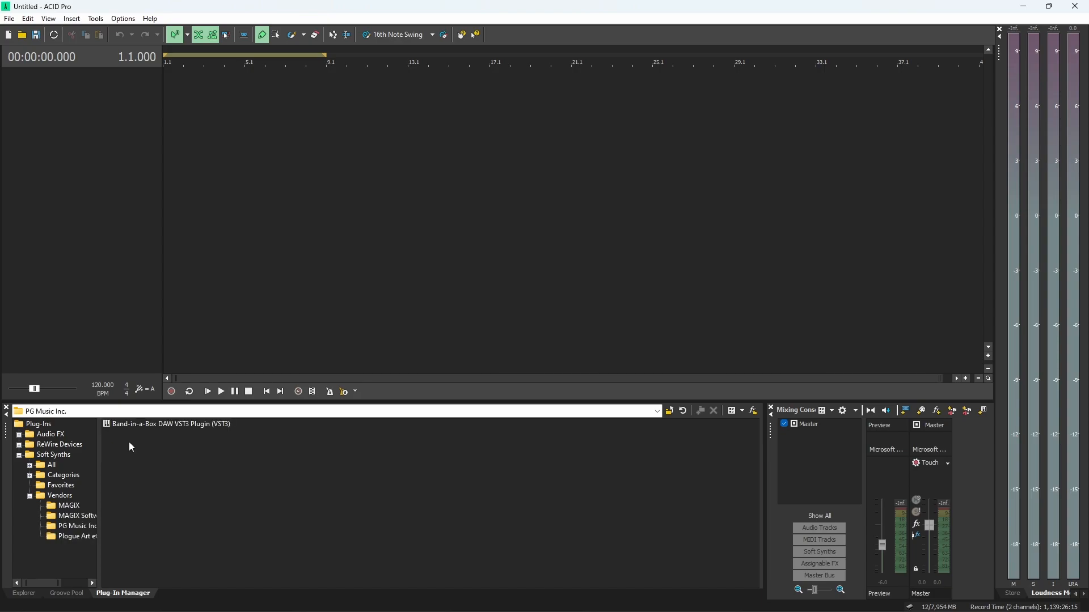
{"action": "mouse_move", "coordinate": [161, 422]}
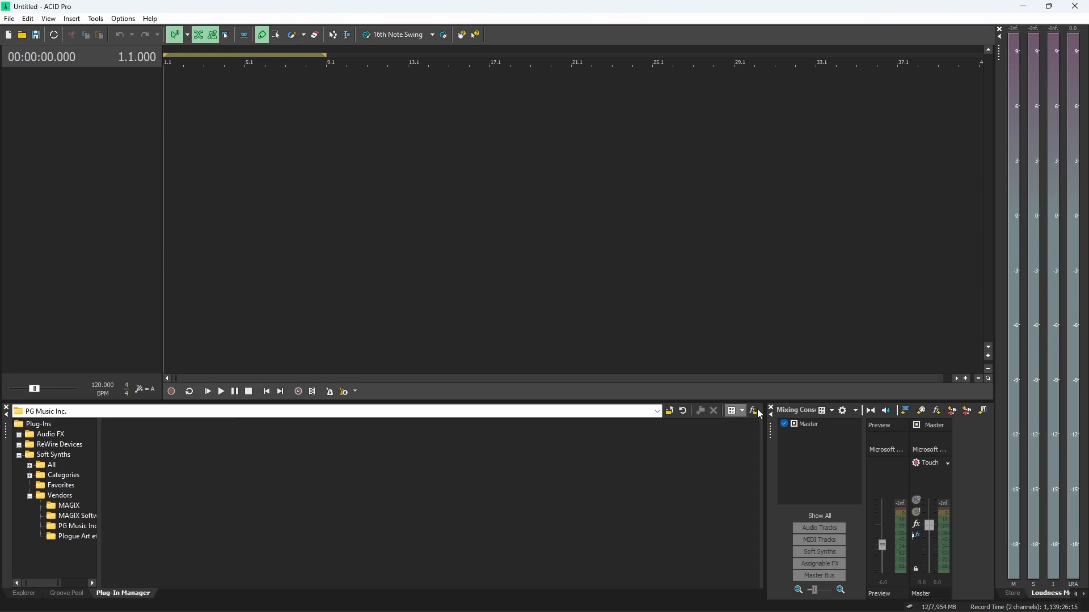
- Rescan the VST search folders from VST Configuration and confirm with OK
{"action": "left_click", "coordinate": [752, 411]}
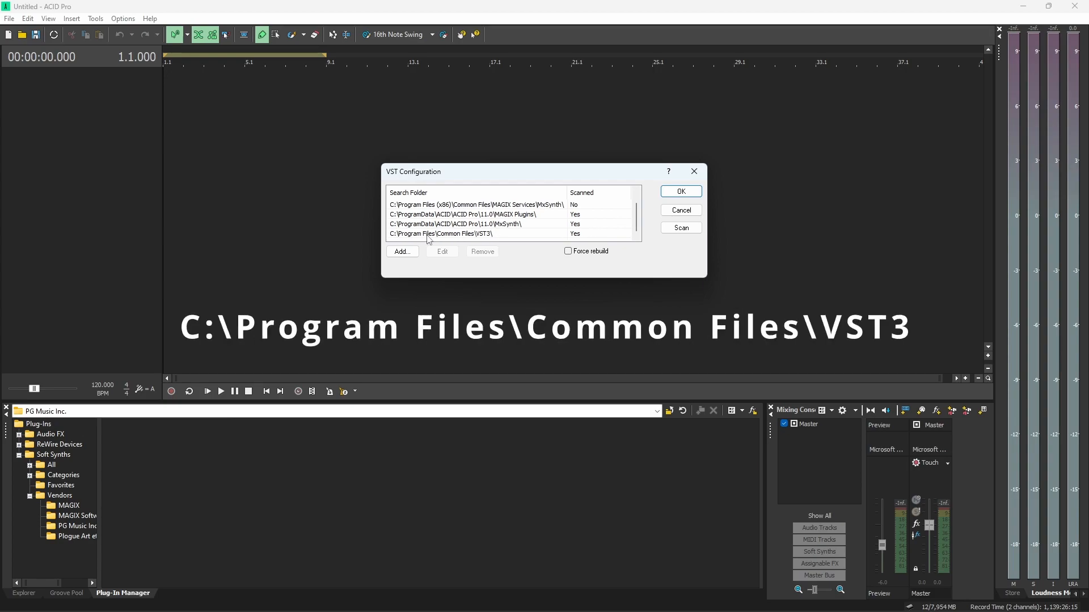
{"action": "mouse_move", "coordinate": [480, 241]}
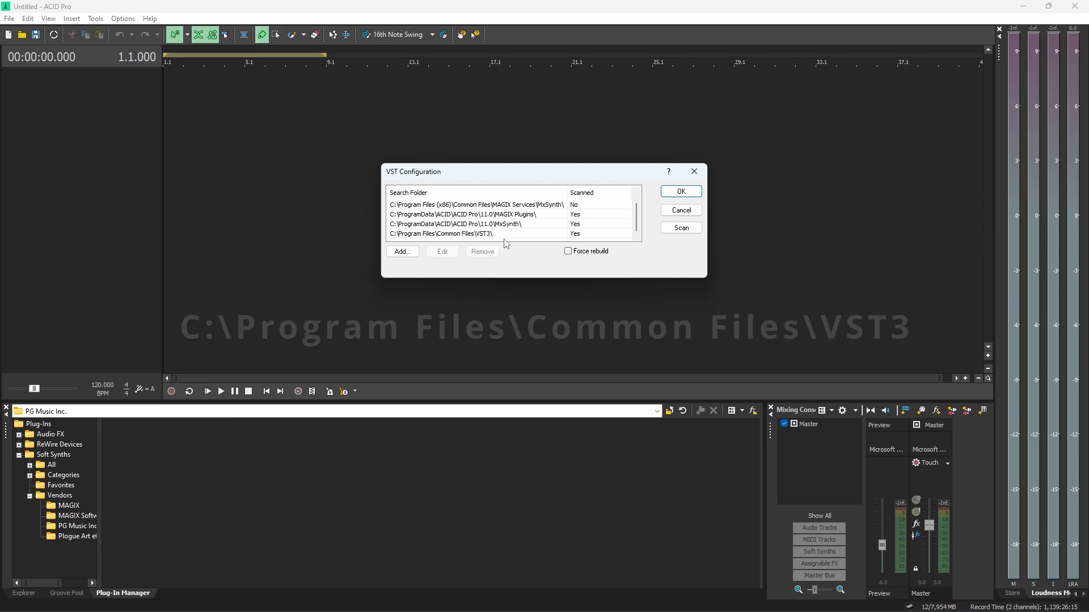
{"action": "left_click", "coordinate": [681, 228]}
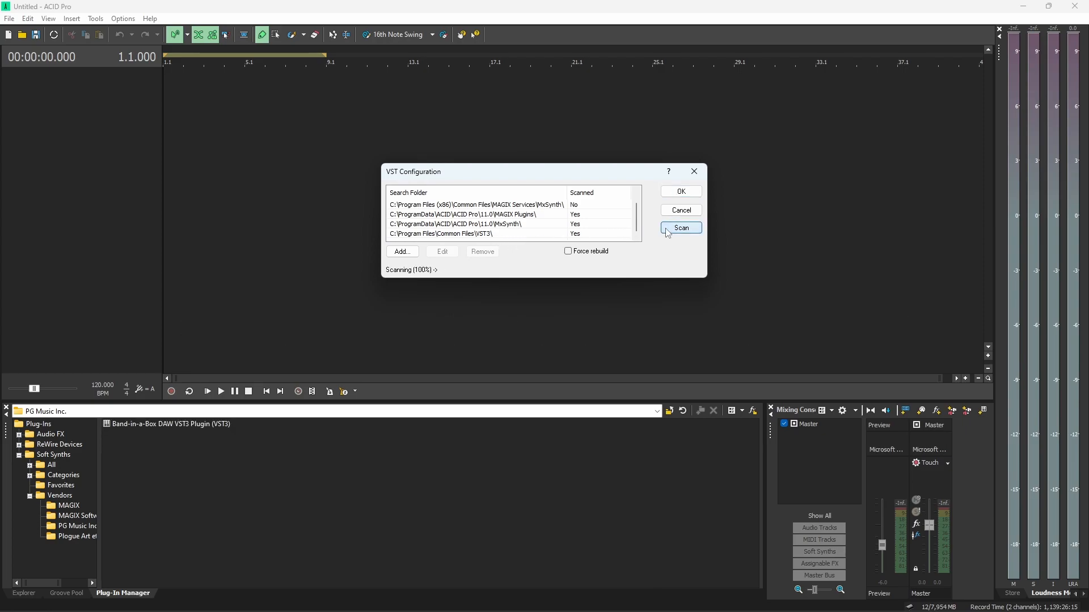
{"action": "left_click", "coordinate": [679, 190]}
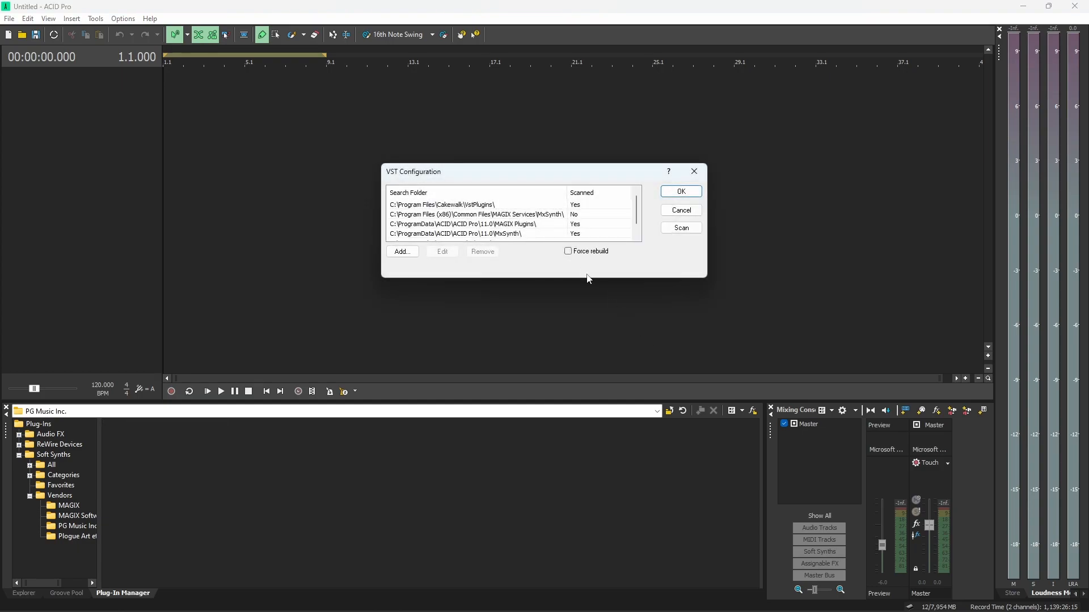
{"action": "left_click", "coordinate": [569, 251]}
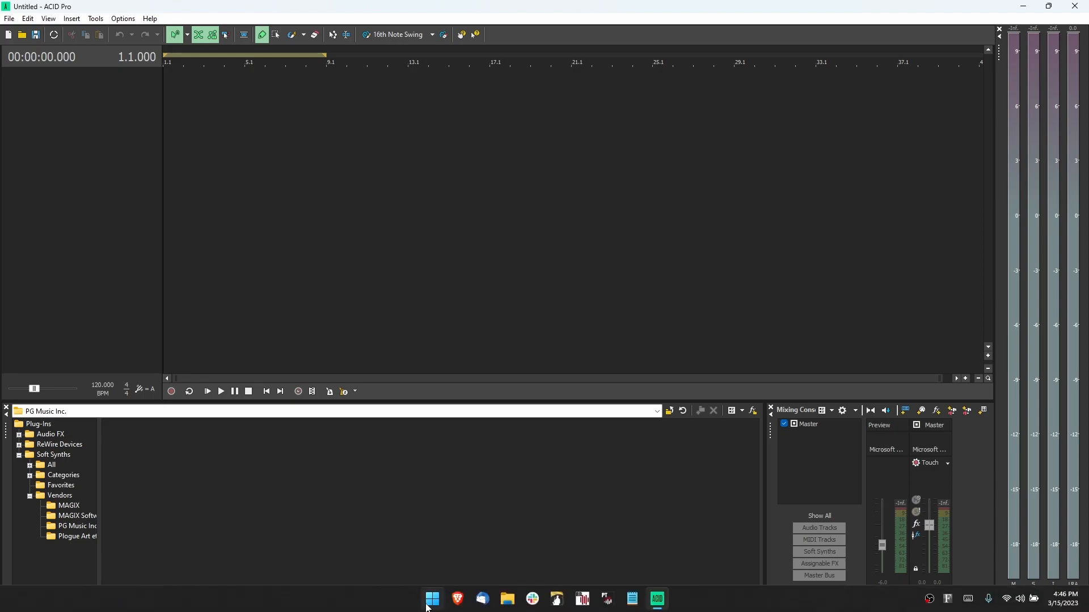
- From a new File Explorer window, launch biab_daw_plugin in C:\bb\Data\Installers
{"action": "right_click", "coordinate": [431, 599]}
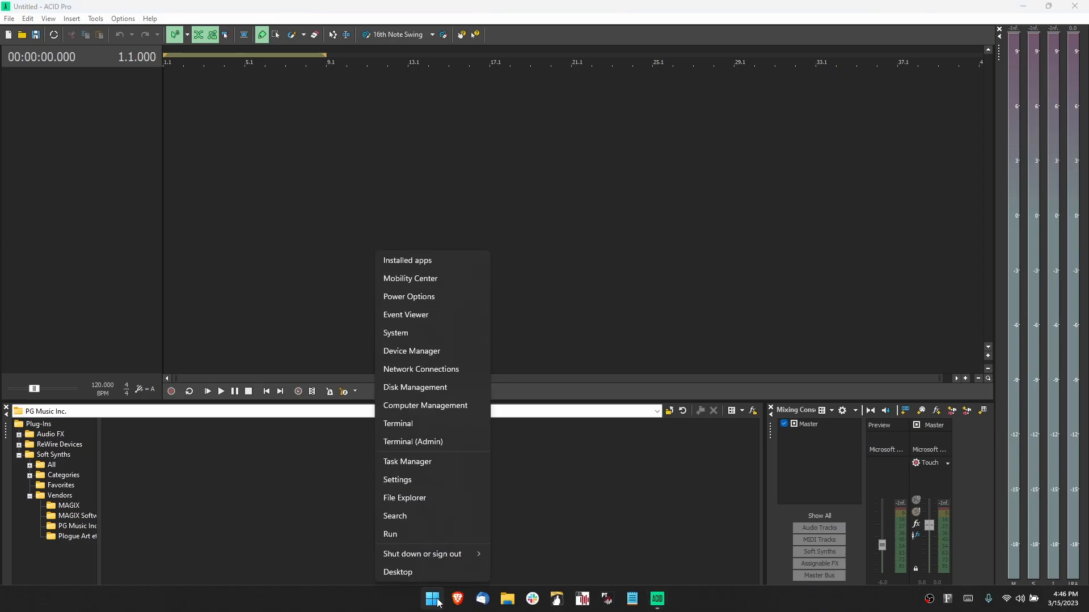
{"action": "left_click", "coordinate": [404, 500]}
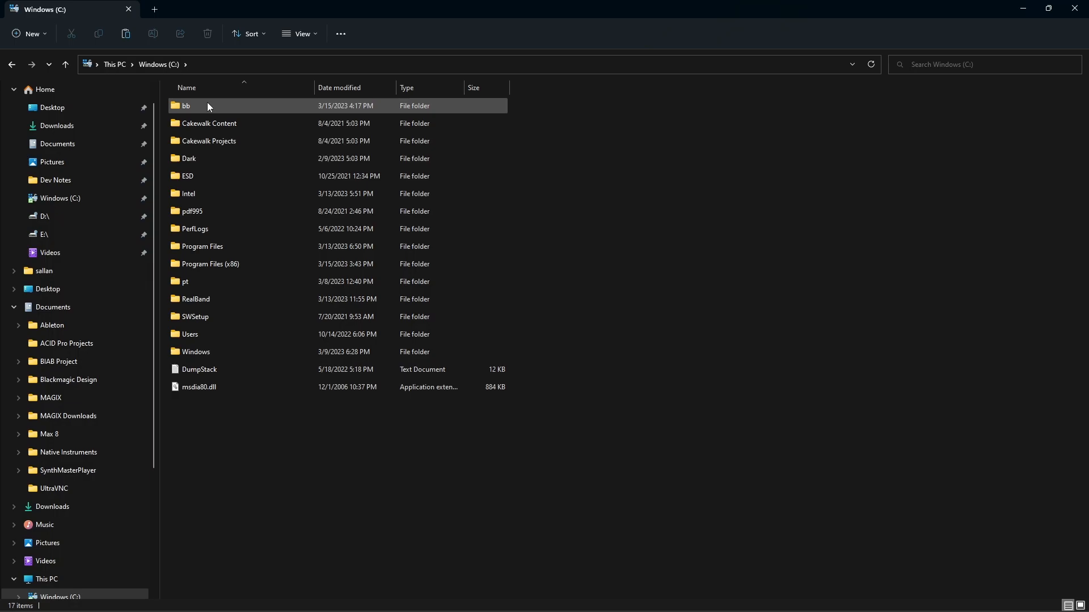
{"action": "double_click", "coordinate": [186, 106]}
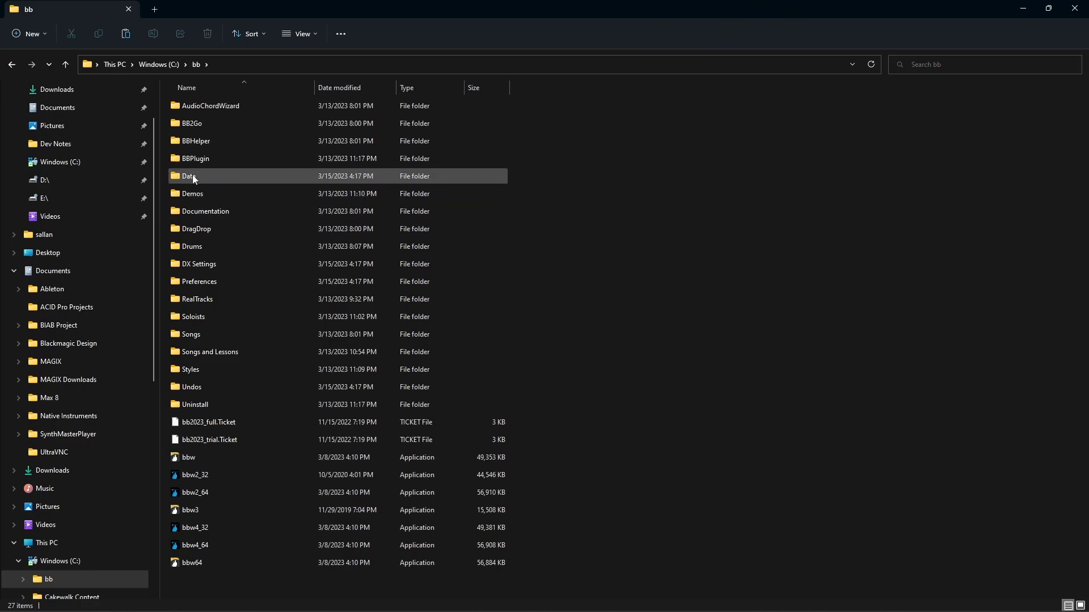
{"action": "double_click", "coordinate": [189, 176]}
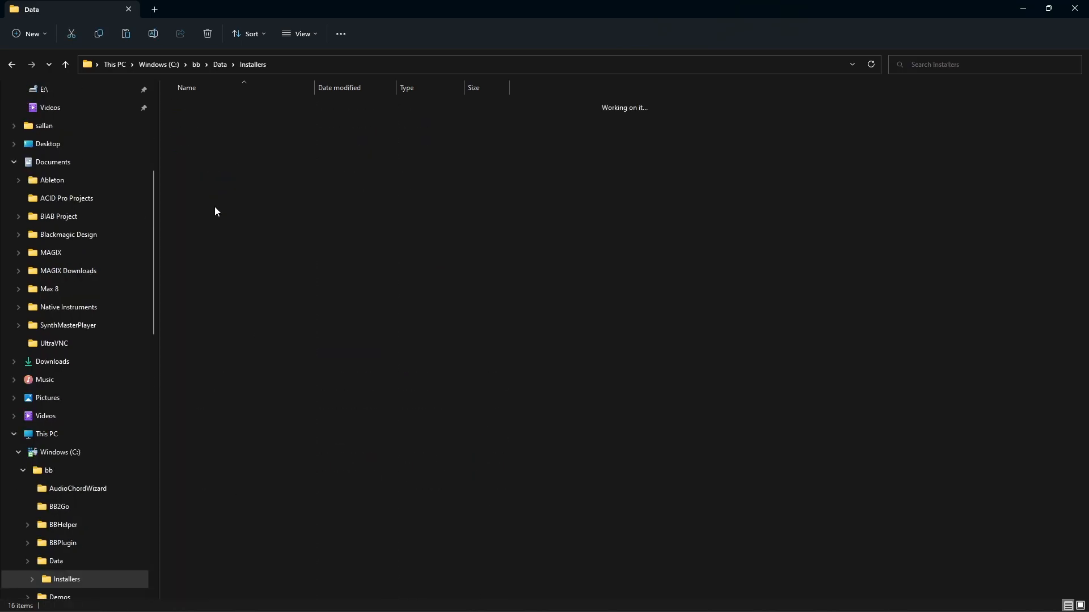
{"action": "double_click", "coordinate": [207, 175]}
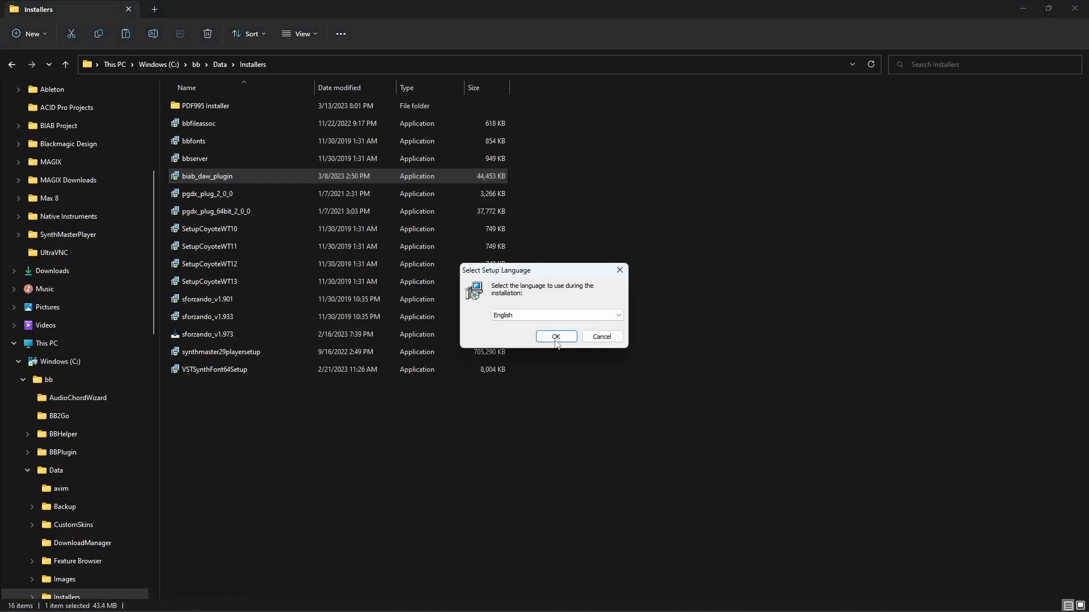
- Run the installer in English with only the VST3 (64-bit) component selected
{"action": "left_click", "coordinate": [555, 337]}
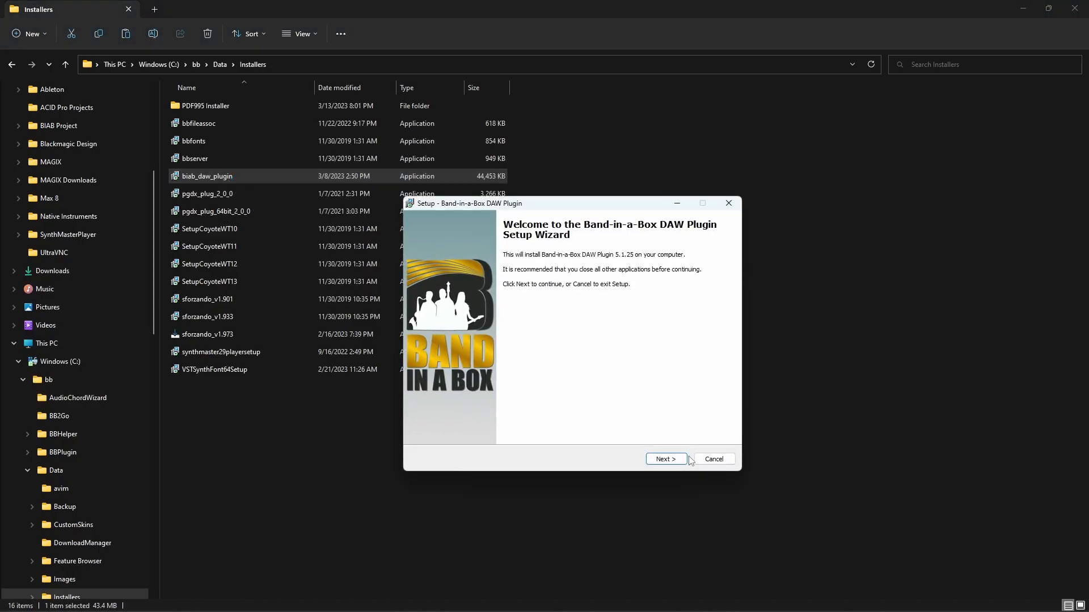
{"action": "left_click", "coordinate": [665, 458]}
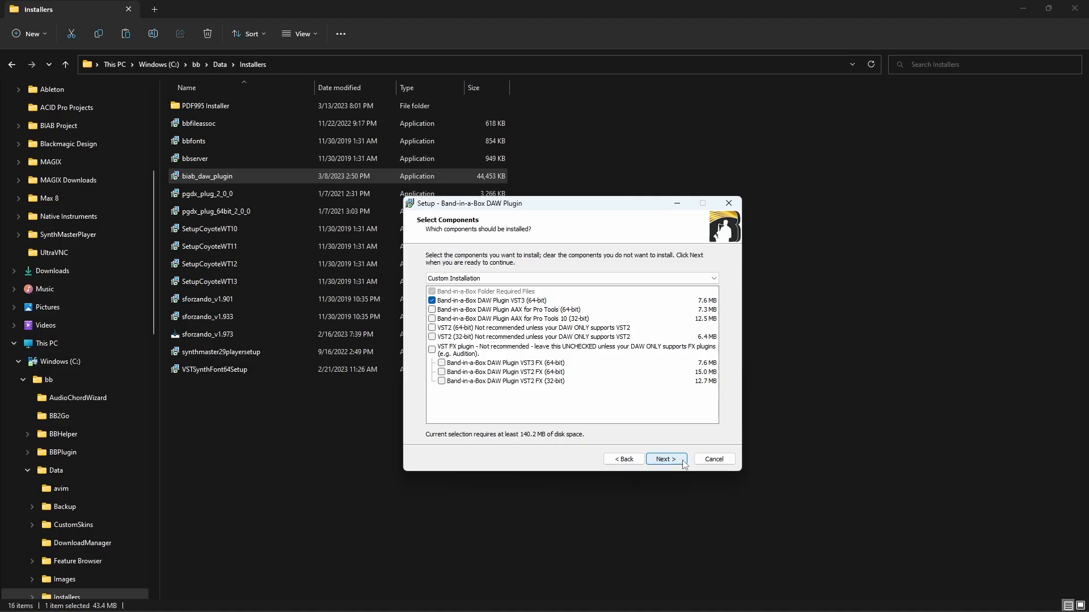
{"action": "mouse_move", "coordinate": [509, 308]}
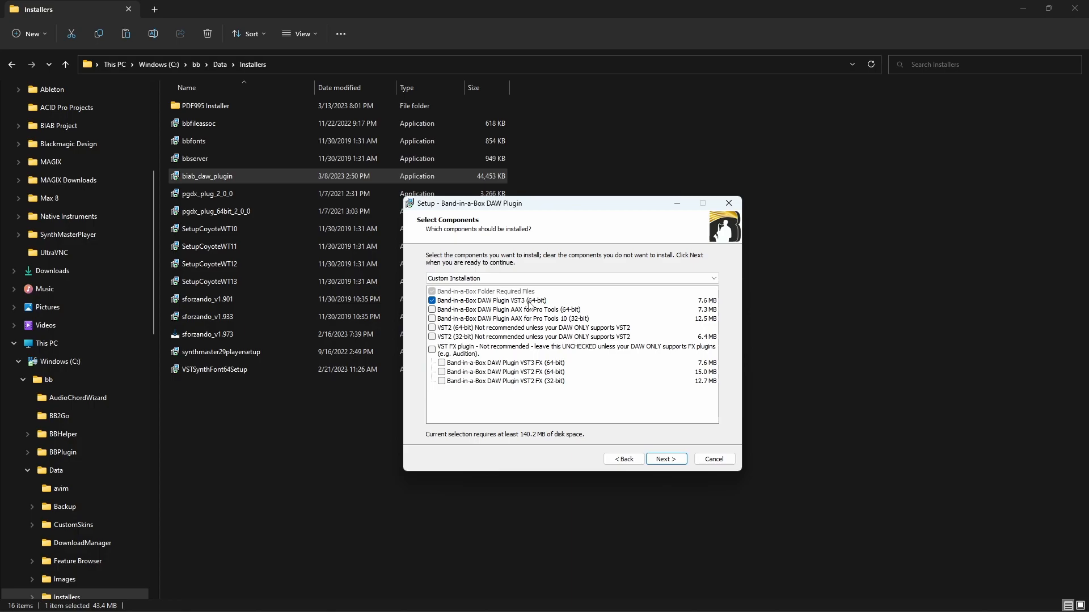
{"action": "left_click", "coordinate": [665, 459]}
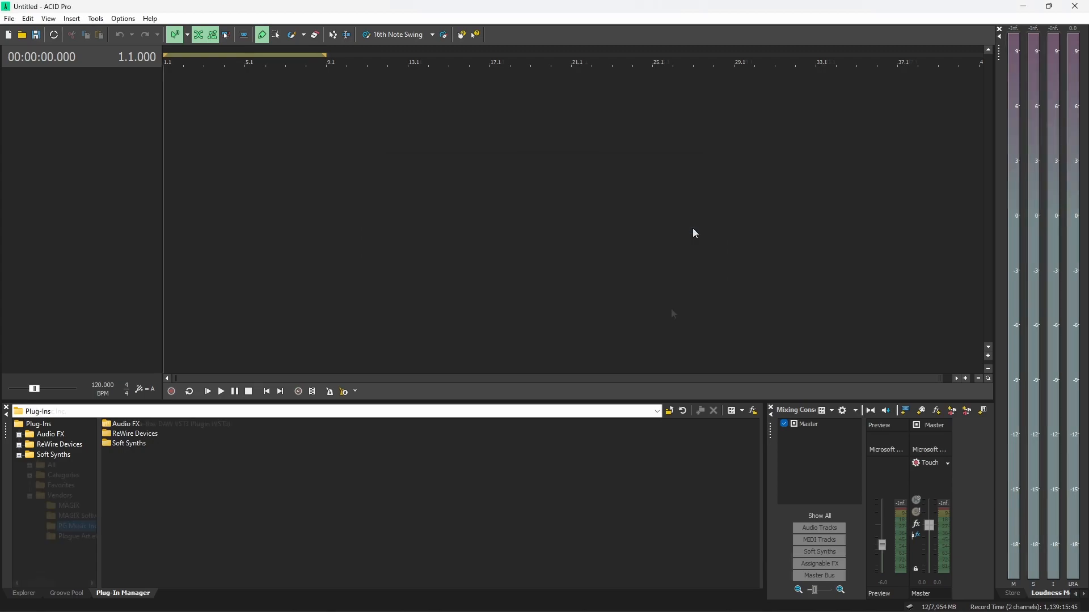
- Insert a MIDI track whose output is a new Band-in-a-Box DAW VST3 Plugin soft synth
{"action": "left_click", "coordinate": [76, 527]}
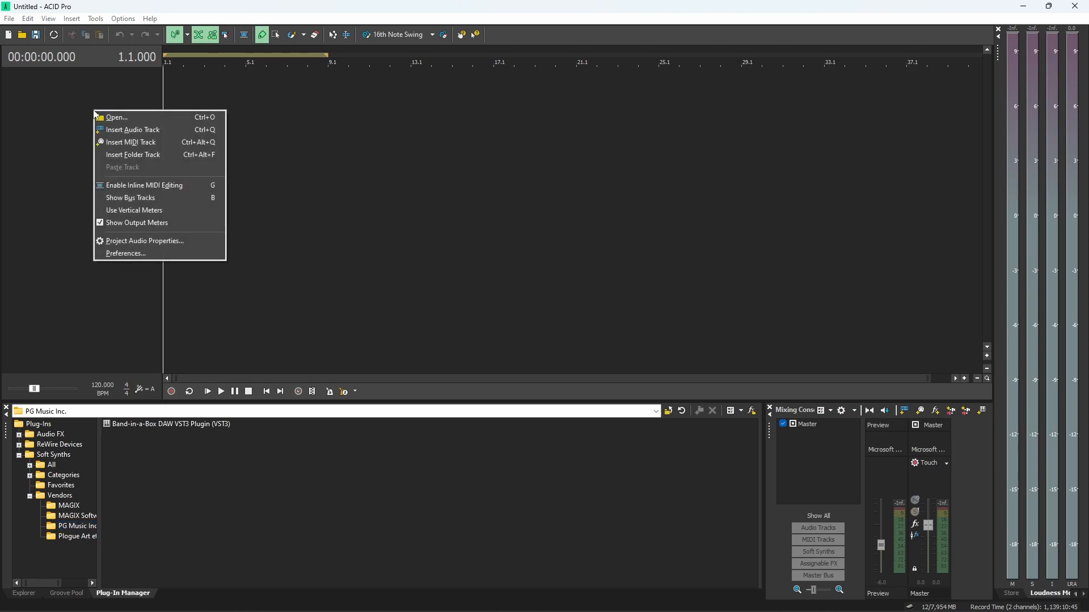
{"action": "mouse_move", "coordinate": [128, 142]}
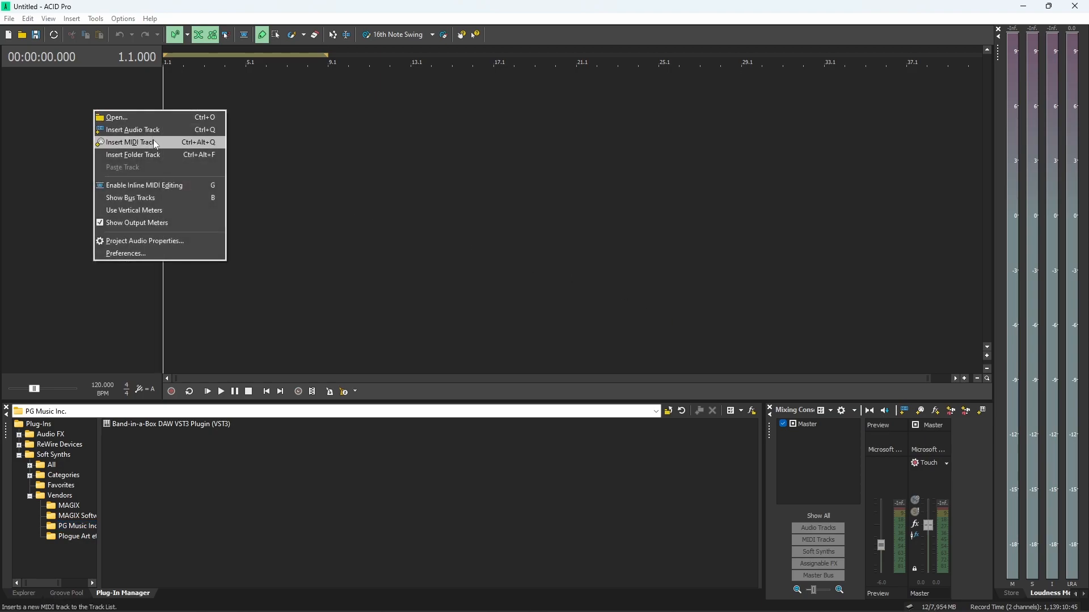
{"action": "left_click", "coordinate": [129, 143]}
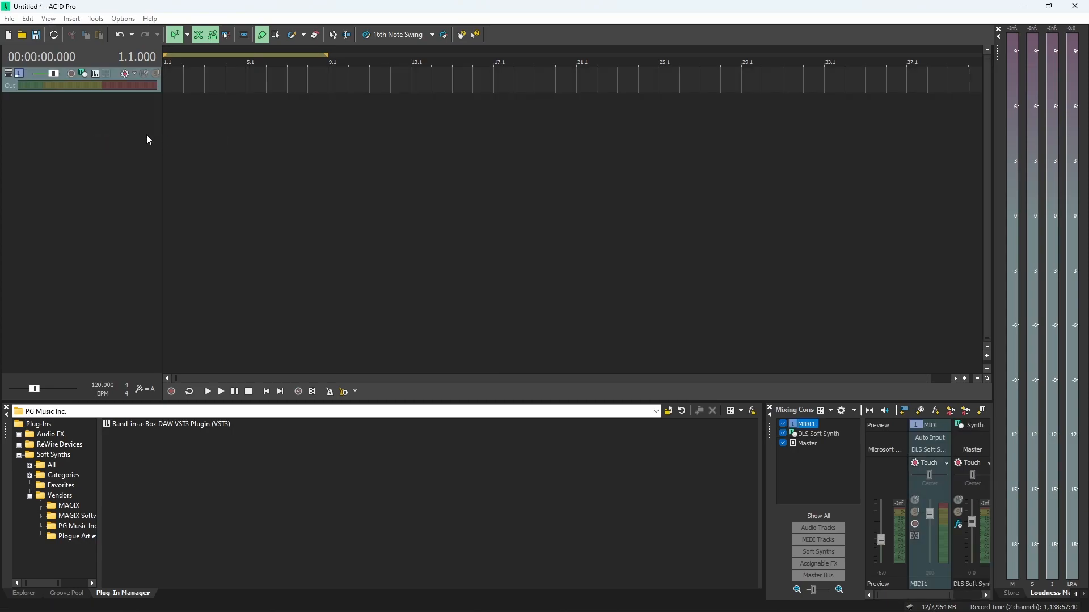
{"action": "mouse_move", "coordinate": [83, 73]}
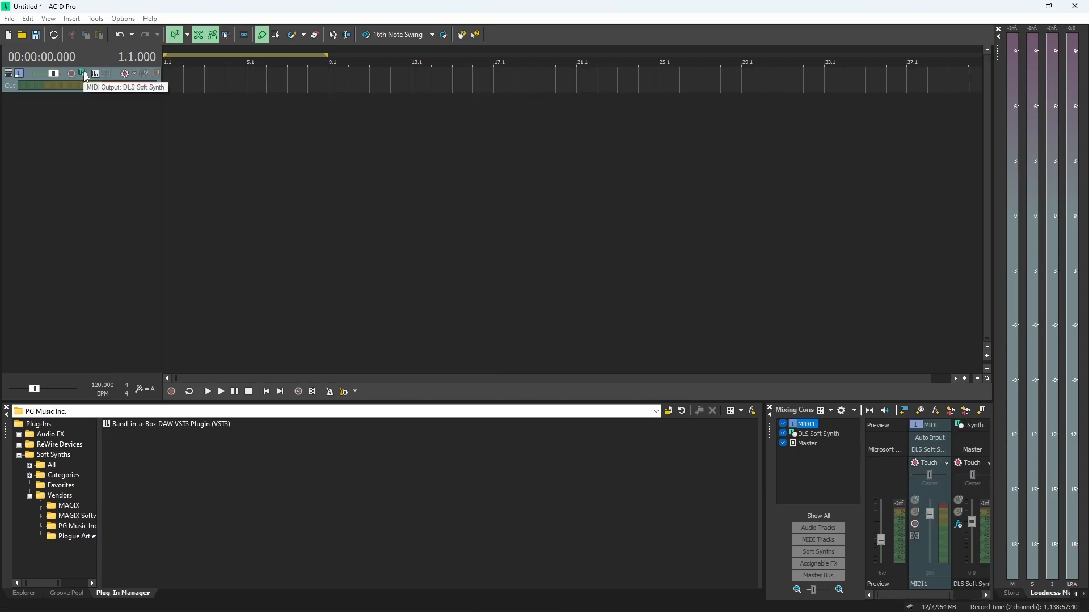
{"action": "left_click", "coordinate": [82, 74]}
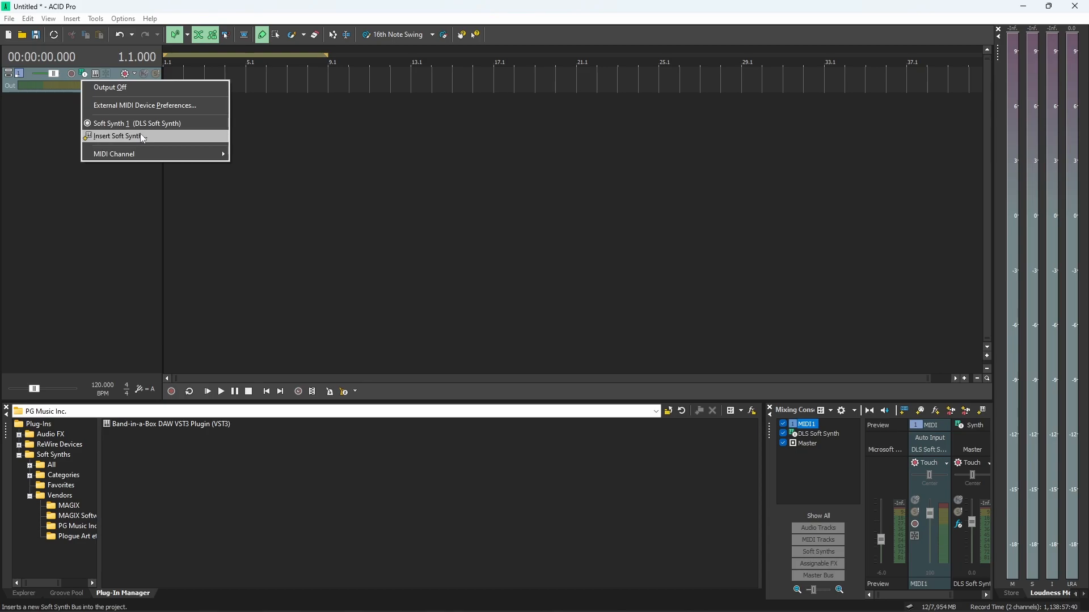
{"action": "left_click", "coordinate": [117, 135]}
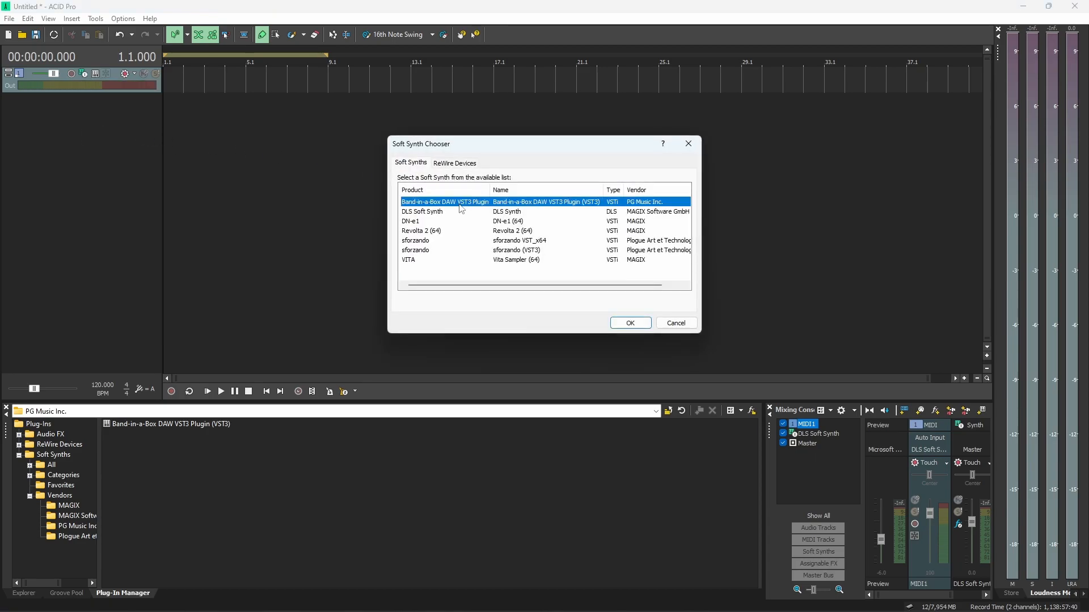
{"action": "left_click", "coordinate": [629, 323]}
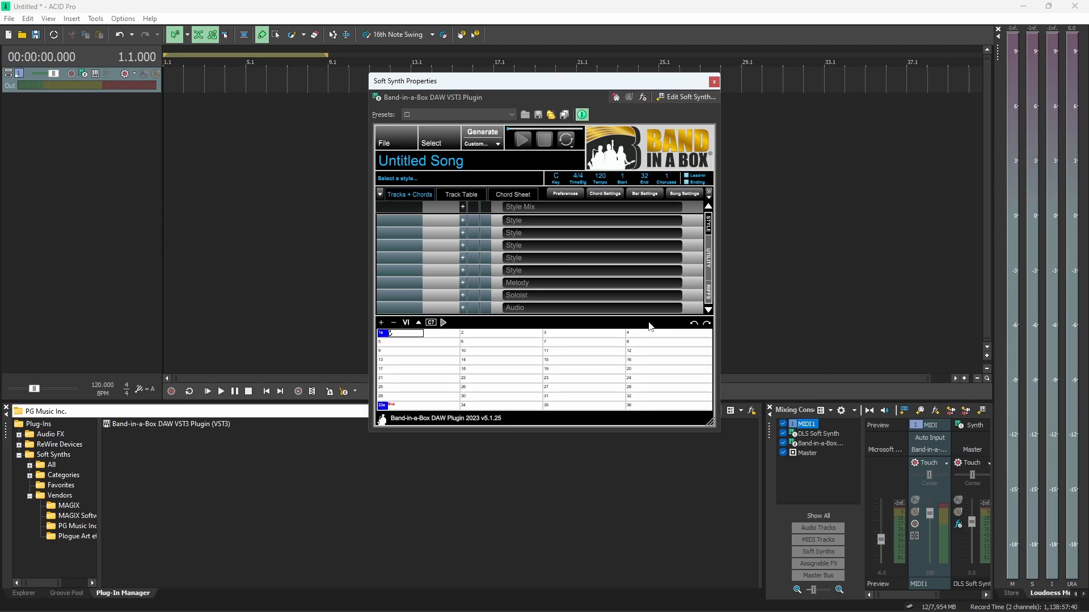
{"action": "mouse_move", "coordinate": [639, 314]}
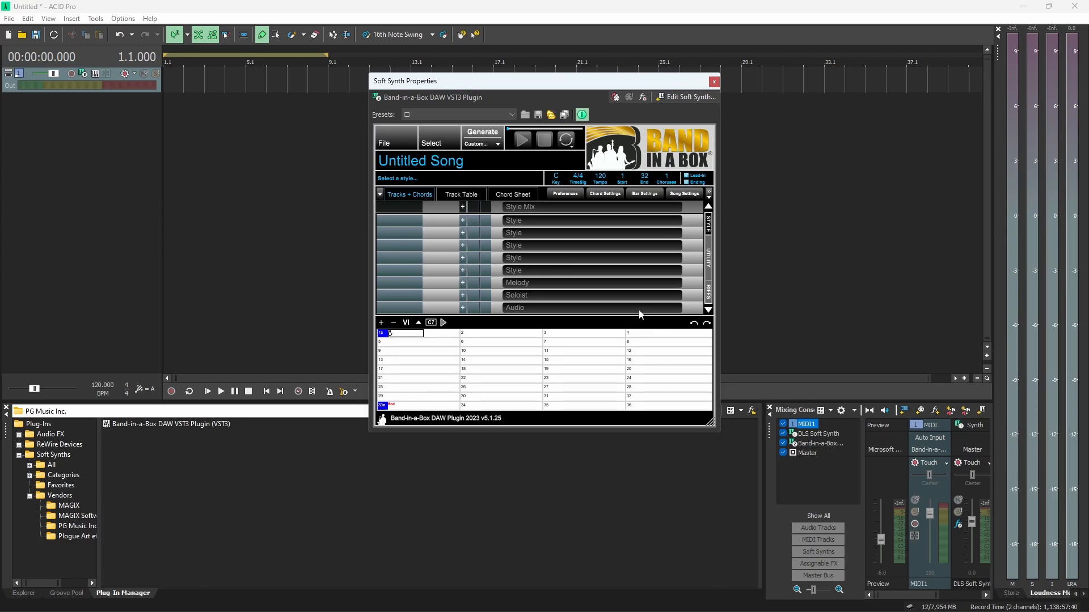
- Auto-detect the Band-in-a-Box folder locations in the plugin's preferences and accept the result
{"action": "left_click", "coordinate": [564, 194]}
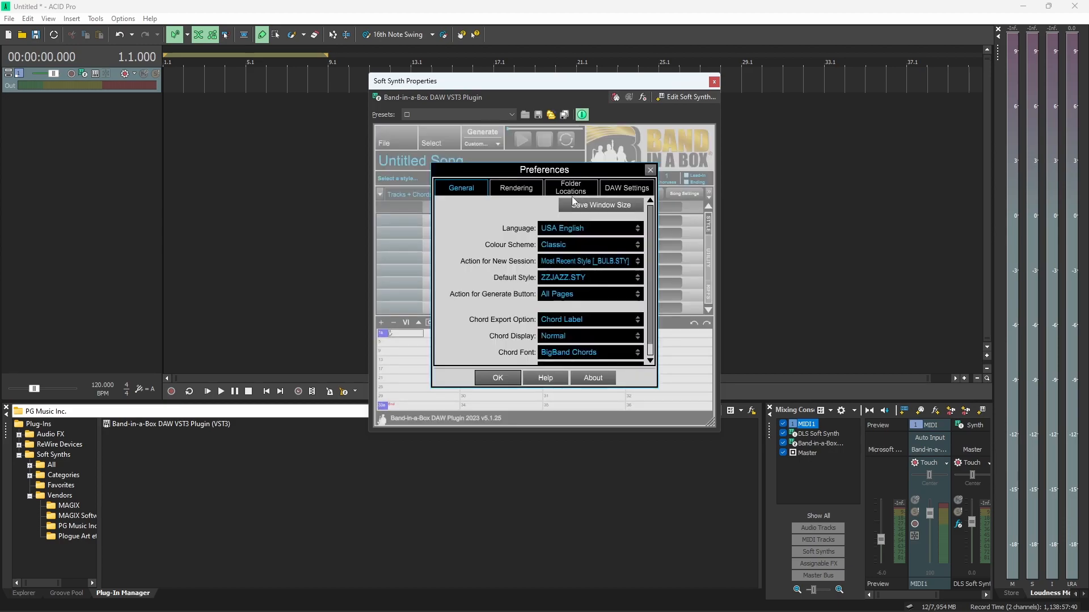
{"action": "left_click", "coordinate": [569, 187]}
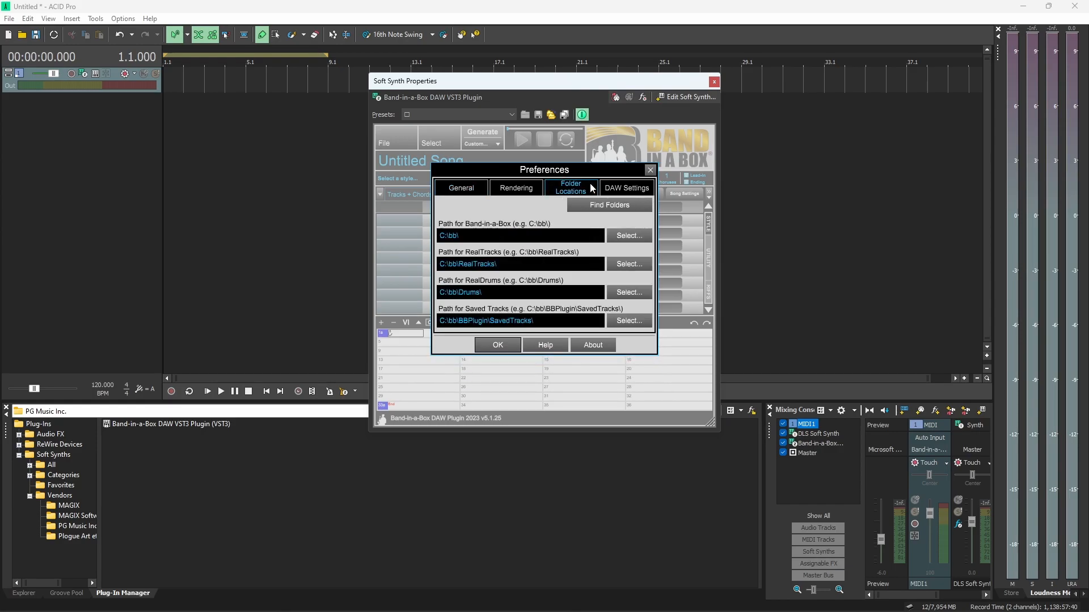
{"action": "mouse_move", "coordinate": [483, 214]}
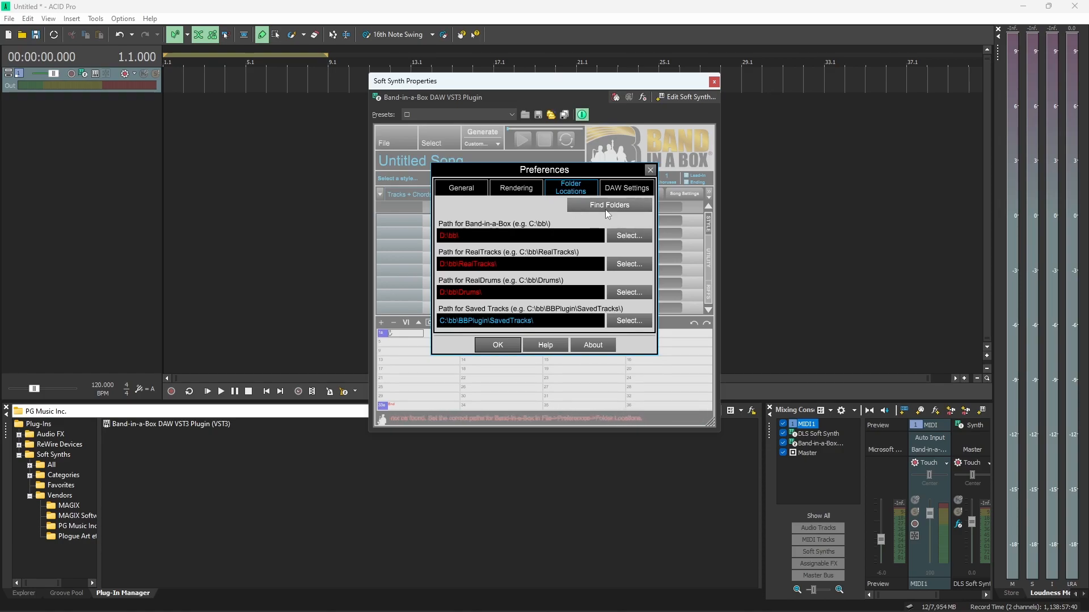
{"action": "left_click", "coordinate": [610, 205]}
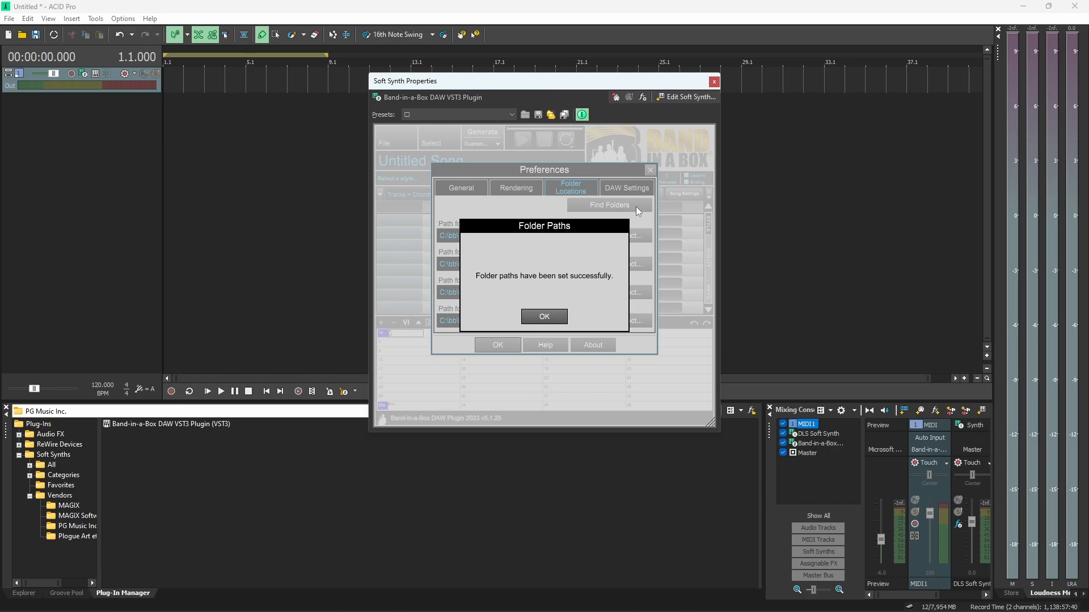
{"action": "left_click", "coordinate": [543, 316]}
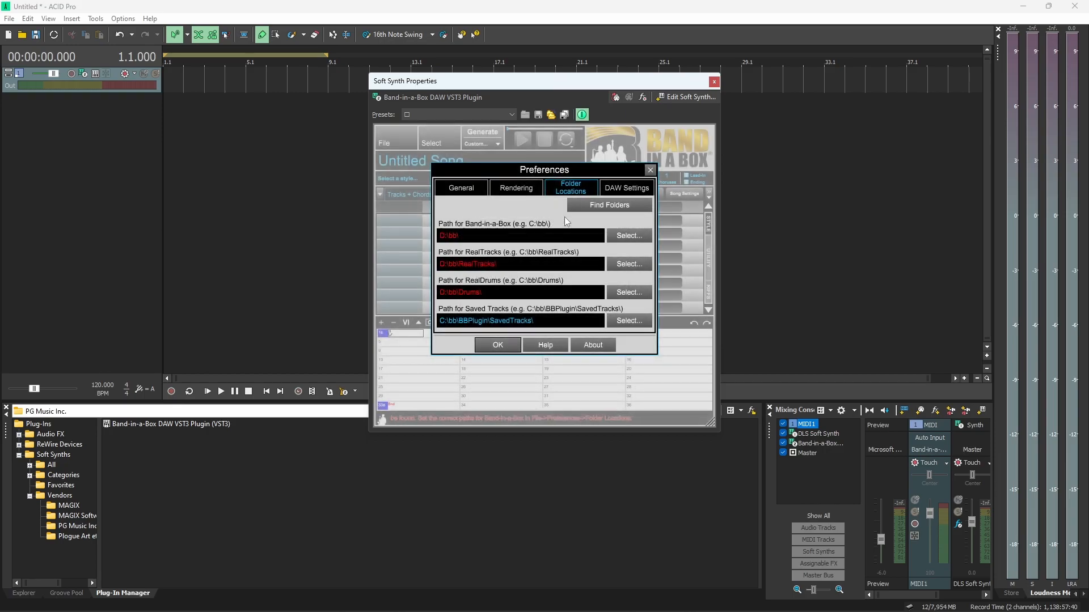
- Select C:\bb as the Band-in-a-Box path so RealTracks and RealDrums paths resolve
{"action": "left_click", "coordinate": [627, 236]}
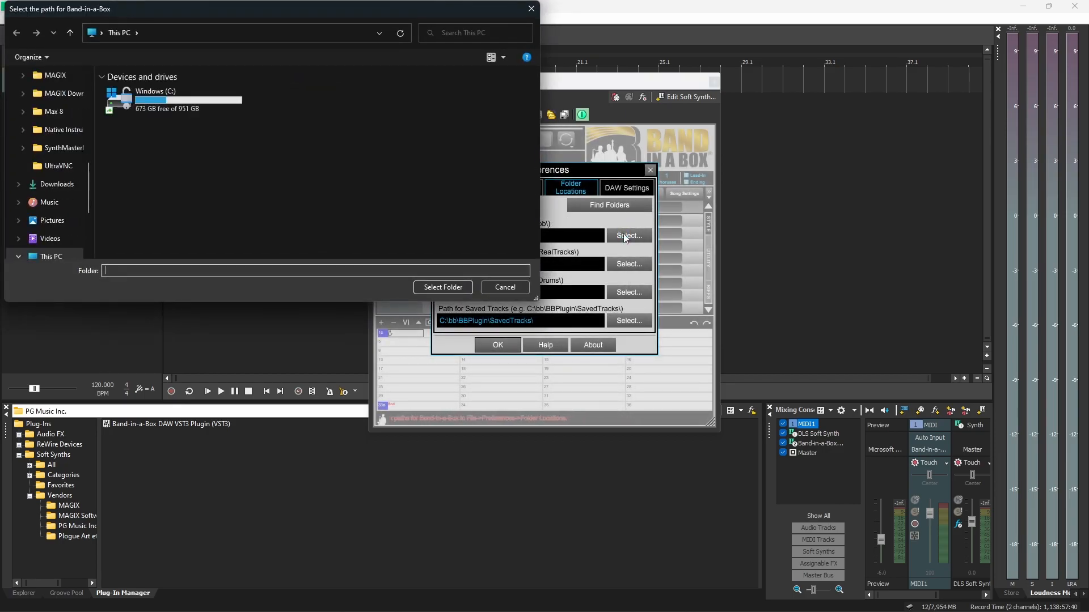
{"action": "double_click", "coordinate": [155, 91]}
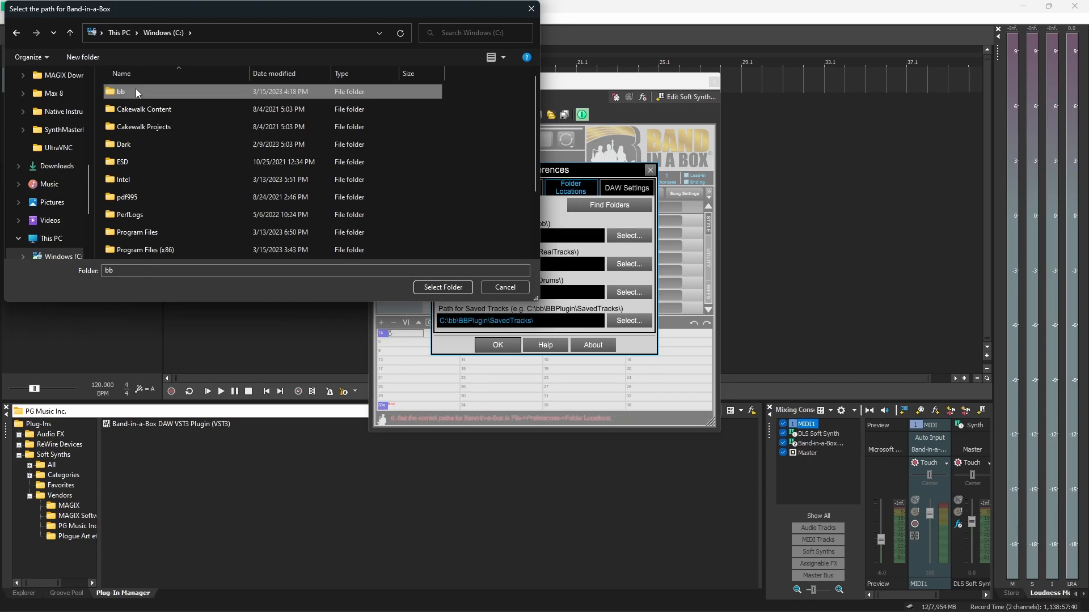
{"action": "left_click", "coordinate": [442, 287]}
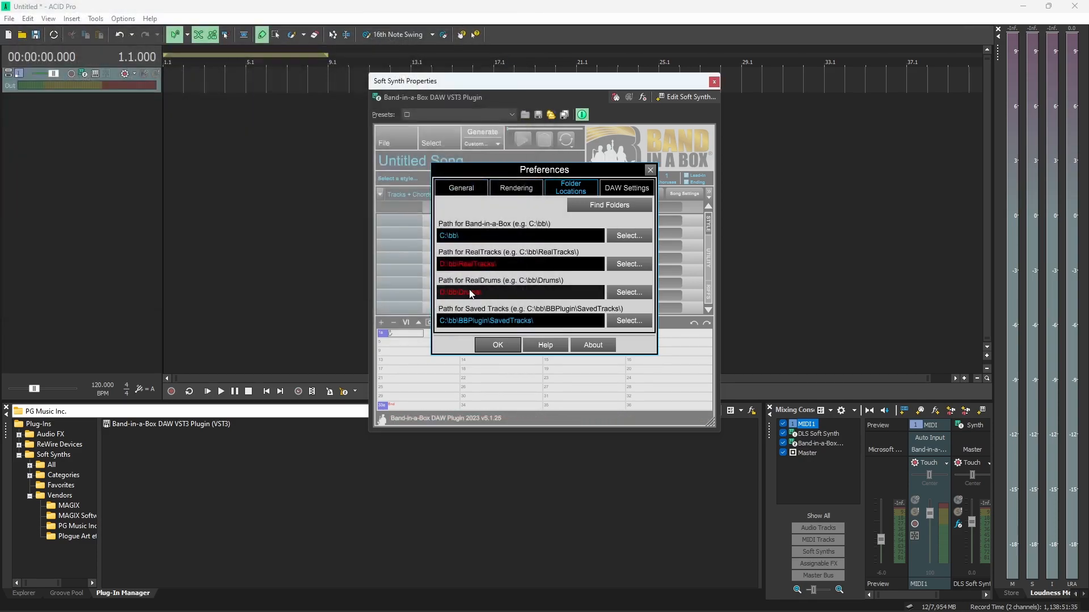
{"action": "left_click", "coordinate": [608, 205]}
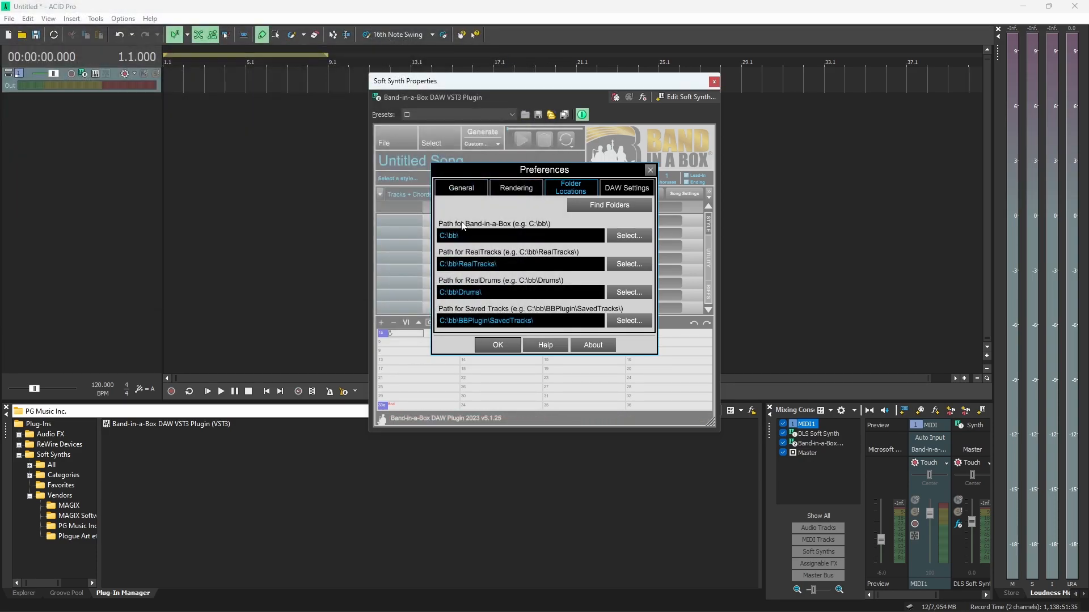
{"action": "mouse_move", "coordinate": [493, 261]}
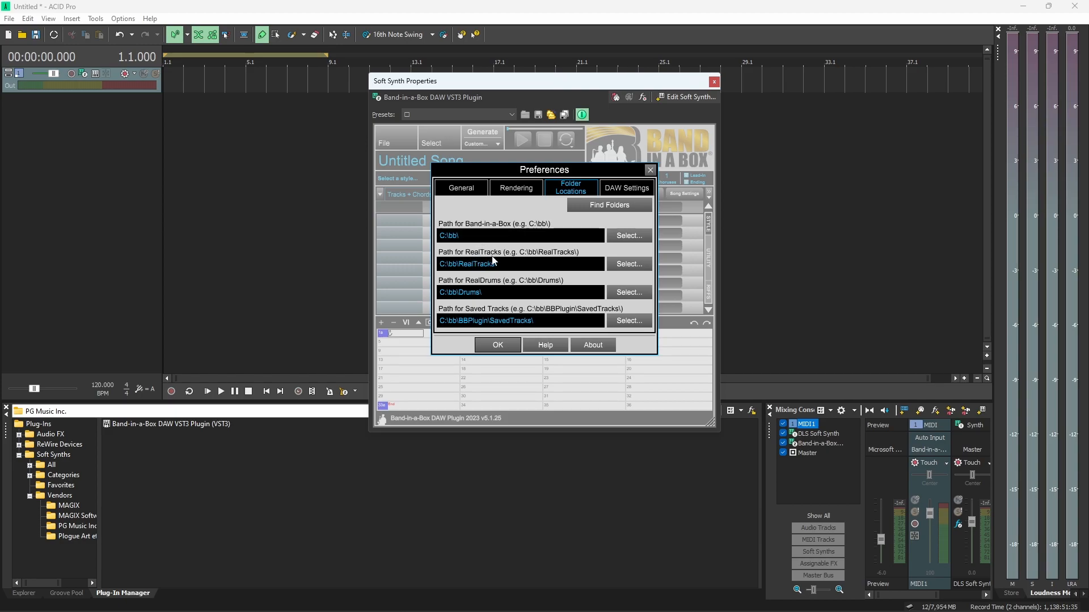
{"action": "mouse_move", "coordinate": [507, 313]}
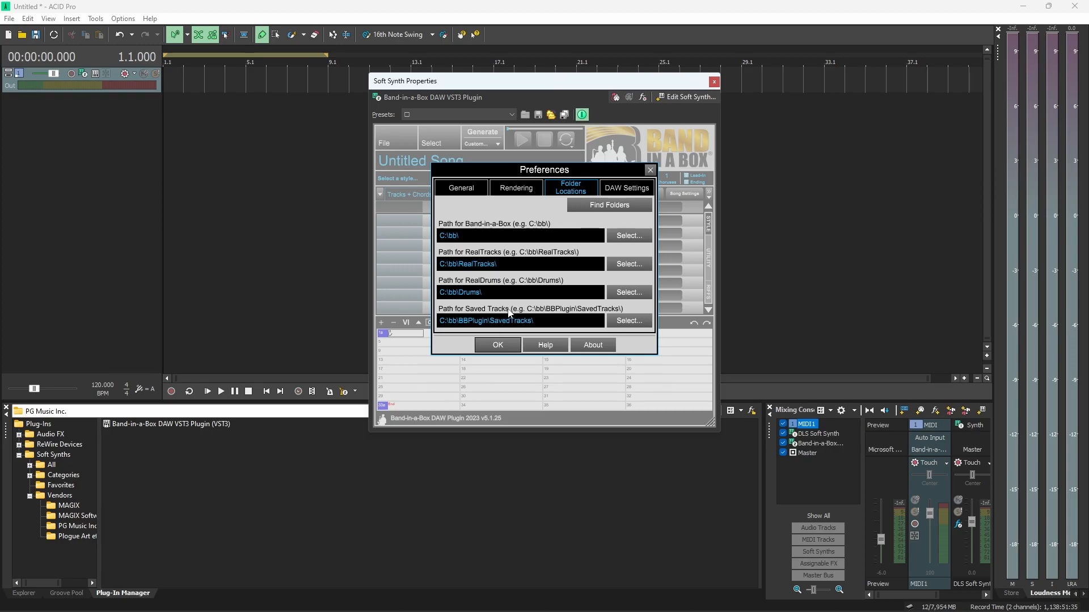
{"action": "mouse_move", "coordinate": [466, 214]}
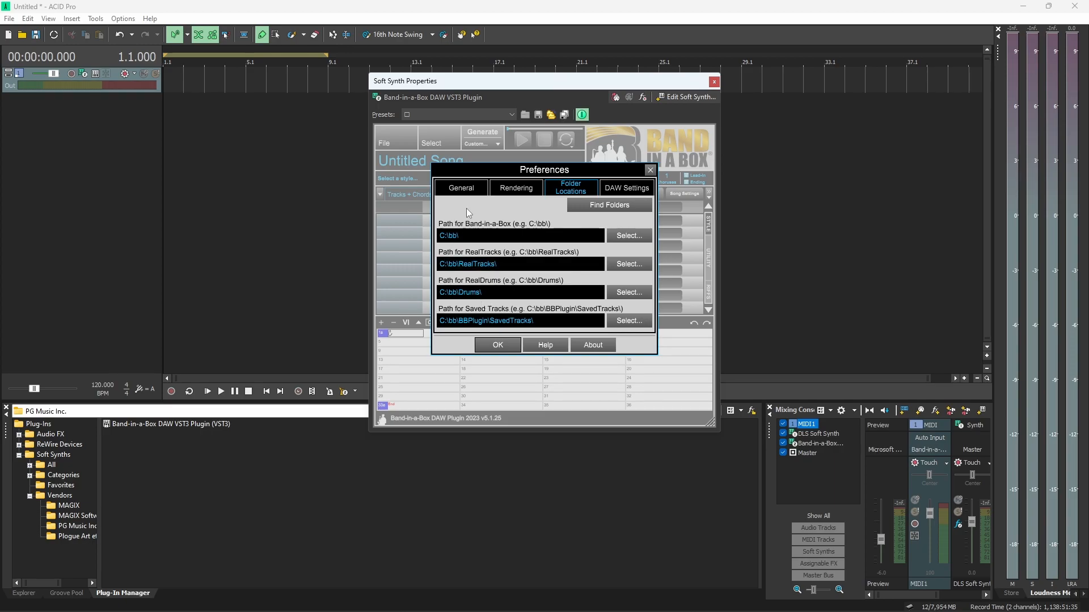
- Review the General preferences page, then view the Rendering options
{"action": "left_click", "coordinate": [460, 187]}
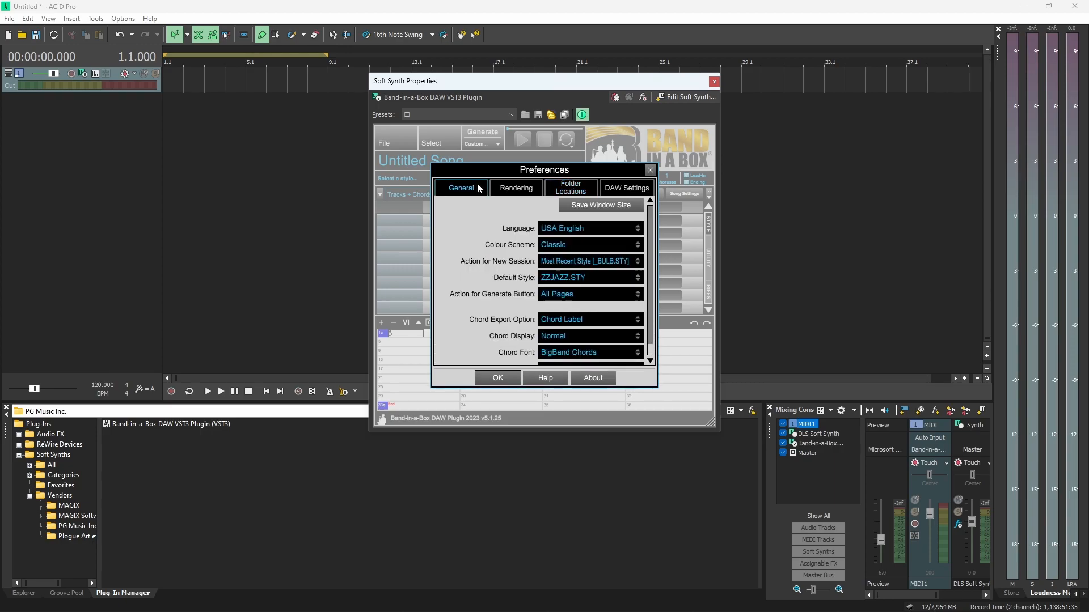
{"action": "mouse_move", "coordinate": [511, 252]}
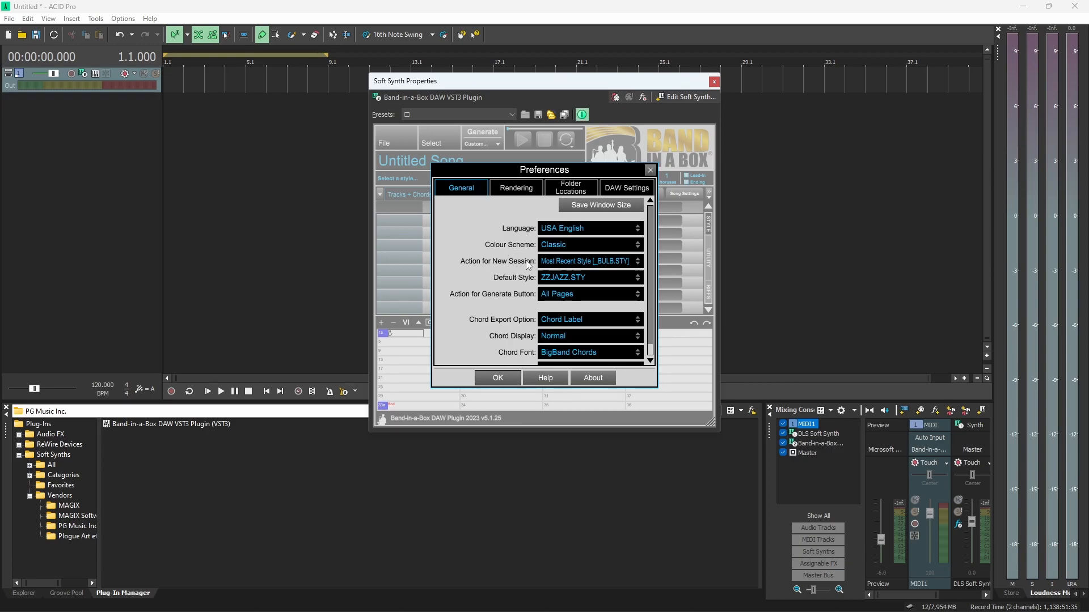
{"action": "mouse_move", "coordinate": [524, 336]}
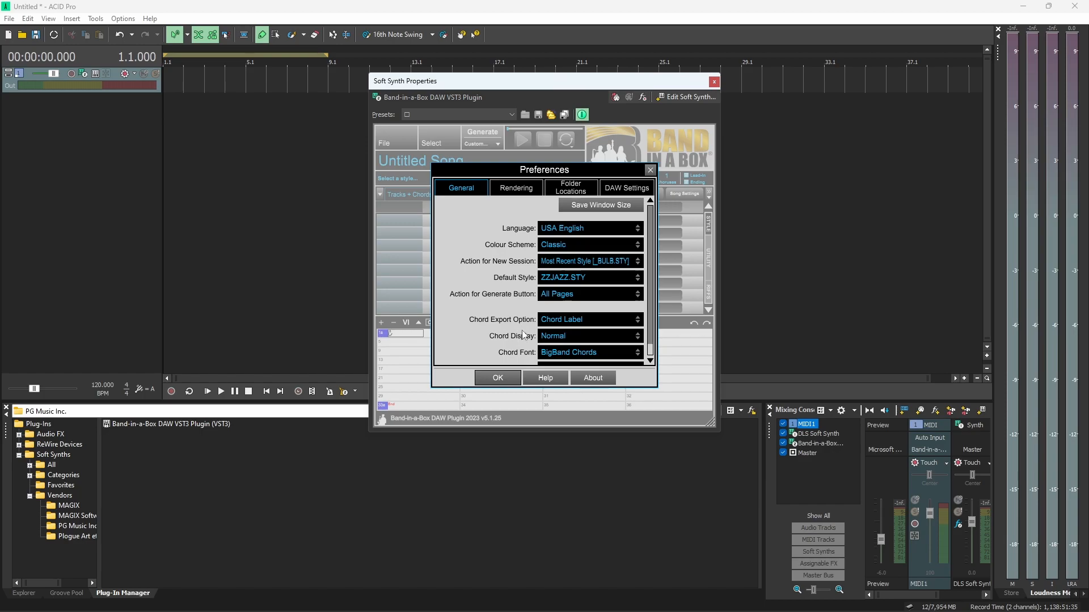
{"action": "mouse_move", "coordinate": [545, 214]}
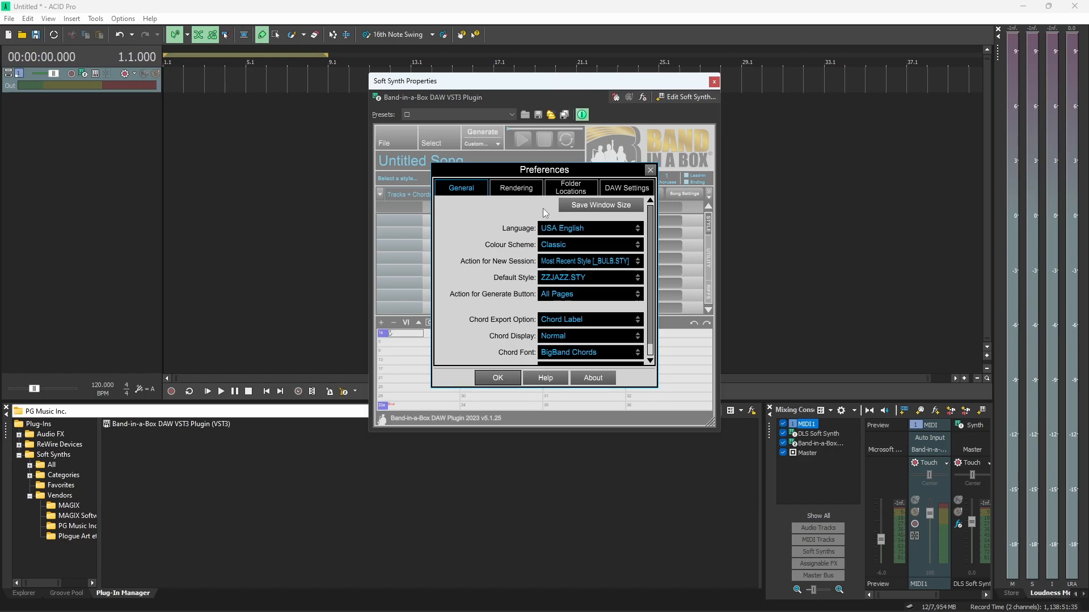
{"action": "left_click", "coordinate": [516, 187]}
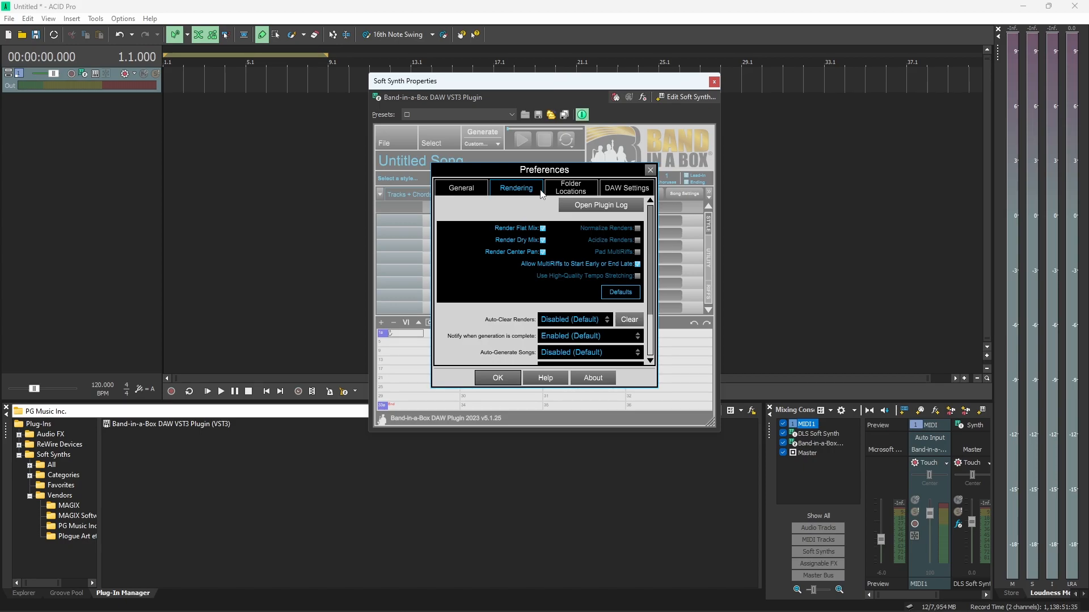
{"action": "mouse_move", "coordinate": [534, 238]}
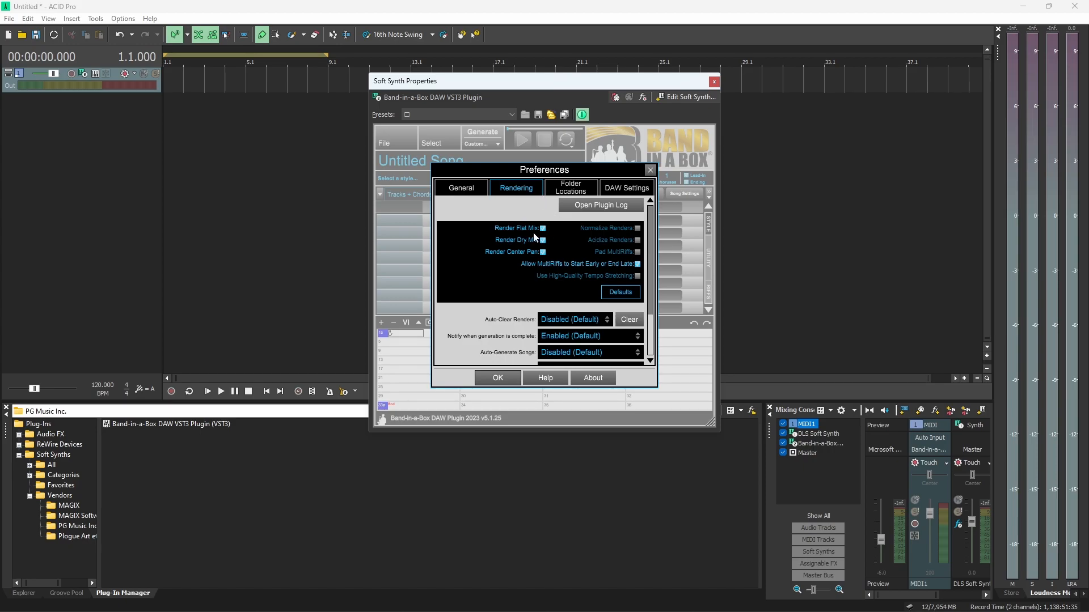
{"action": "mouse_move", "coordinate": [565, 239]}
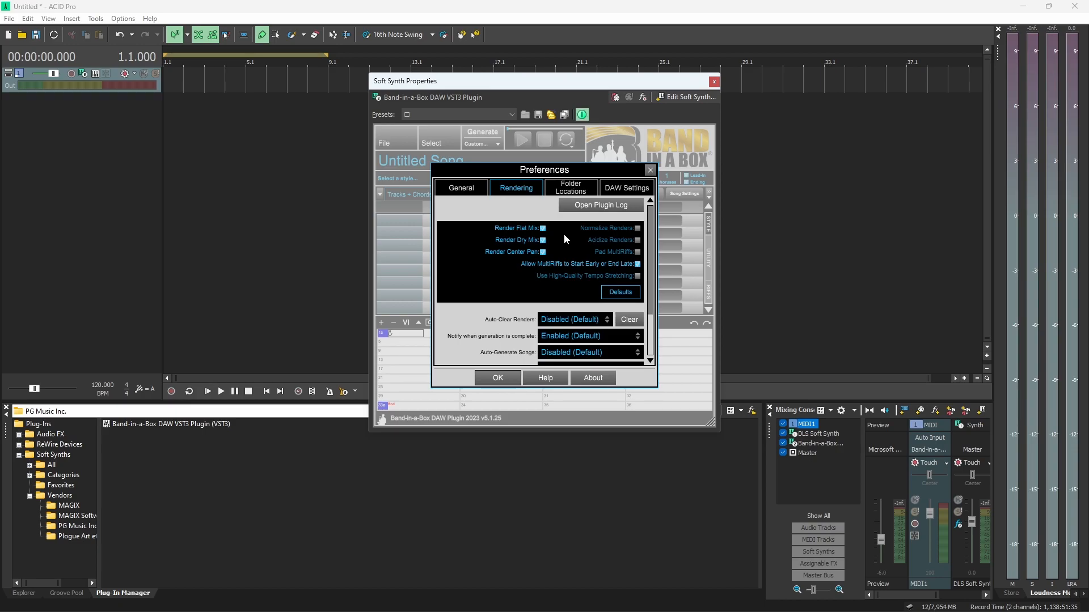
{"action": "mouse_move", "coordinate": [556, 250]}
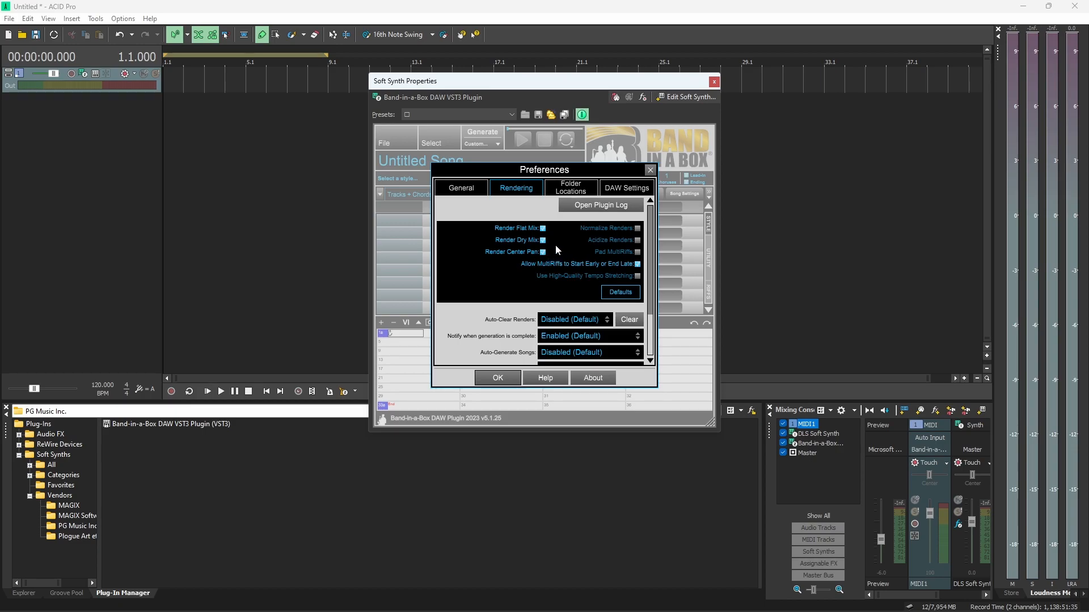
{"action": "mouse_move", "coordinate": [529, 261]}
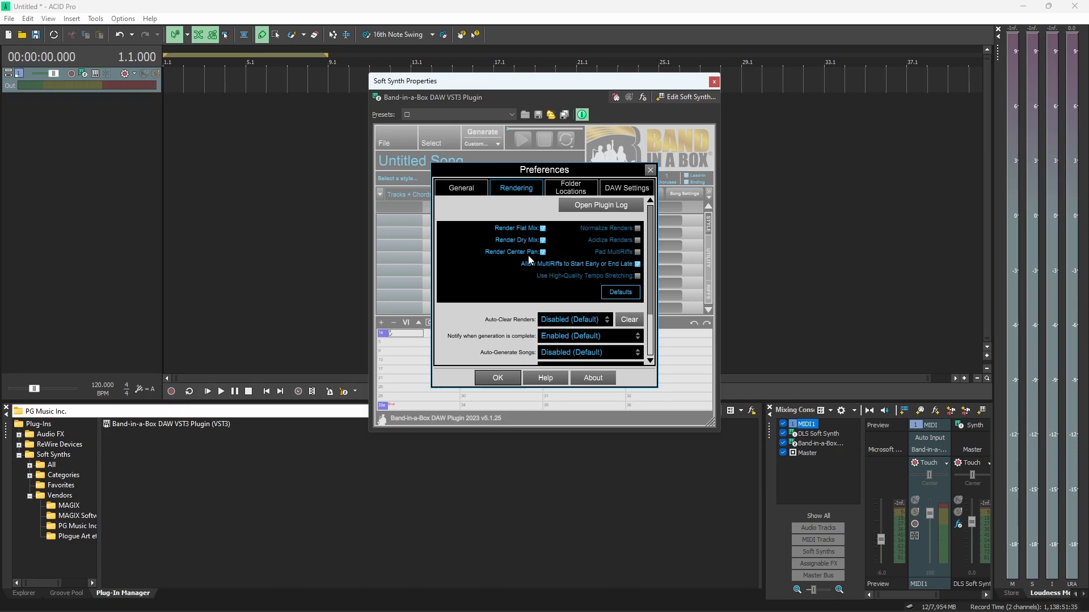
{"action": "mouse_move", "coordinate": [567, 260]}
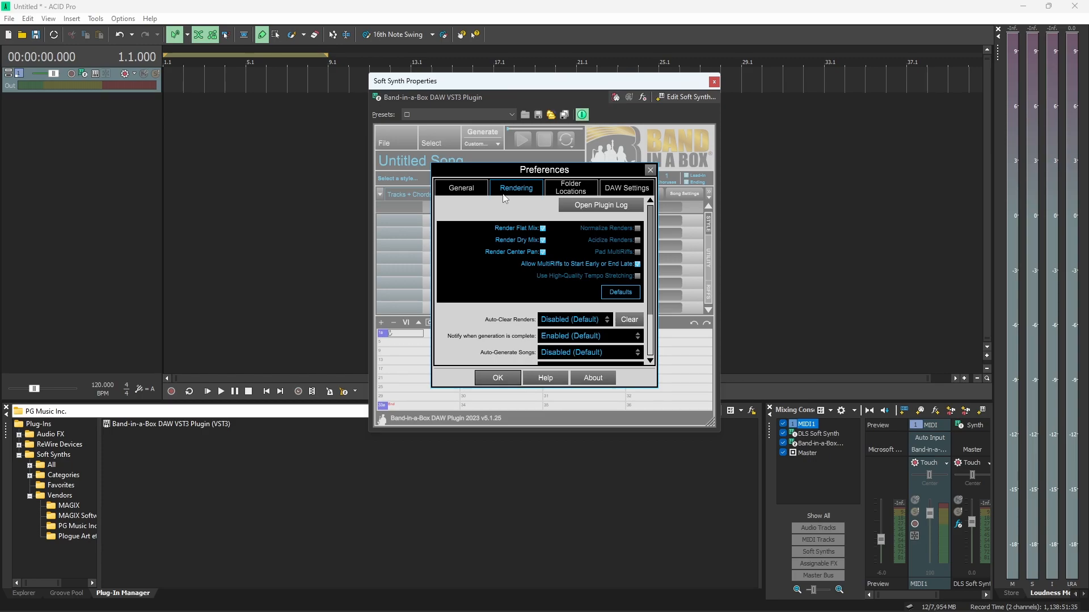
{"action": "mouse_move", "coordinate": [617, 186]}
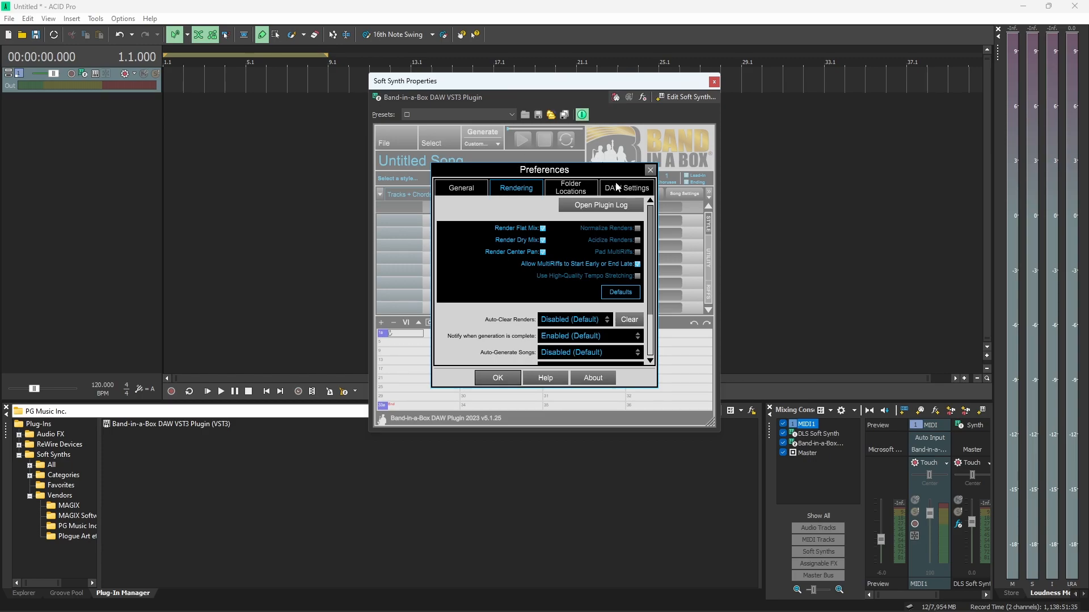
- View the DAW Settings page with host, latency offset and MIDI options
{"action": "left_click", "coordinate": [626, 187]}
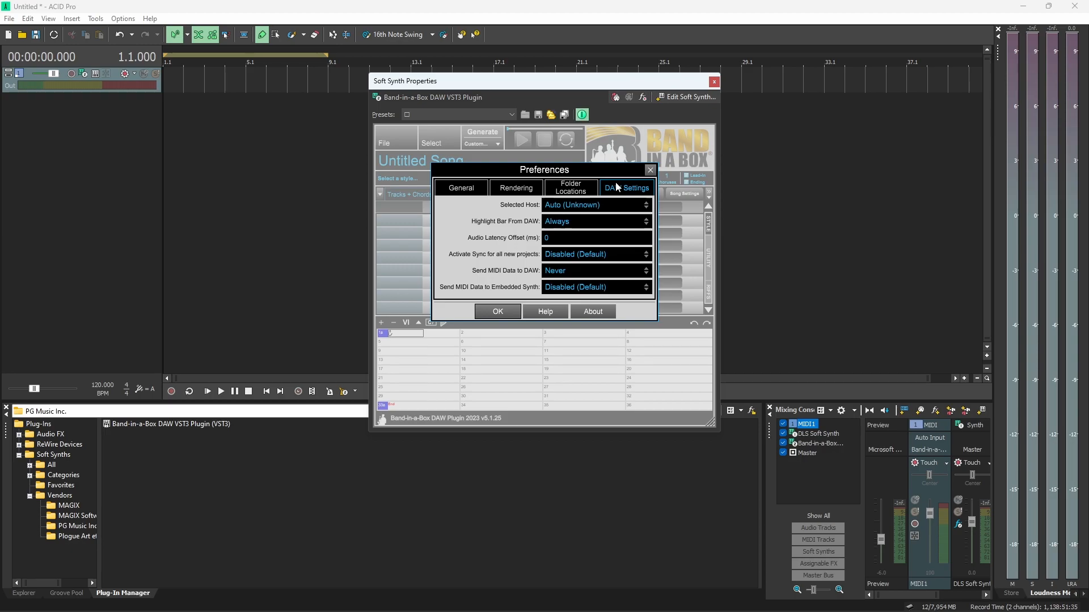
{"action": "mouse_move", "coordinate": [610, 208]}
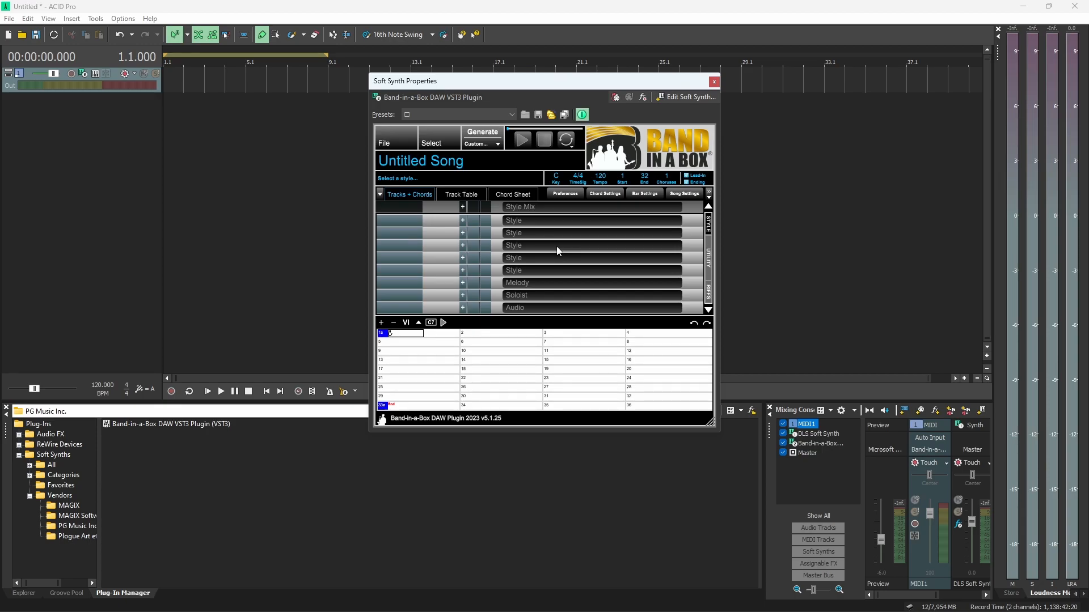
{"action": "left_click", "coordinate": [383, 143]}
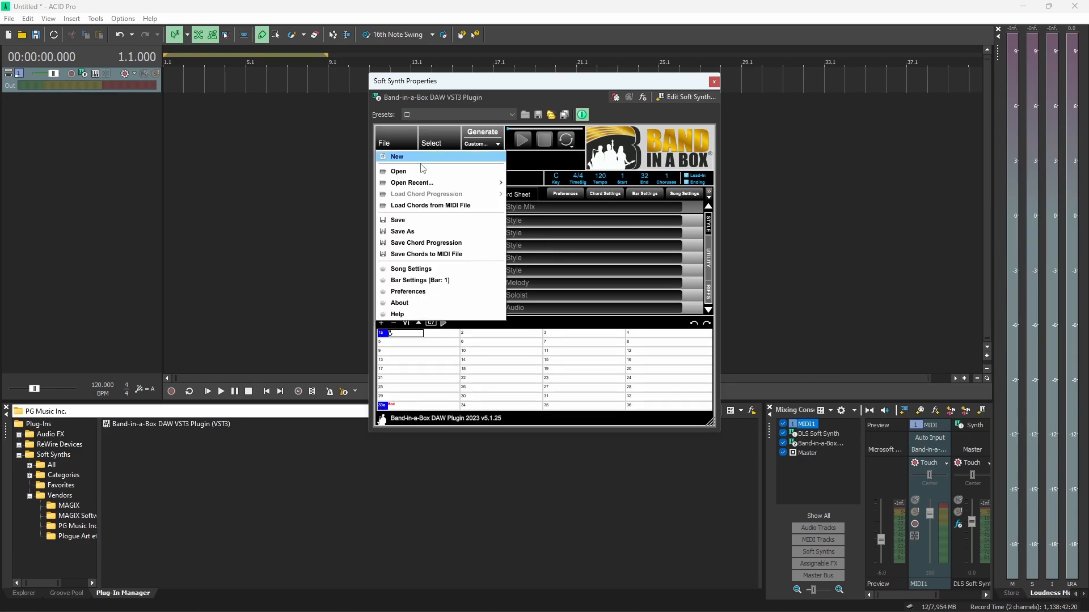
{"action": "left_click", "coordinate": [398, 172]}
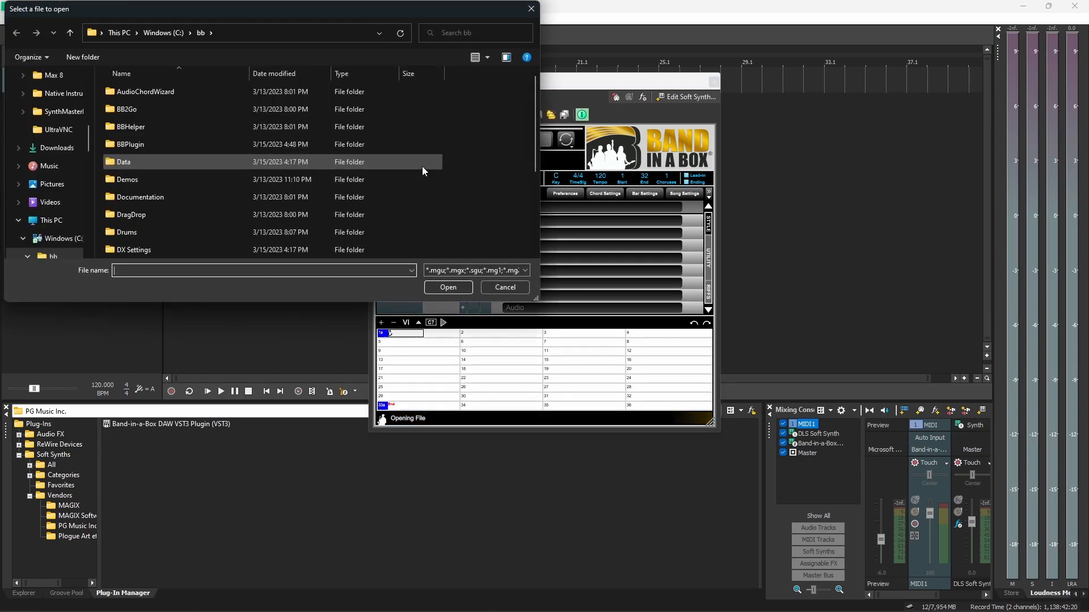
{"action": "scroll", "scroll_direction": "down", "scroll_amount": 3}
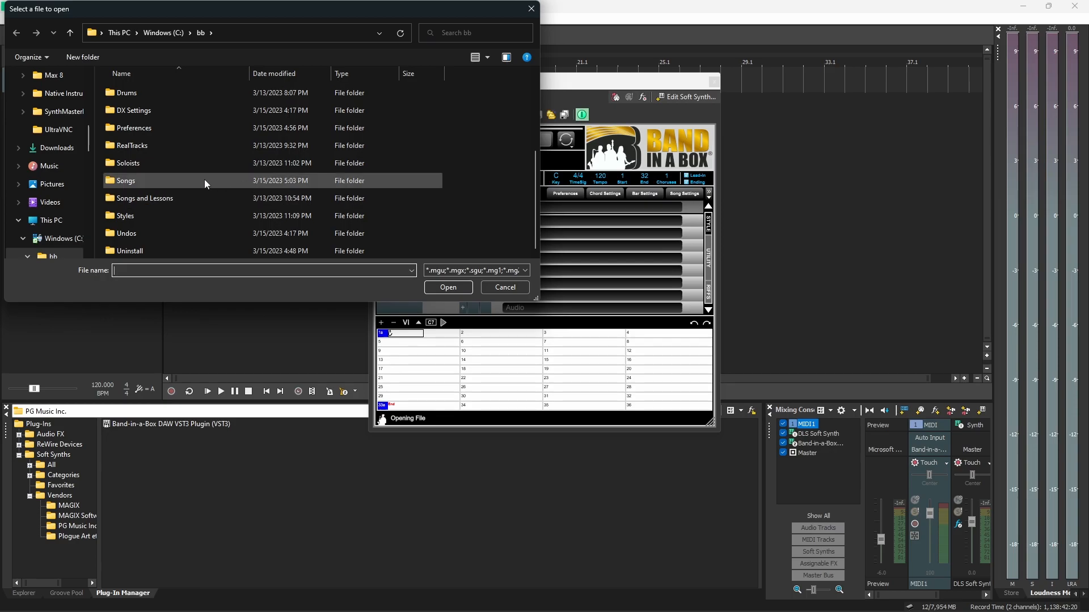
{"action": "double_click", "coordinate": [125, 180]}
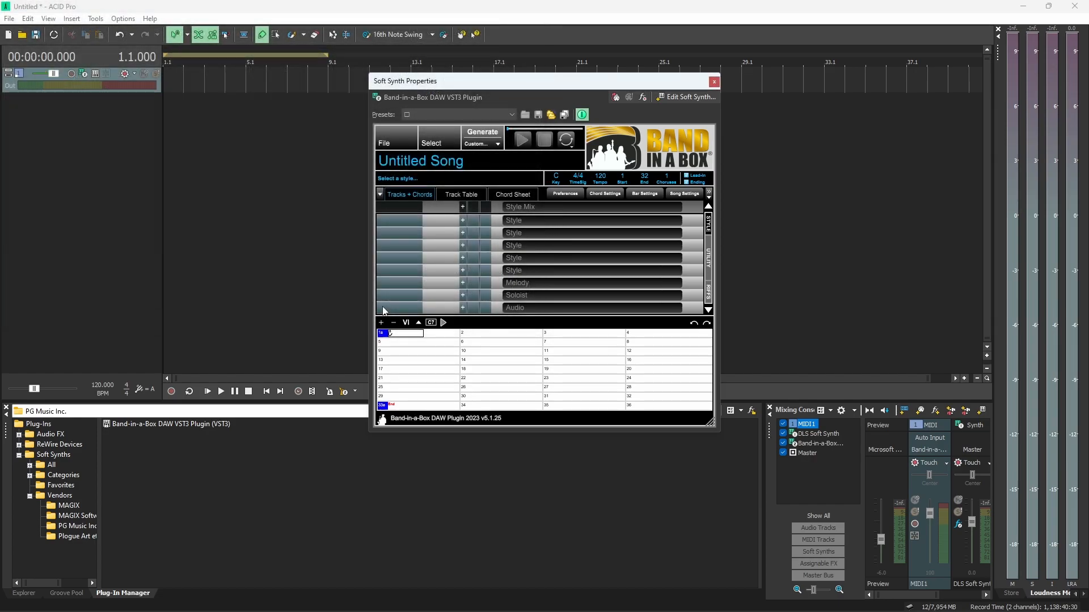
{"action": "mouse_move", "coordinate": [422, 302]}
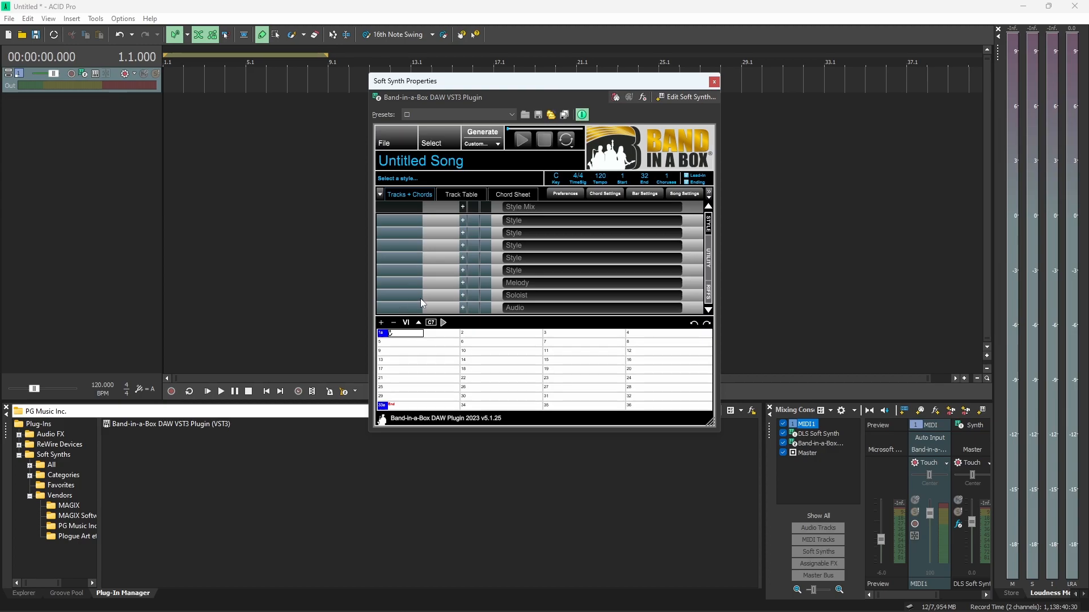
- Set the chorus end to bar 8 so the C–F–G–C chart is the whole form
{"action": "left_click", "coordinate": [523, 334]}
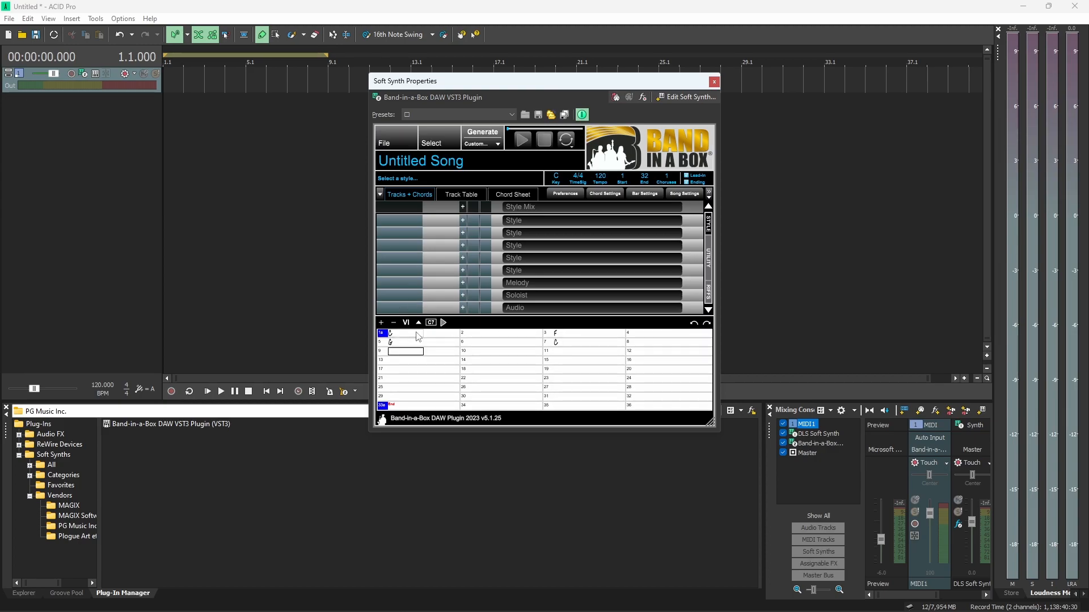
{"action": "mouse_move", "coordinate": [645, 177]}
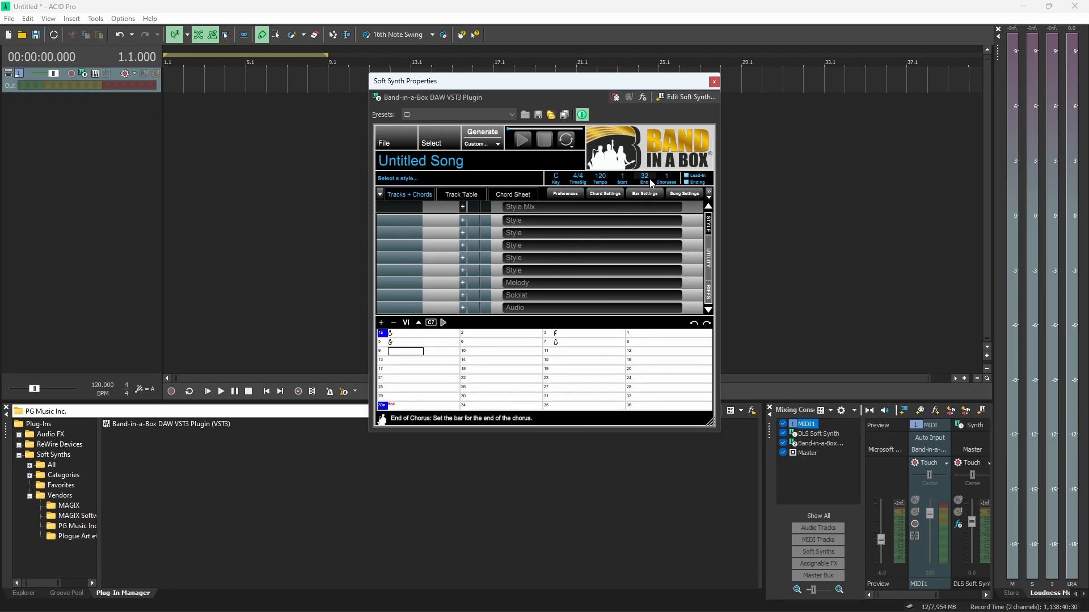
{"action": "left_click", "coordinate": [645, 175]}
{"action": "type", "text": "8"}
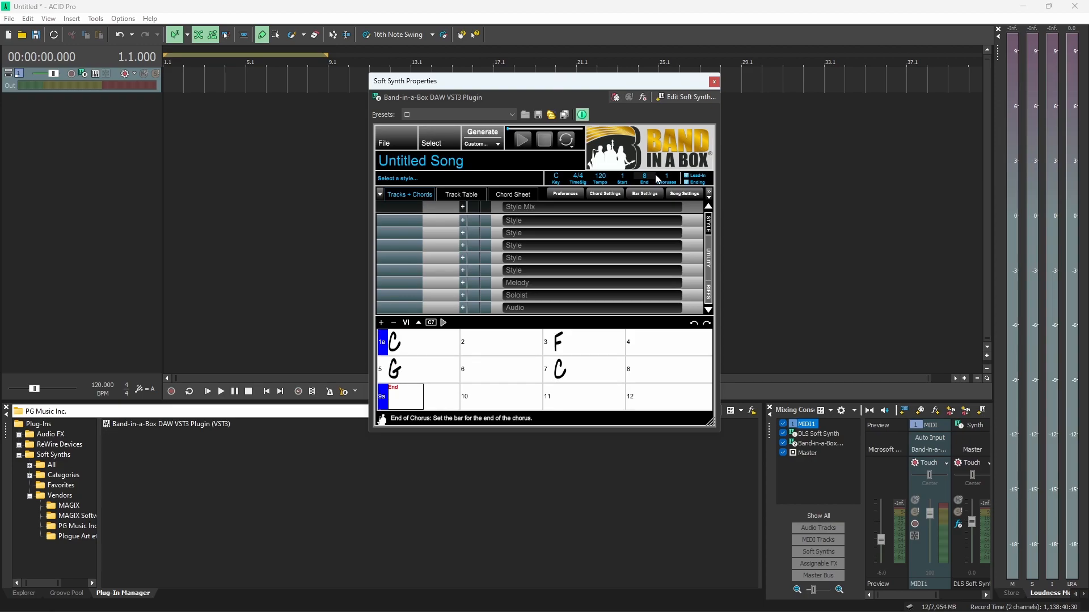
{"action": "mouse_move", "coordinate": [657, 176]}
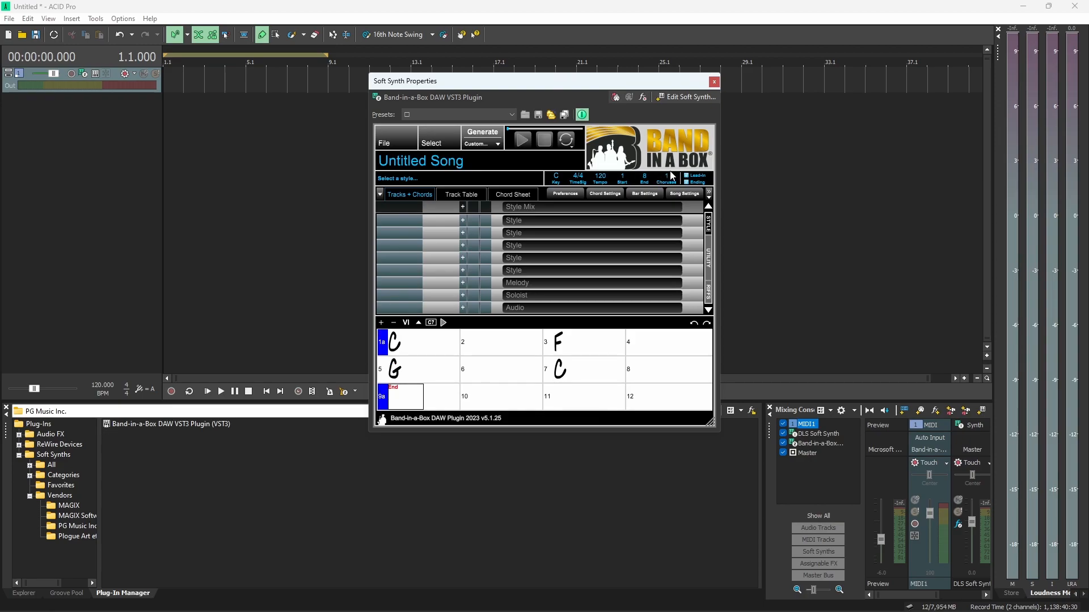
{"action": "mouse_move", "coordinate": [665, 177]}
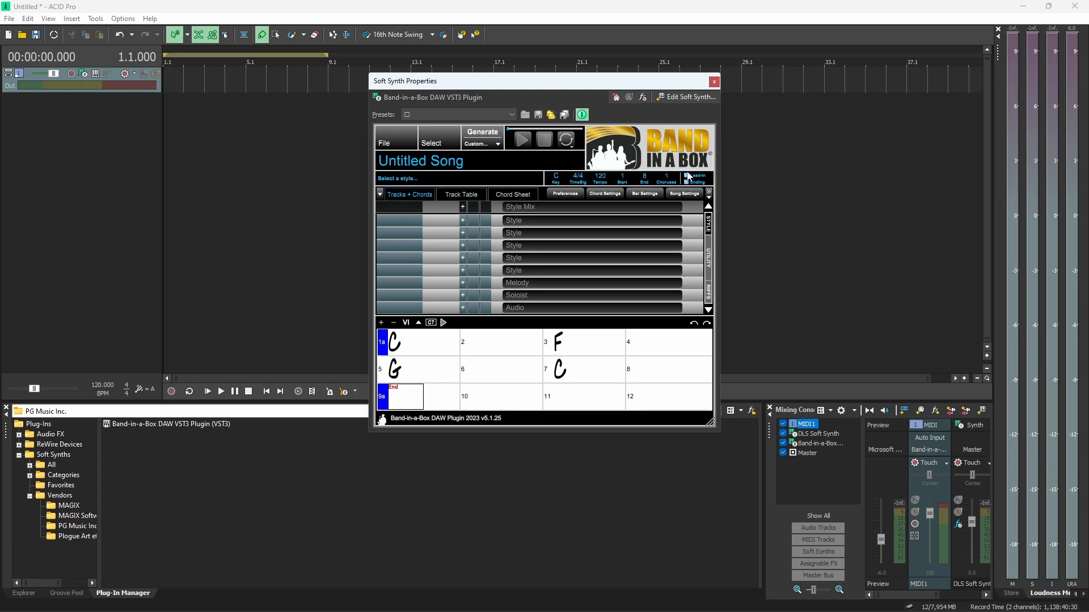
{"action": "mouse_move", "coordinate": [665, 196]}
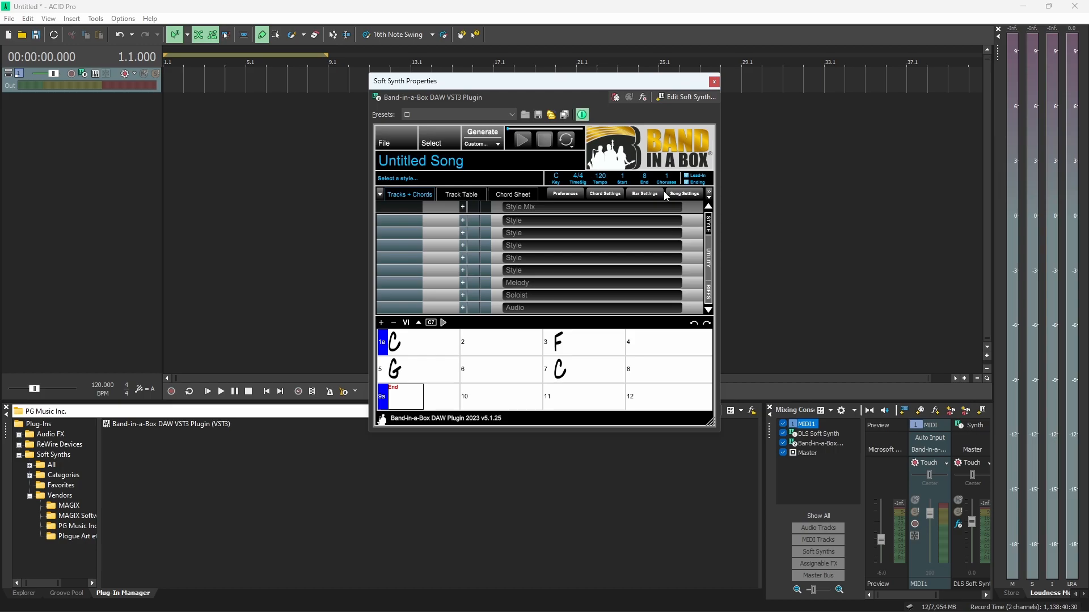
{"action": "mouse_move", "coordinate": [507, 160]}
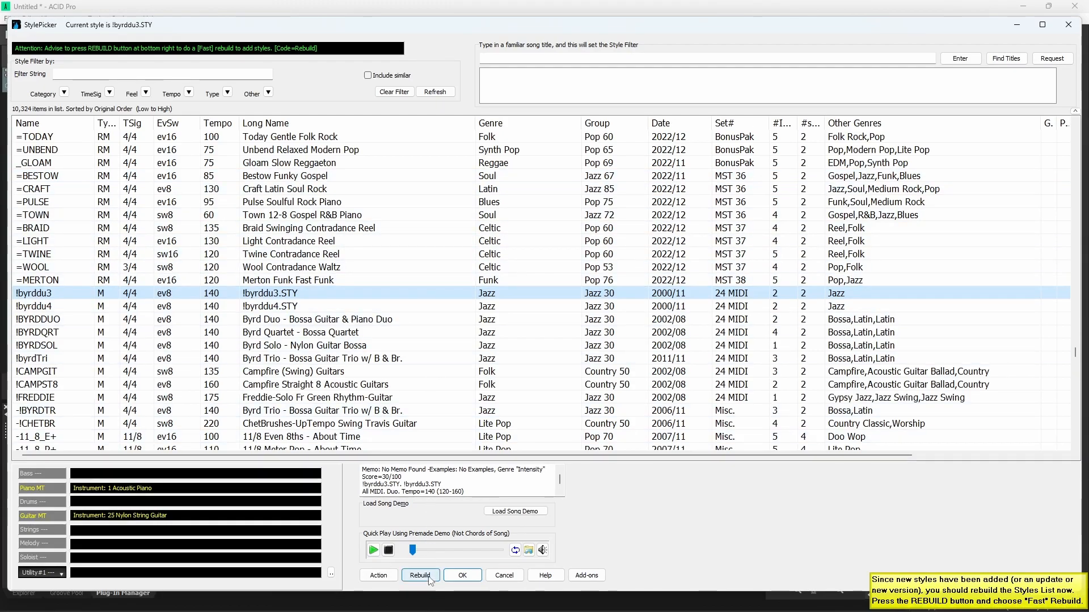
- Run the slow rebuild of PG Music and 3rd-party styles in StylePicker
{"action": "left_click", "coordinate": [420, 575]}
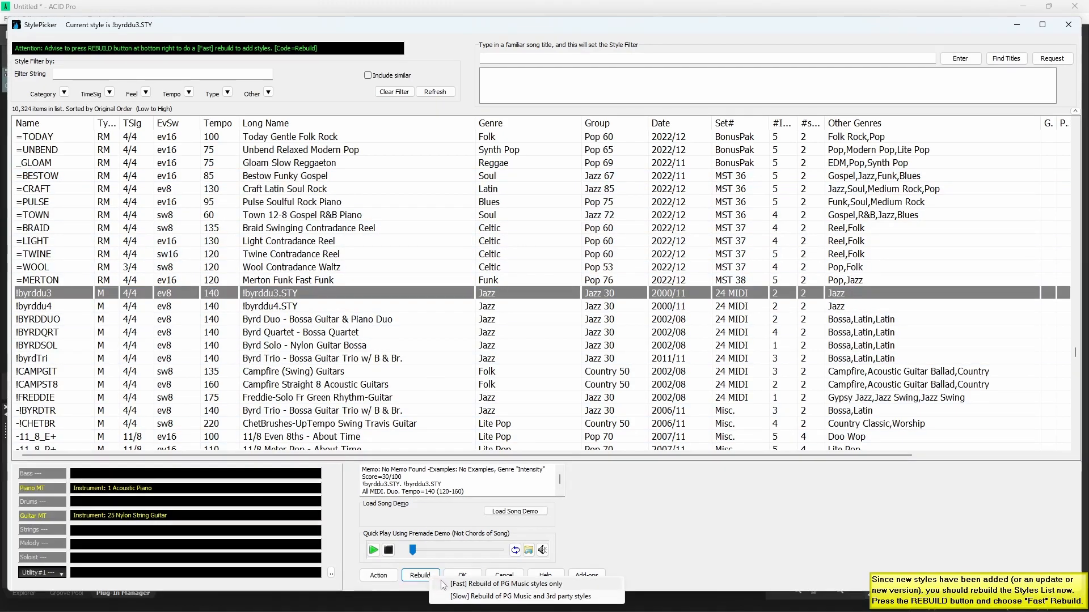
{"action": "left_click", "coordinate": [519, 596]}
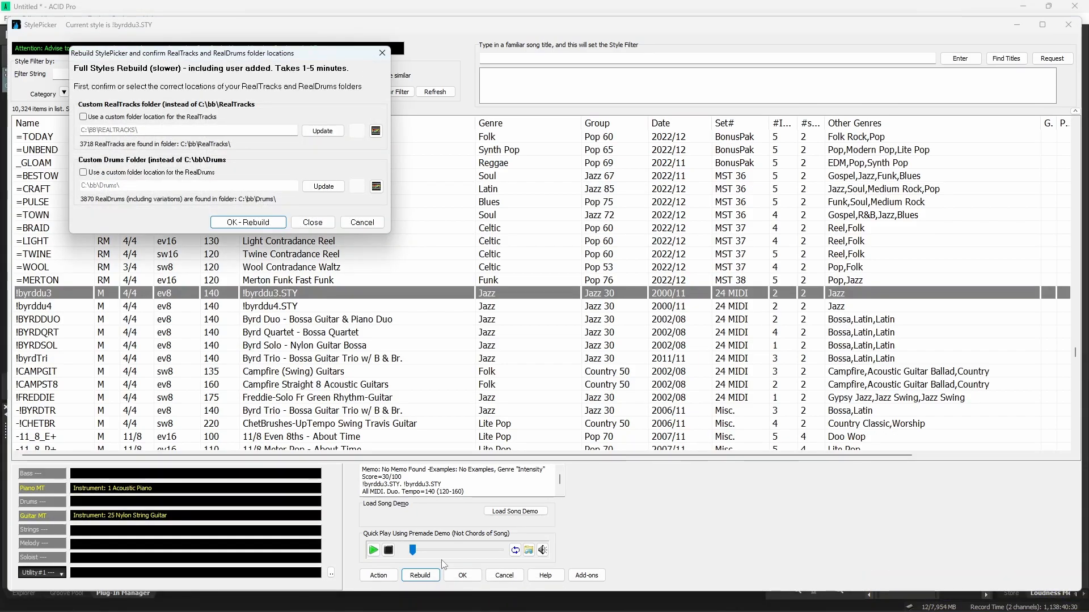
{"action": "left_click", "coordinate": [248, 223]}
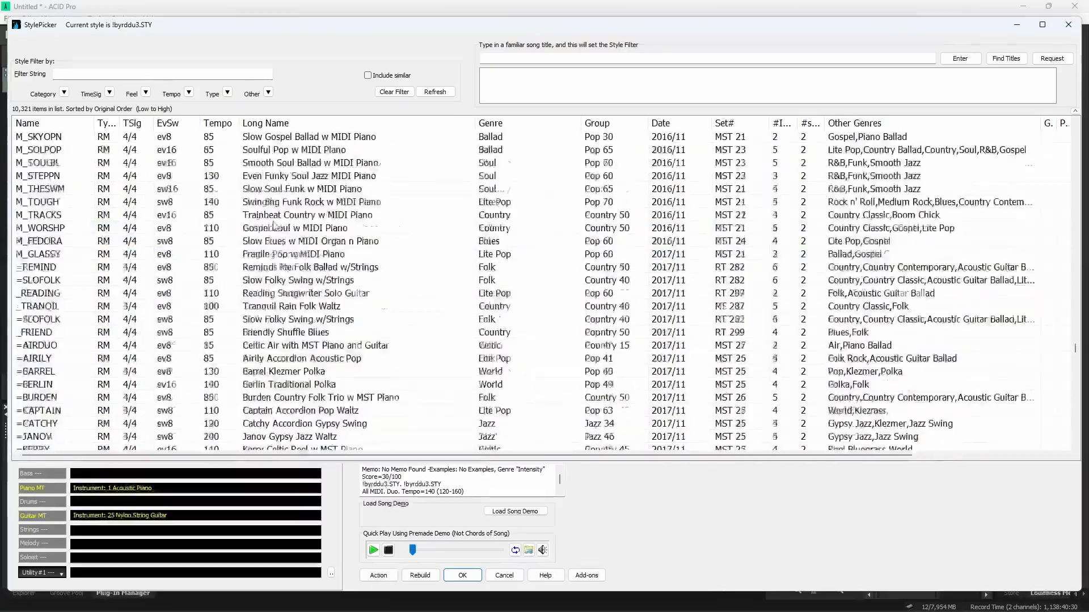
- Filter the StylePicker to Latin category, tempo 130 and the string 'bossa'
{"action": "scroll", "scroll_direction": "down", "scroll_amount": 3}
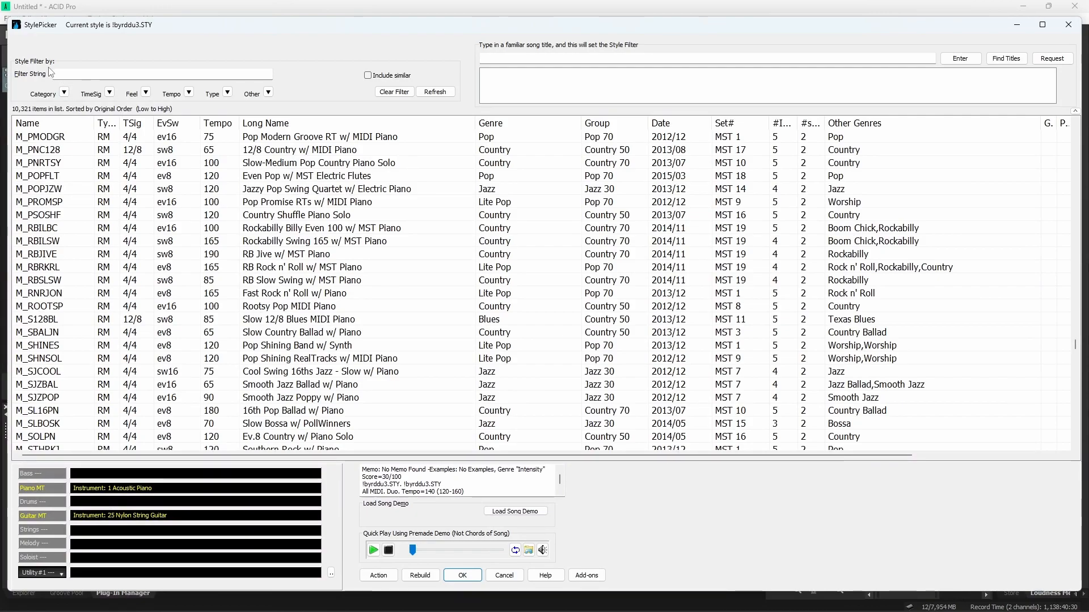
{"action": "mouse_move", "coordinate": [54, 105]}
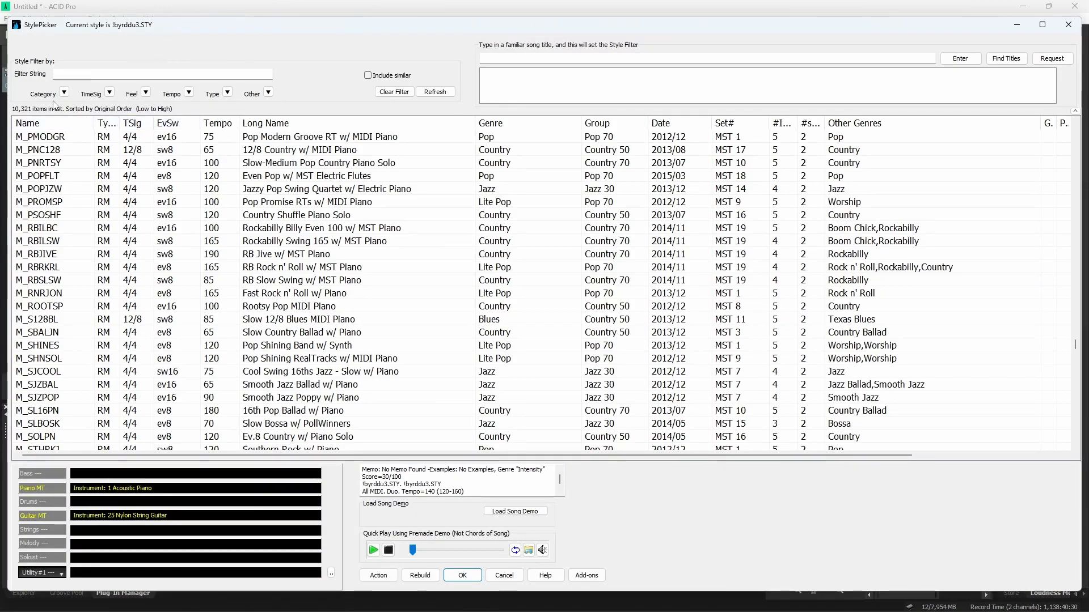
{"action": "left_click", "coordinate": [64, 93]}
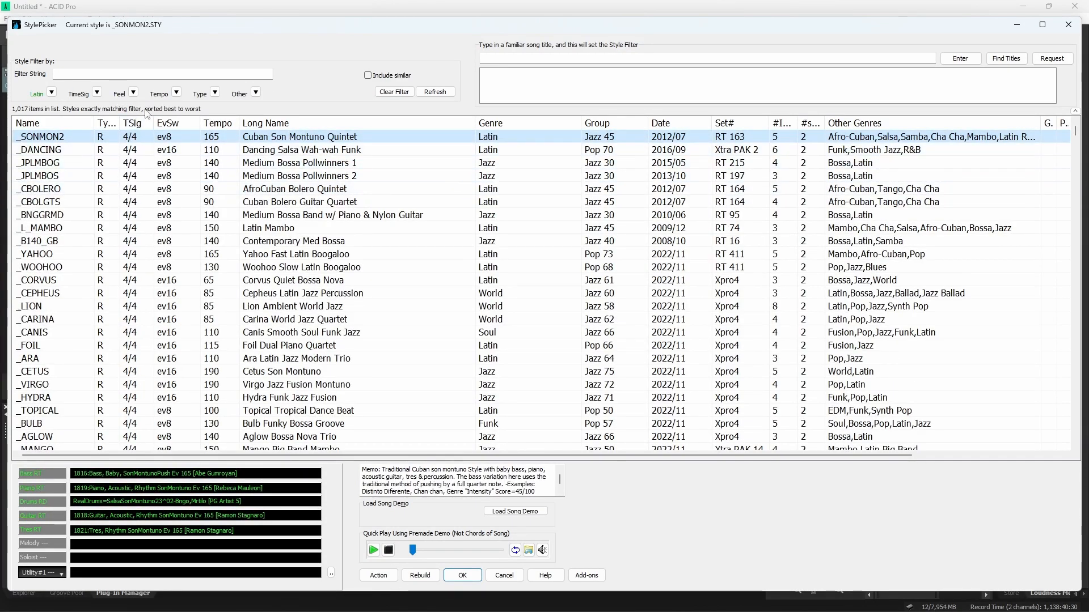
{"action": "left_click", "coordinate": [174, 93]}
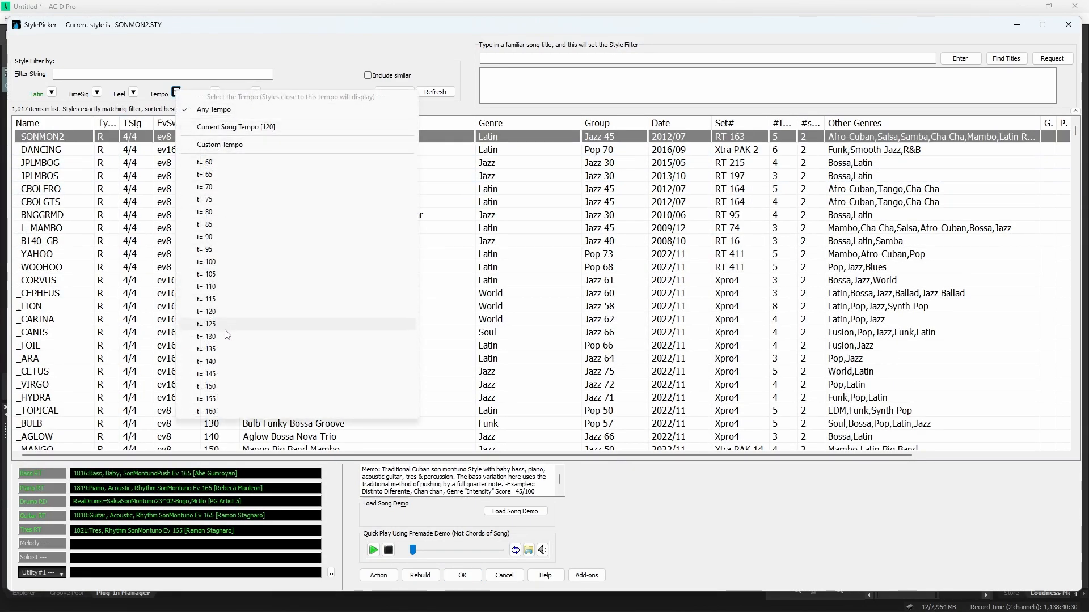
{"action": "left_click", "coordinate": [208, 336]}
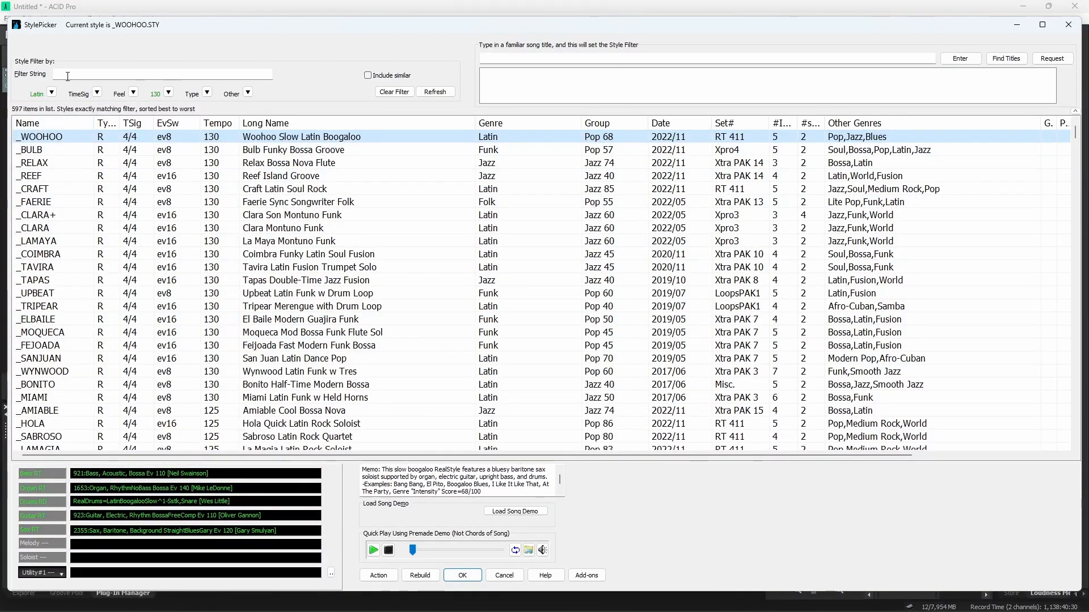
{"action": "type", "text": "bossa"}
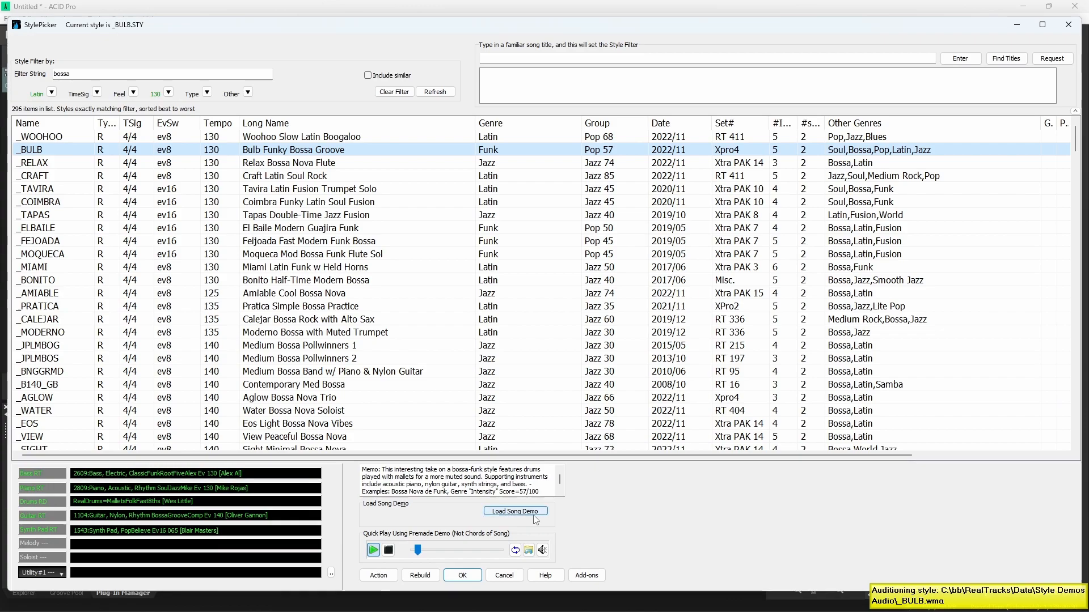
{"action": "mouse_move", "coordinate": [453, 520]}
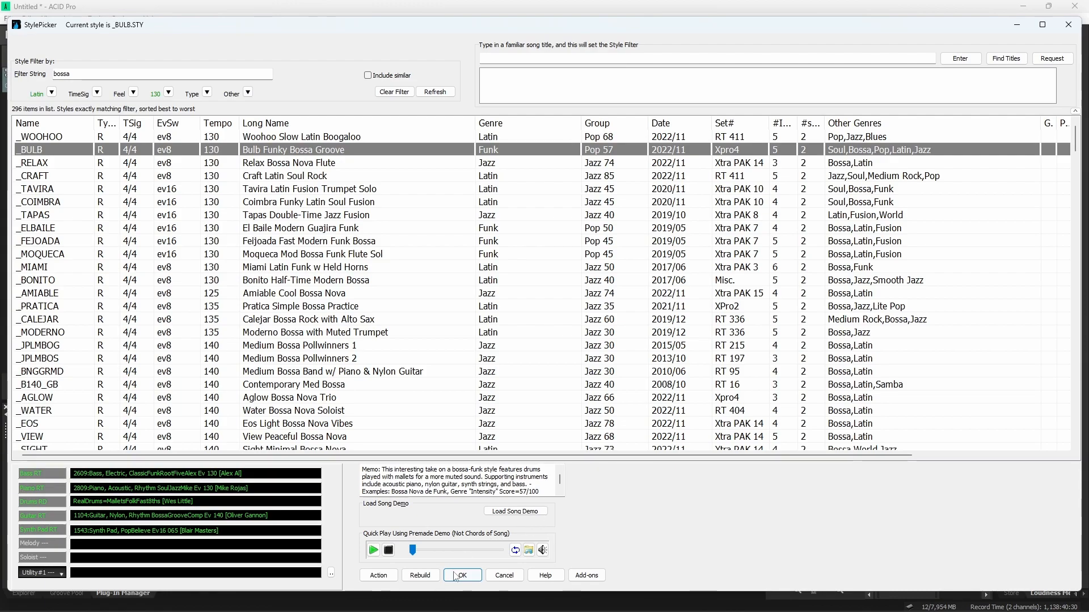
- Confirm Bulb Funky Bossa Groove as the song style, filling bass, piano, drums, guitar and strings
{"action": "left_click", "coordinate": [462, 576]}
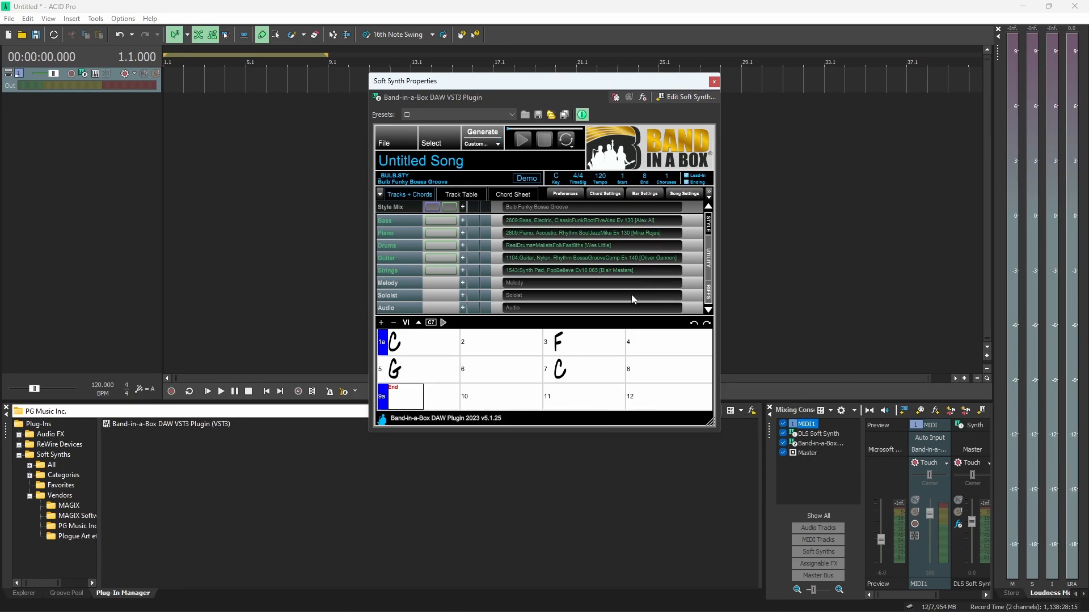
{"action": "mouse_move", "coordinate": [471, 284]}
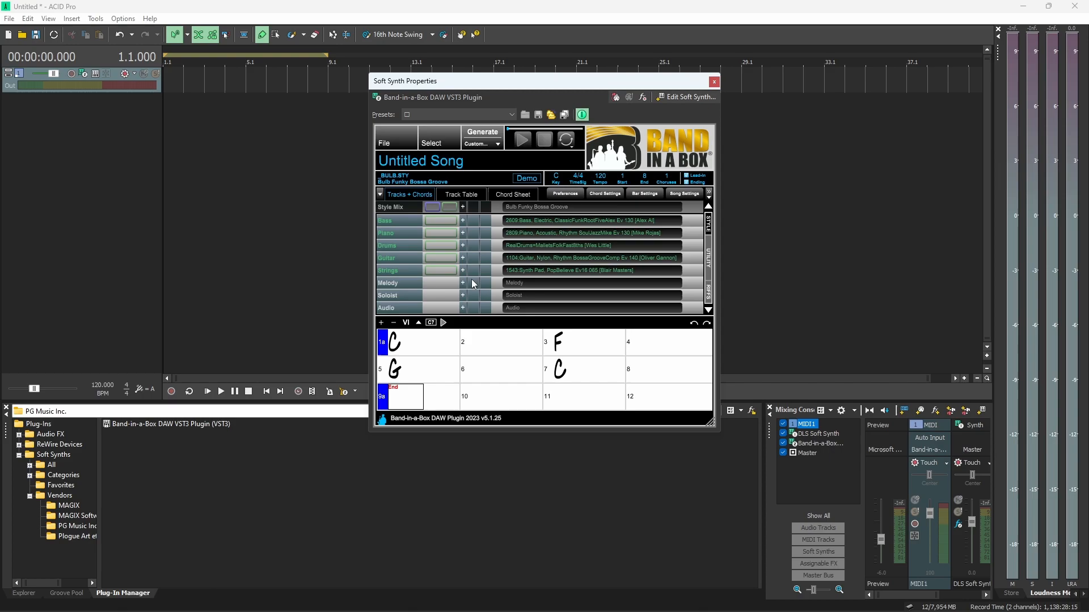
{"action": "mouse_move", "coordinate": [514, 282]}
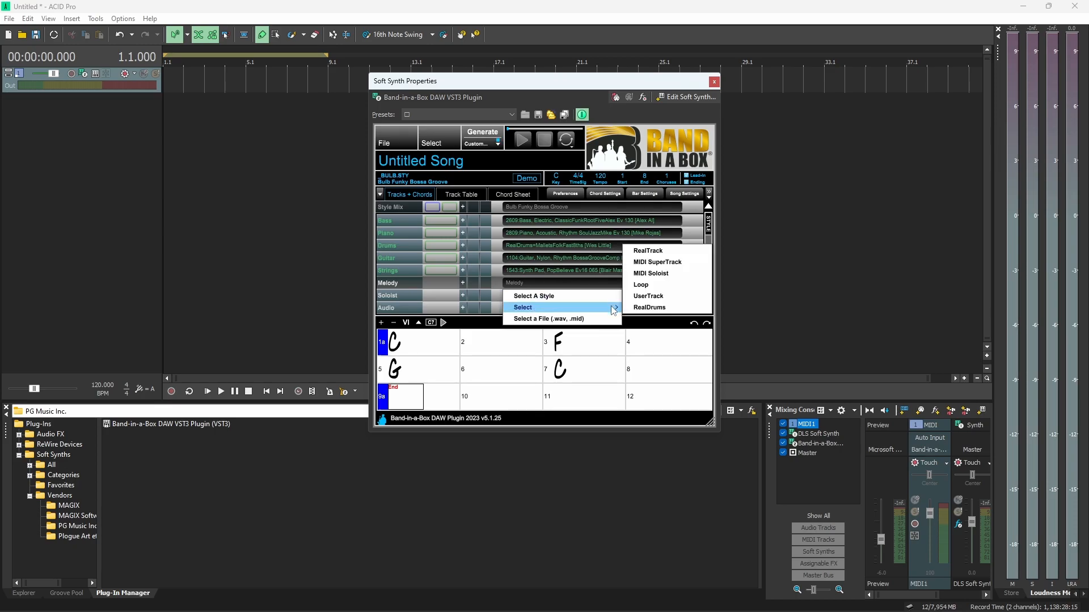
{"action": "mouse_move", "coordinate": [657, 262]}
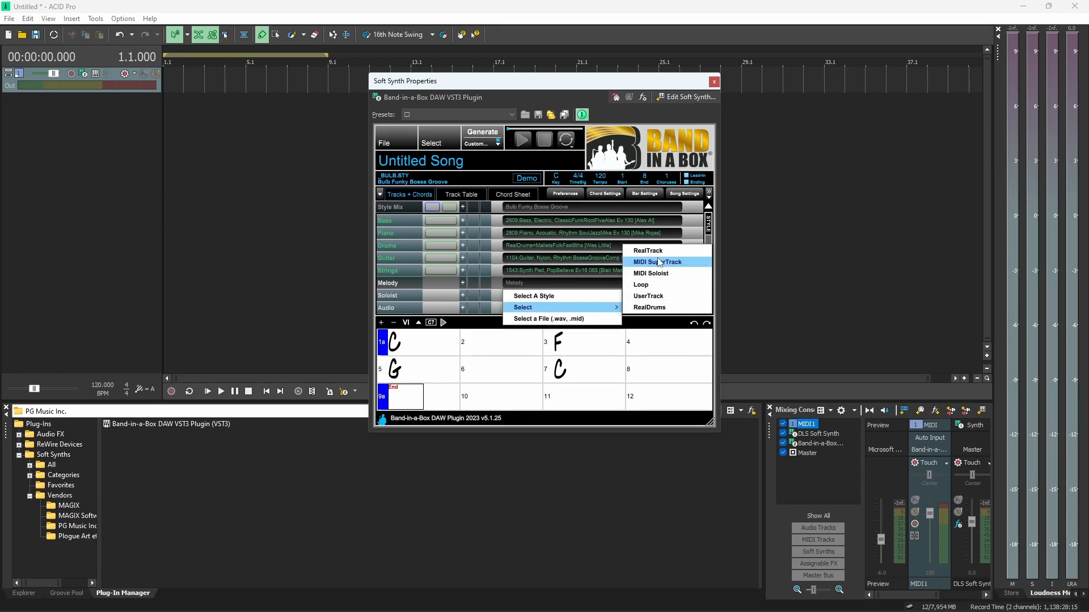
{"action": "mouse_move", "coordinate": [650, 273]}
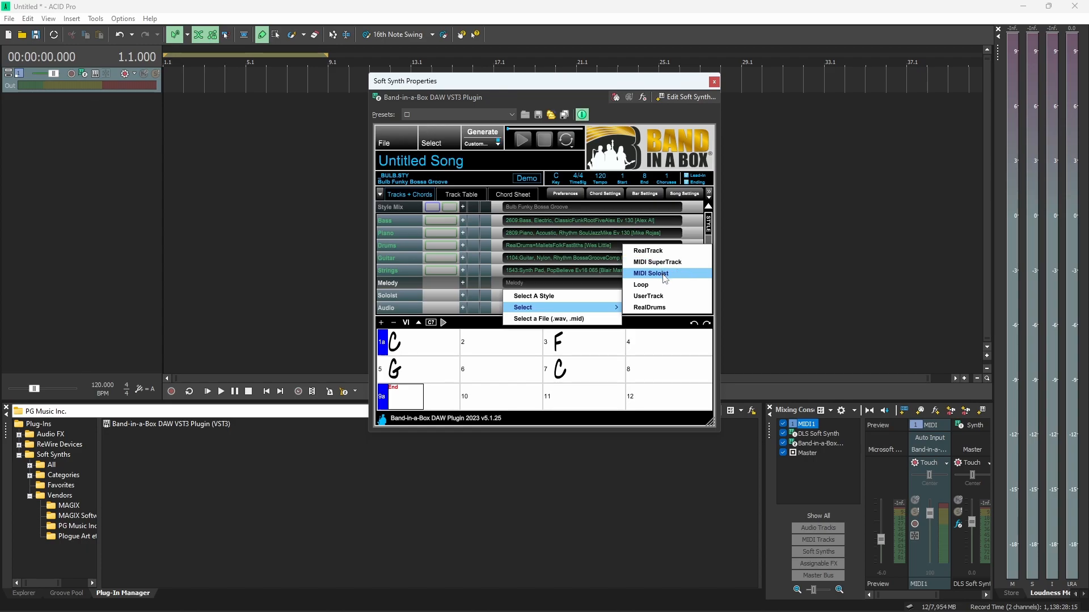
{"action": "mouse_move", "coordinate": [663, 296]}
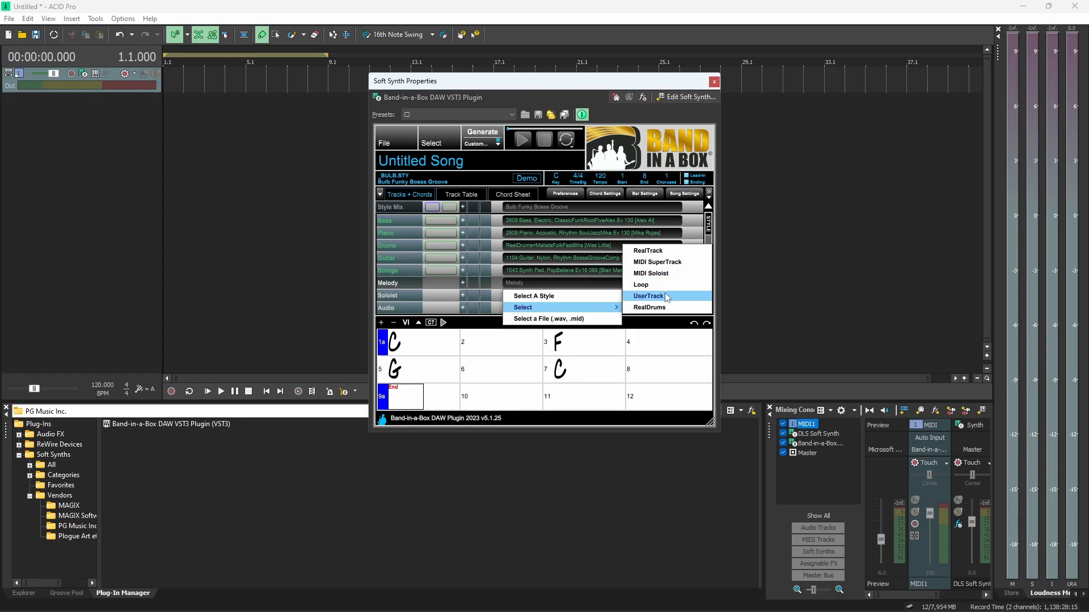
{"action": "mouse_move", "coordinate": [648, 307]}
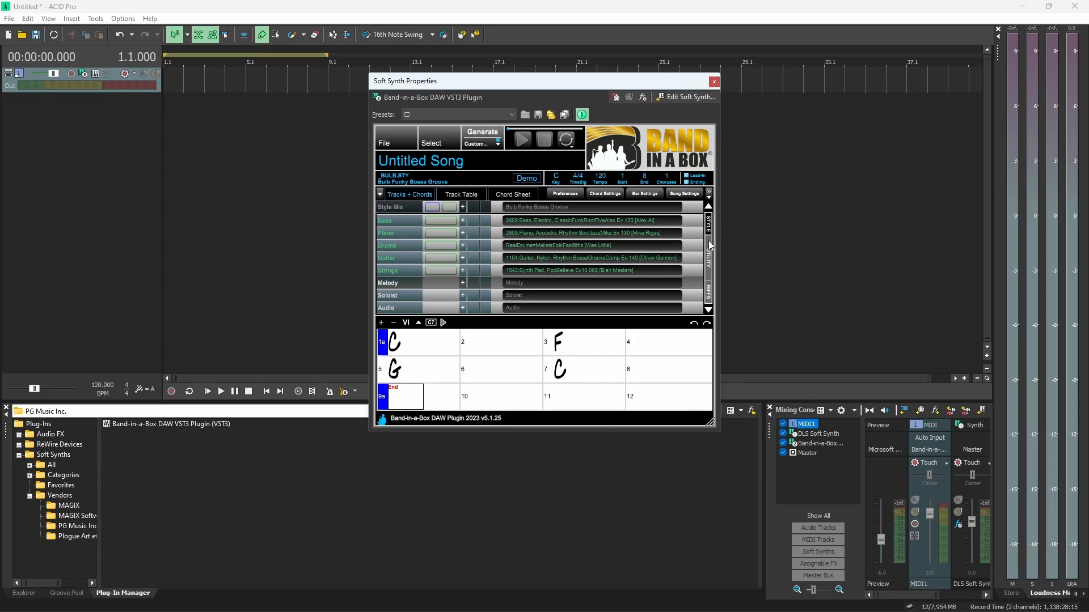
- Bring up the drums track's context menu to reach the RealDrums Picker
{"action": "scroll", "scroll_direction": "down", "scroll_amount": 3}
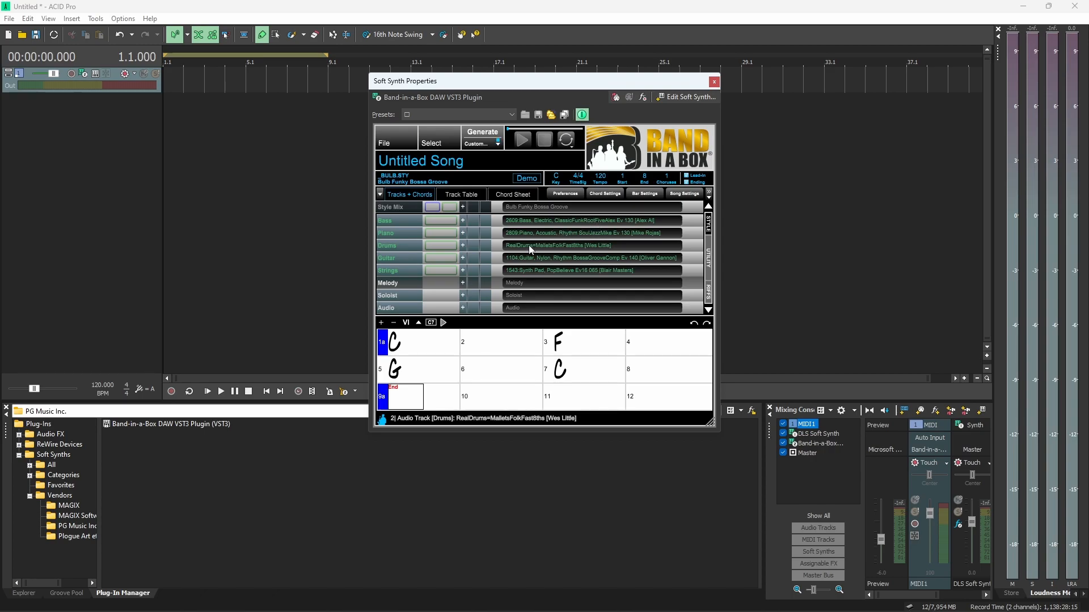
{"action": "right_click", "coordinate": [558, 245]}
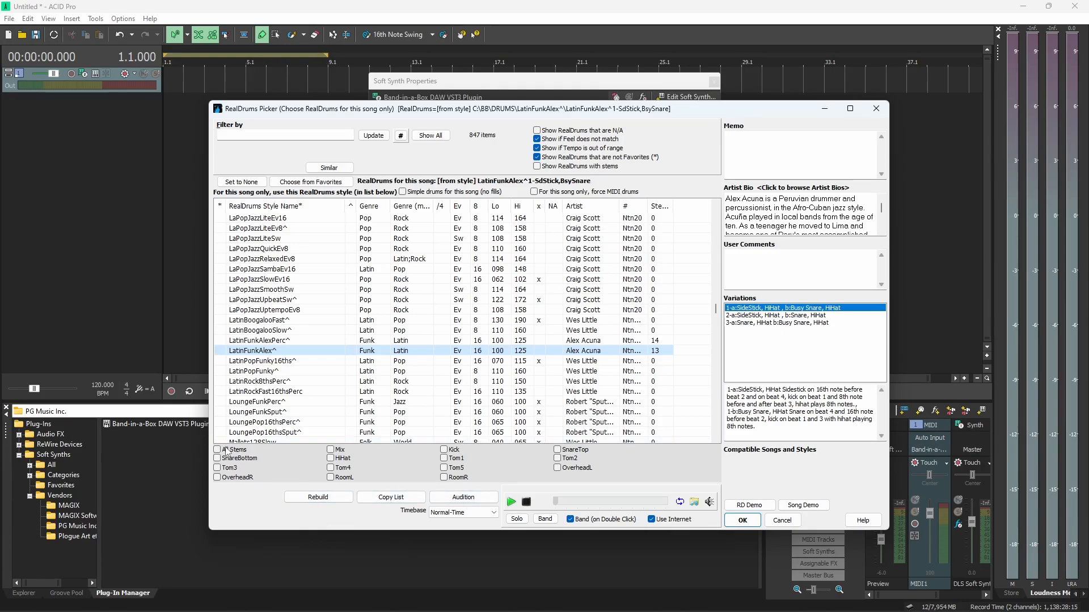
- Toggle All Stems off and keep only chosen stems such as Mix, Kick and SnareTop
{"action": "left_click", "coordinate": [218, 449]}
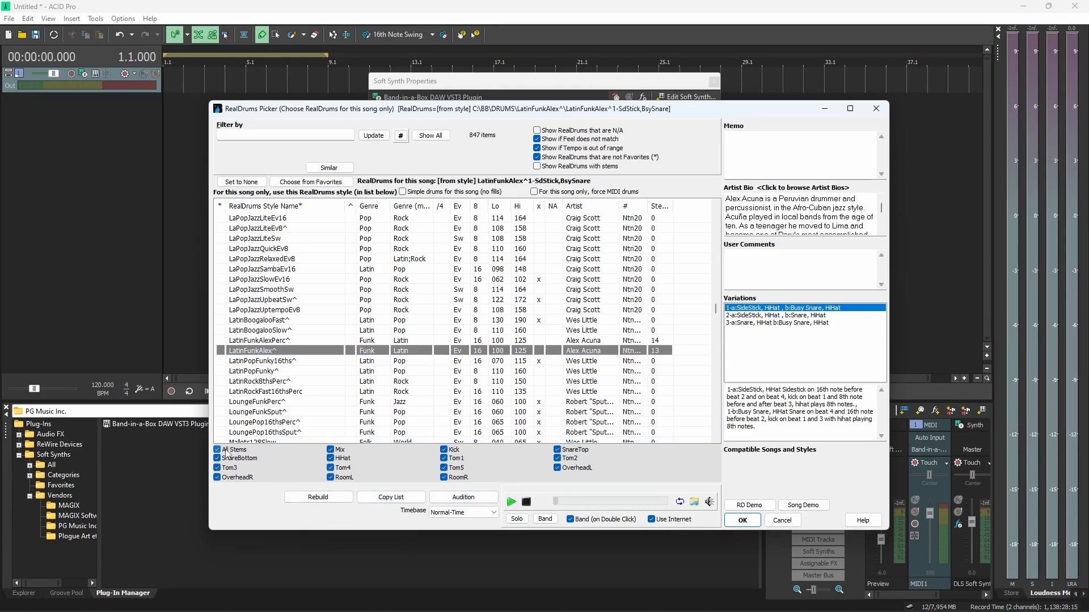
{"action": "left_click", "coordinate": [217, 450]}
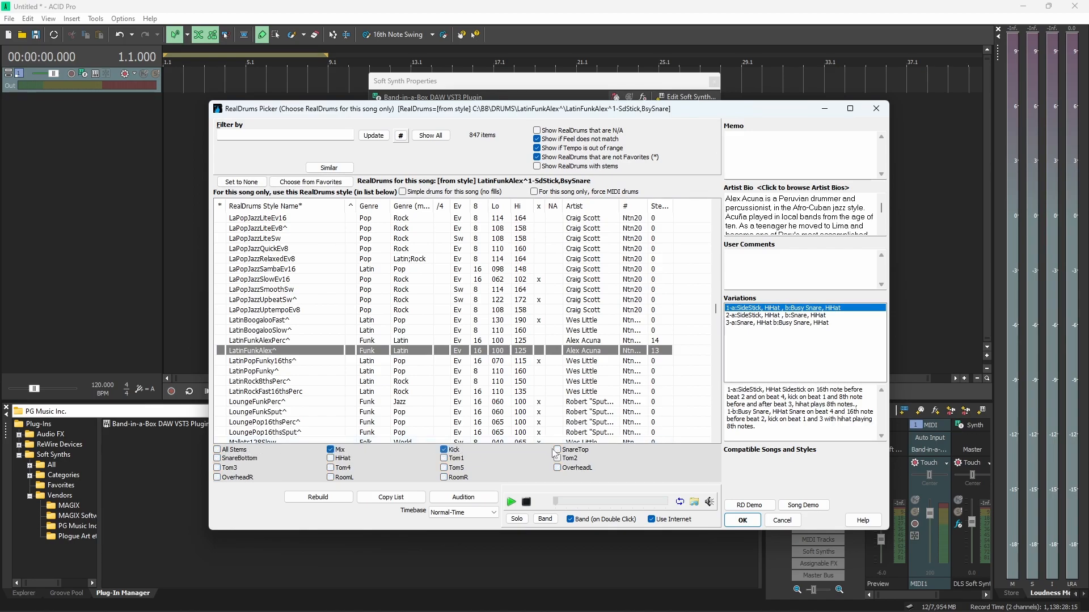
{"action": "left_click", "coordinate": [264, 473]}
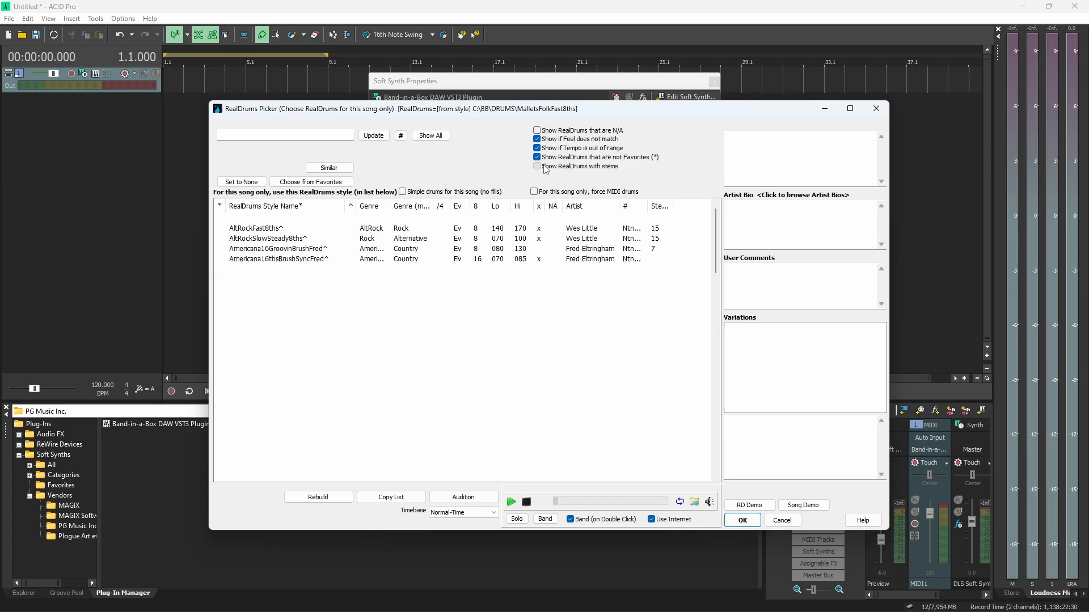
- Show only RealDrums with stems, drop feel and tempo filters, and confirm FunkSync16ths^ as the drum style
{"action": "left_click", "coordinate": [429, 135]}
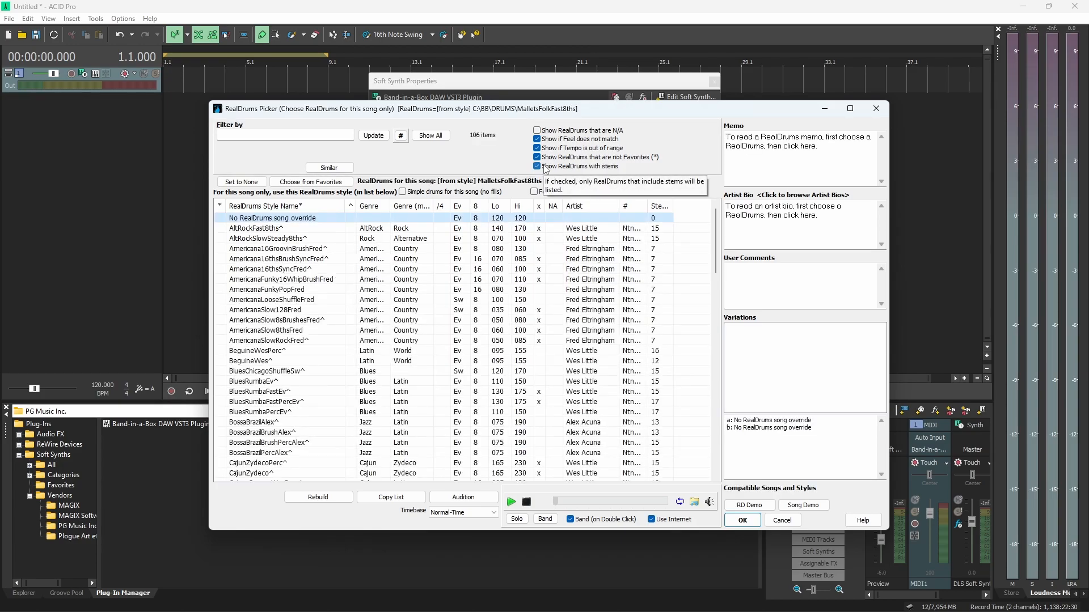
{"action": "mouse_move", "coordinate": [544, 148]}
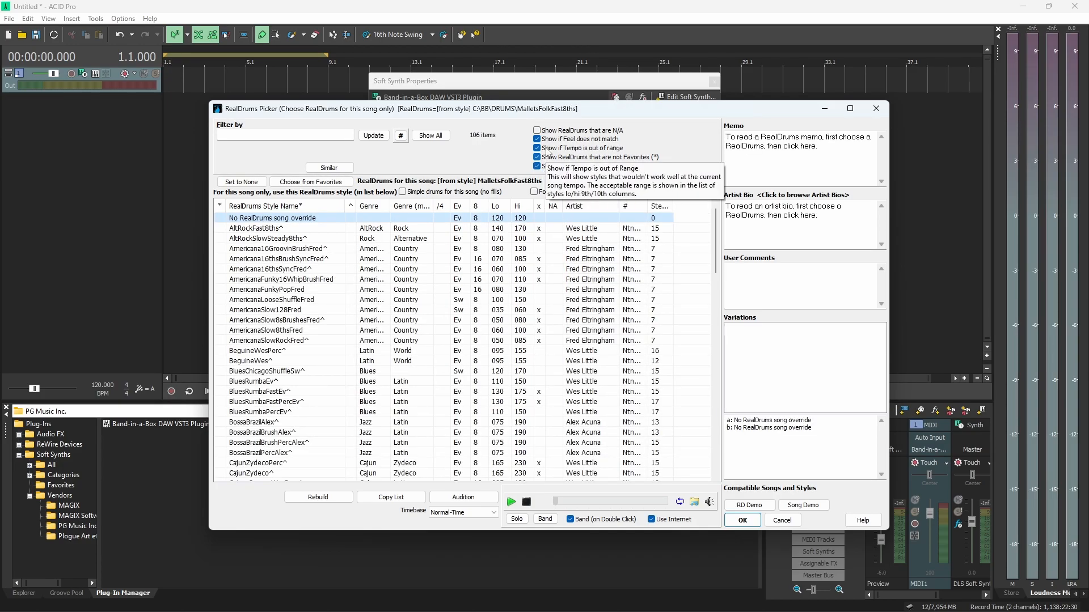
{"action": "mouse_move", "coordinate": [546, 139]}
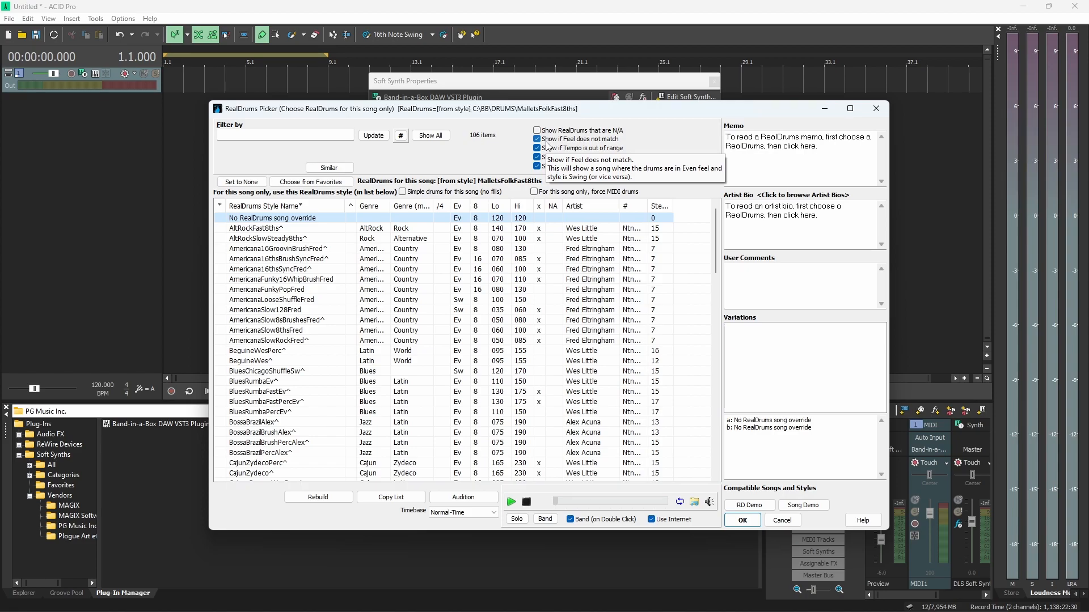
{"action": "left_click", "coordinate": [536, 138]}
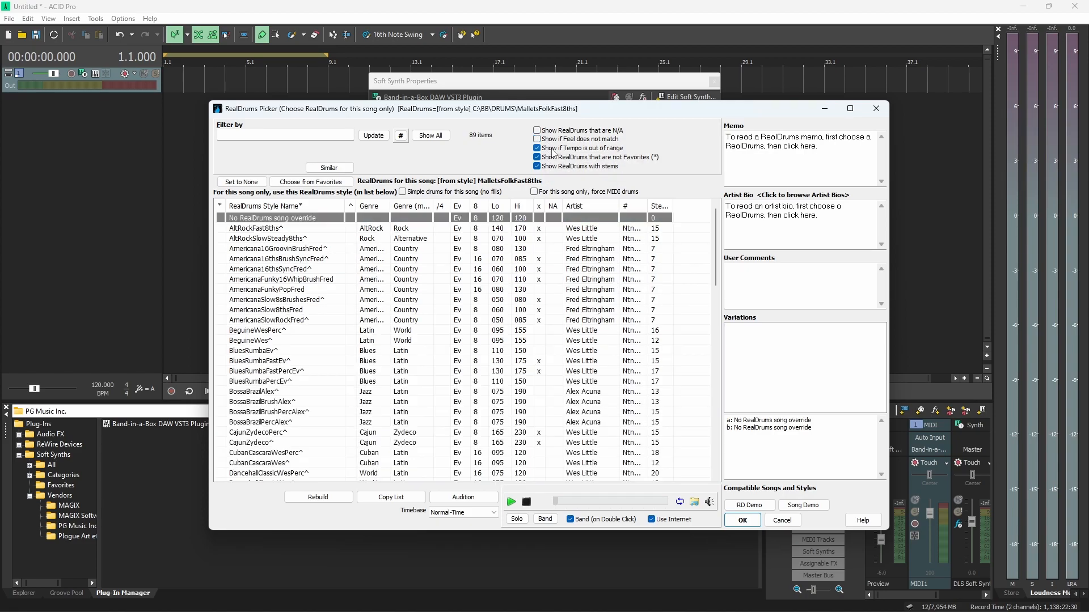
{"action": "left_click", "coordinate": [538, 147]}
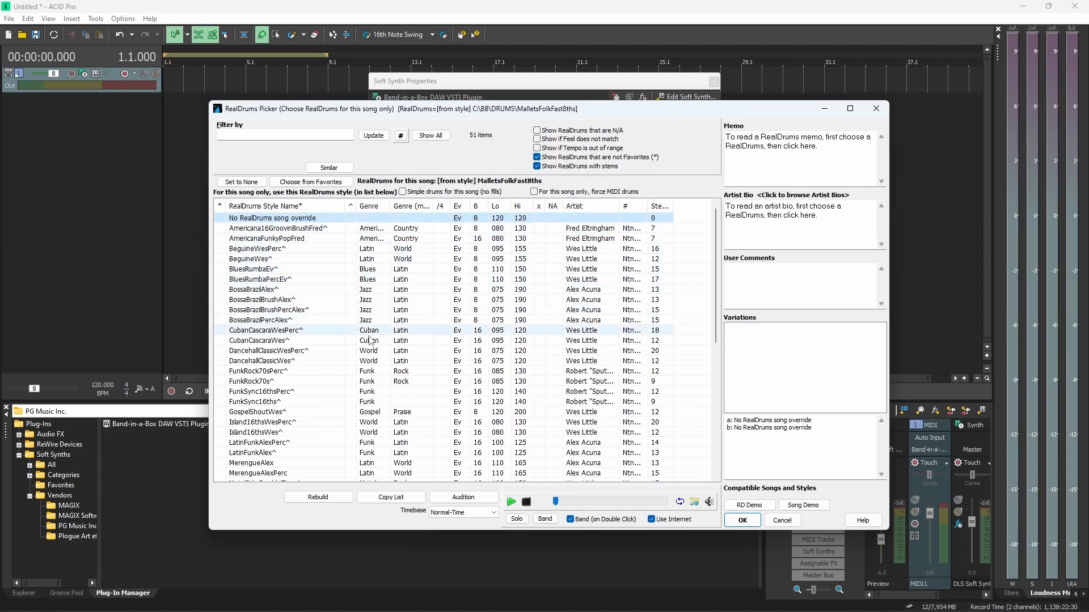
{"action": "left_click", "coordinate": [264, 401]}
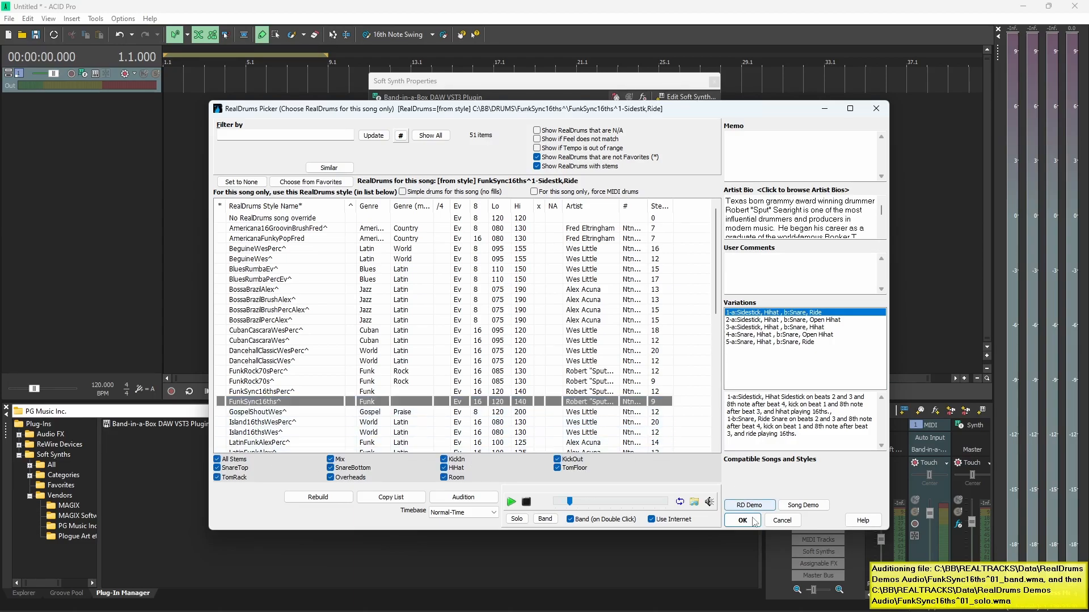
{"action": "left_click", "coordinate": [741, 520]}
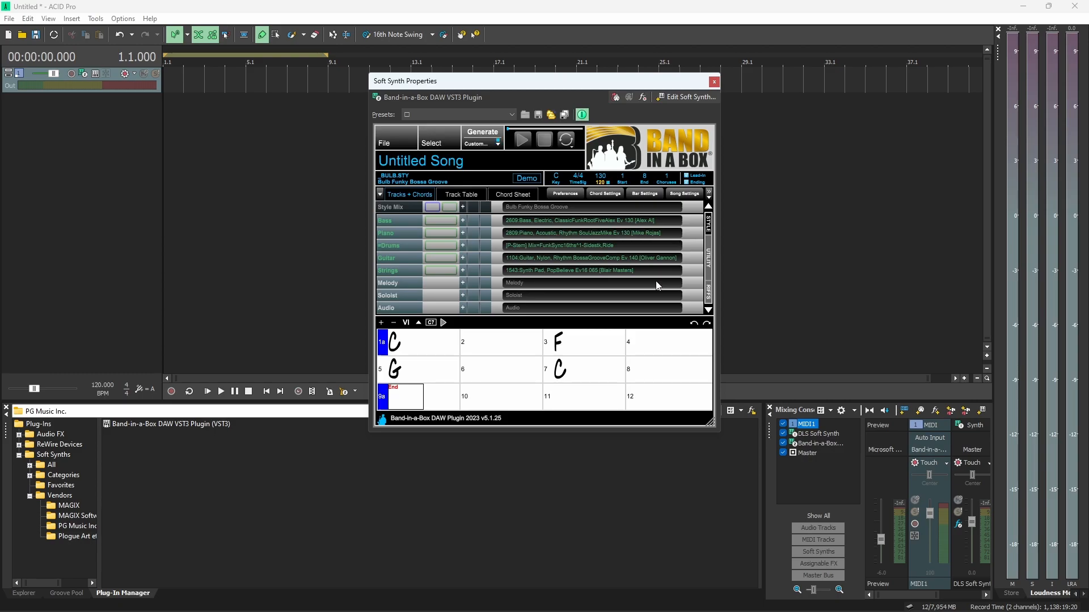
{"action": "mouse_move", "coordinate": [608, 184]}
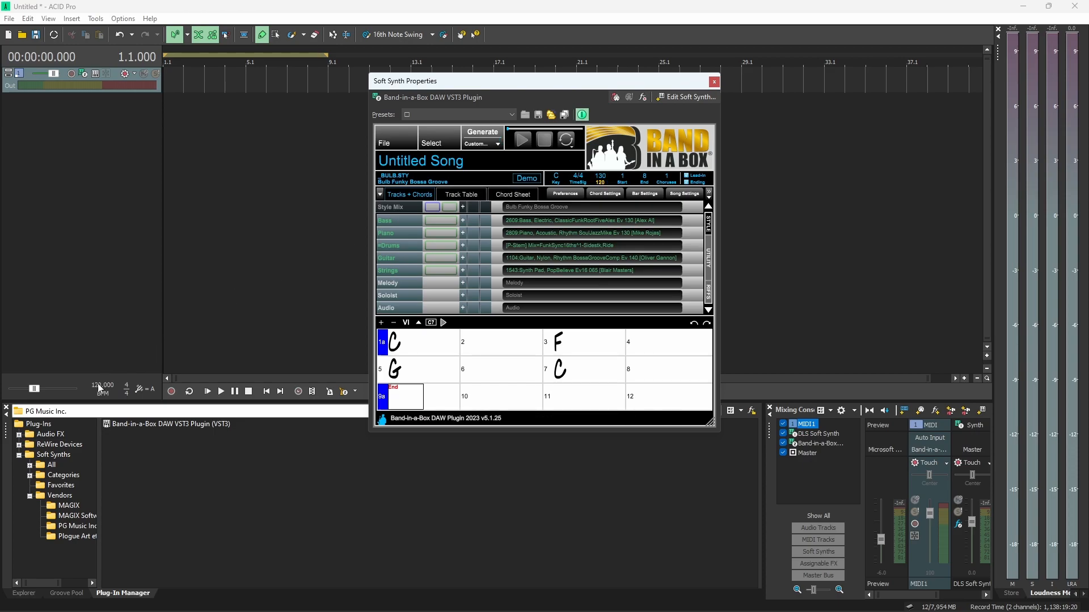
- Set the project tempo to 130 BPM, keep 4/4 time, and start generating the band tracks
{"action": "triple_click", "coordinate": [101, 386]}
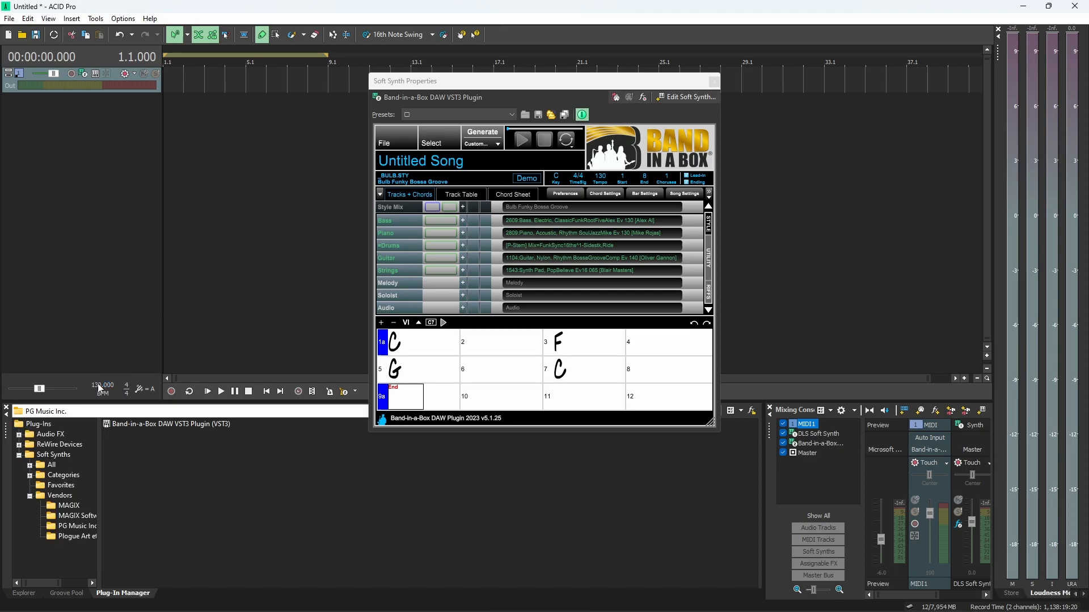
{"action": "left_click", "coordinate": [127, 389]}
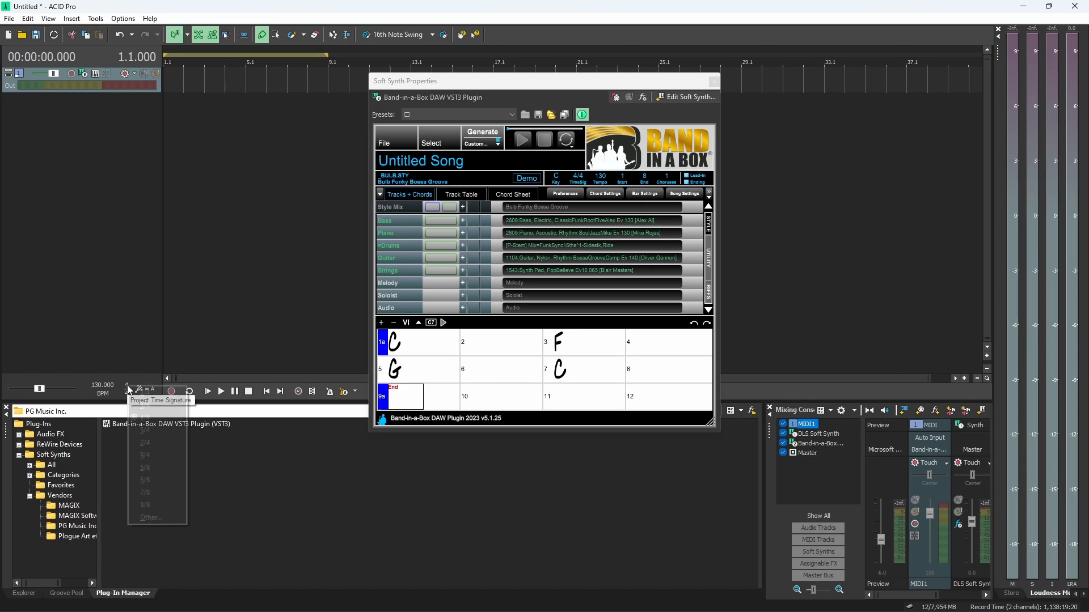
{"action": "left_click", "coordinate": [128, 390]}
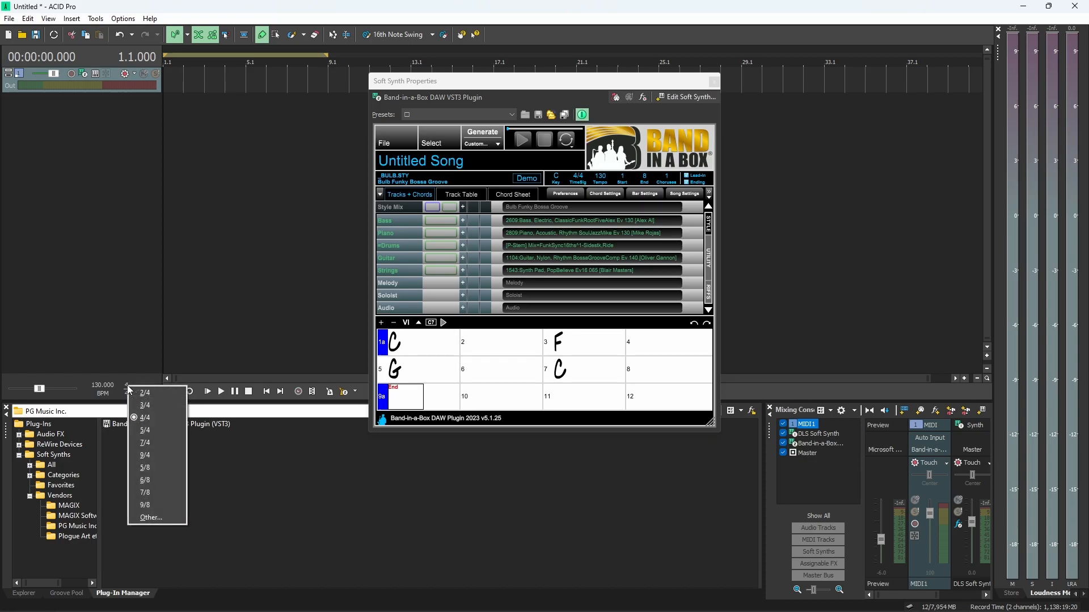
{"action": "mouse_move", "coordinate": [151, 517]}
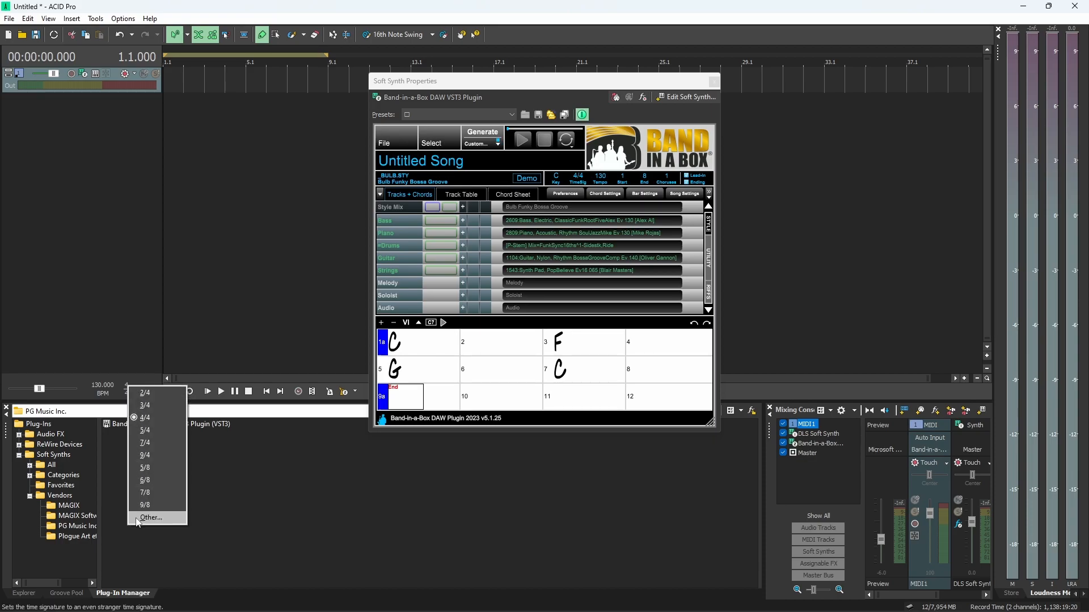
{"action": "left_click", "coordinate": [144, 417]}
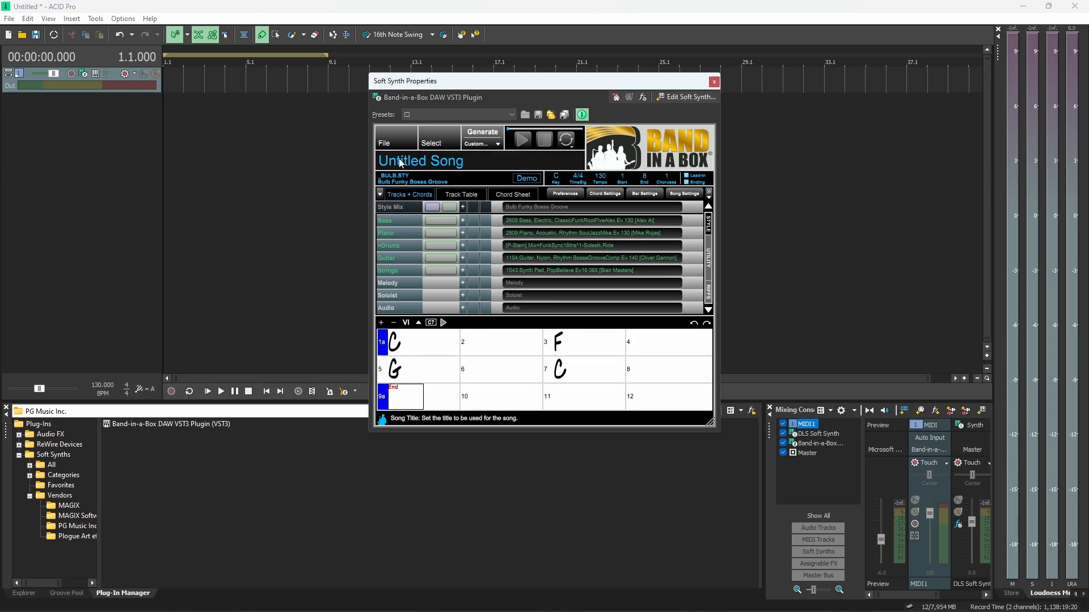
{"action": "left_click", "coordinate": [481, 132]}
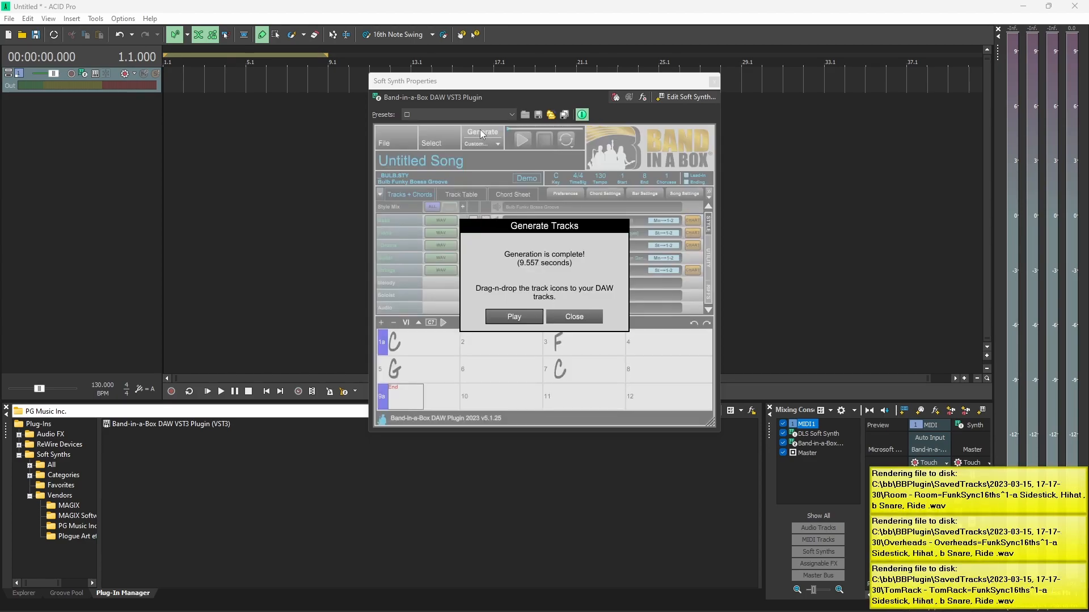
{"action": "mouse_move", "coordinate": [533, 307]}
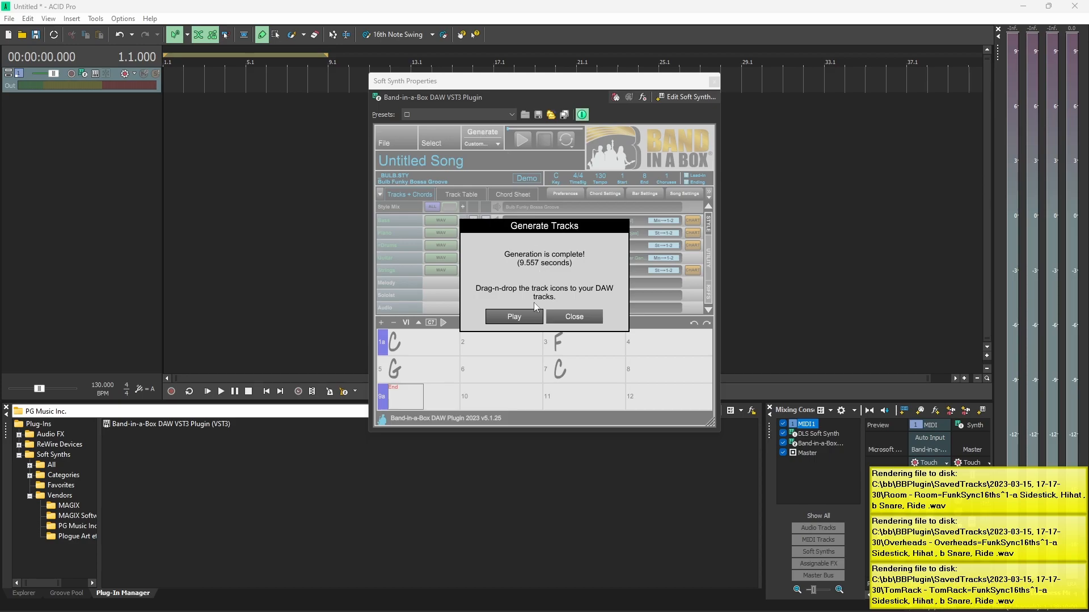
- Play the generated arrangement through the C–F–G–C chart bars and stop playback
{"action": "left_click", "coordinate": [513, 316]}
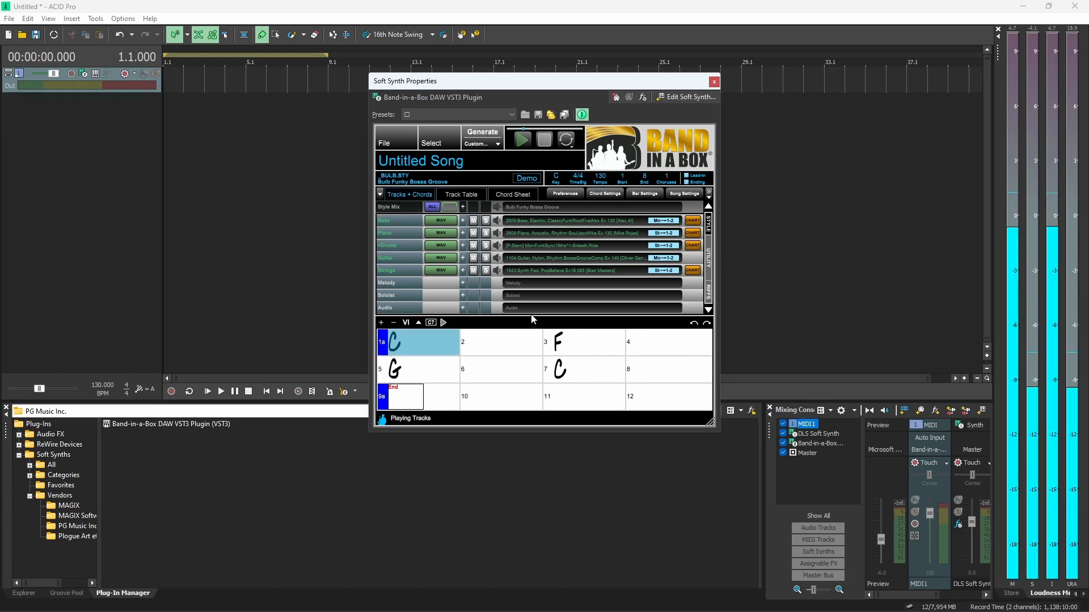
{"action": "left_click", "coordinate": [586, 341]}
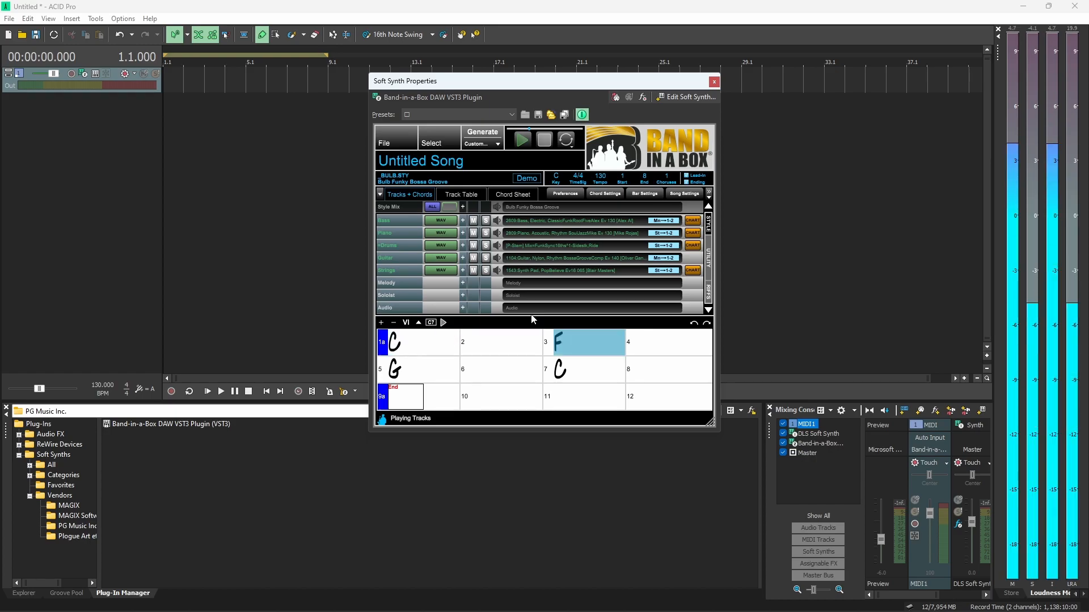
{"action": "left_click", "coordinate": [673, 341]}
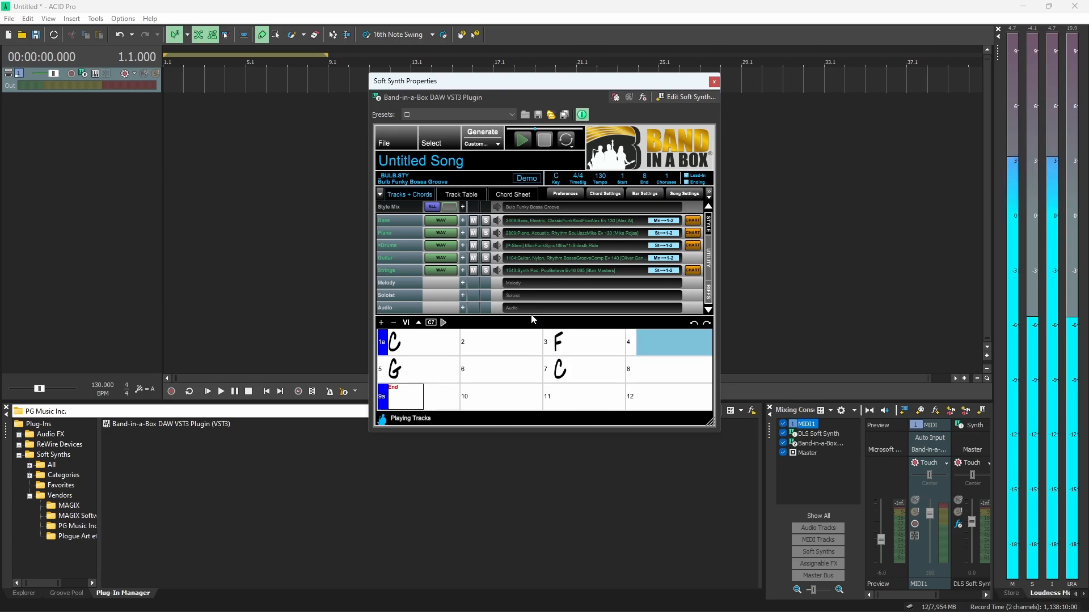
{"action": "left_click", "coordinate": [419, 368]}
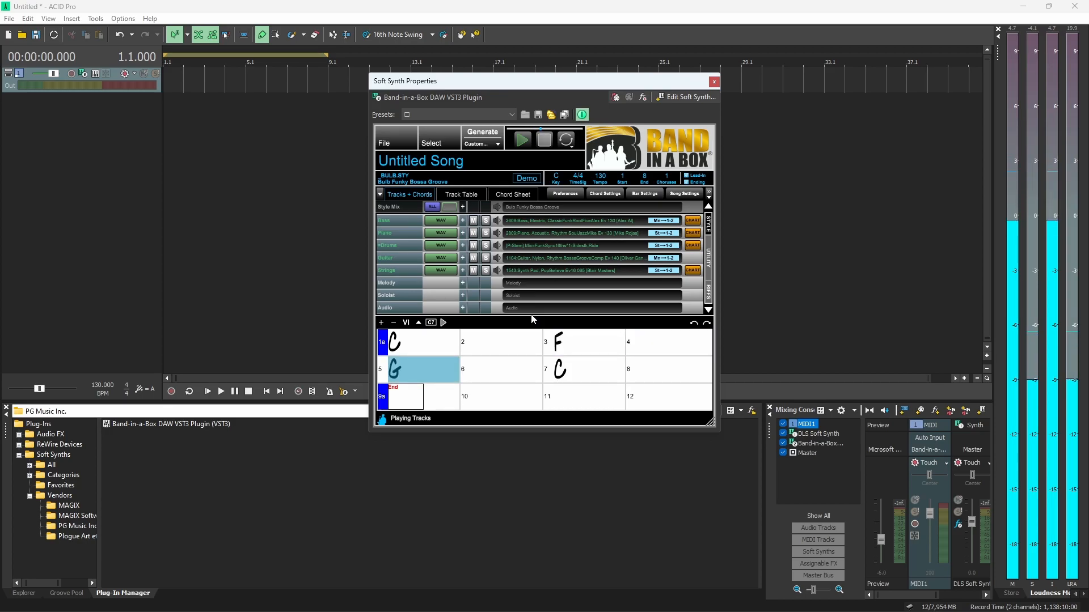
{"action": "left_click", "coordinate": [501, 369]}
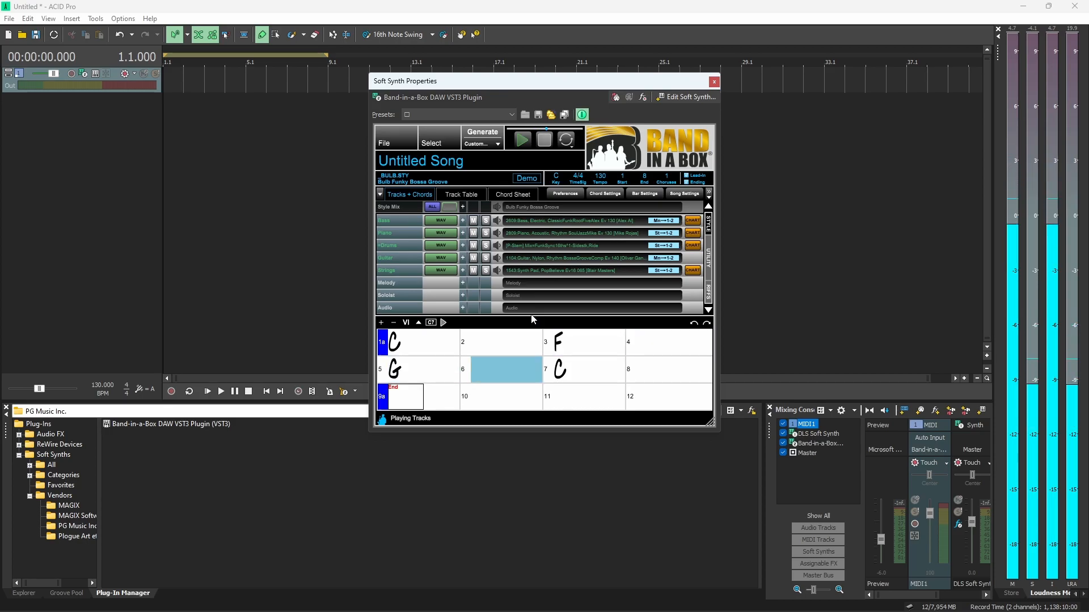
{"action": "left_click", "coordinate": [587, 369]}
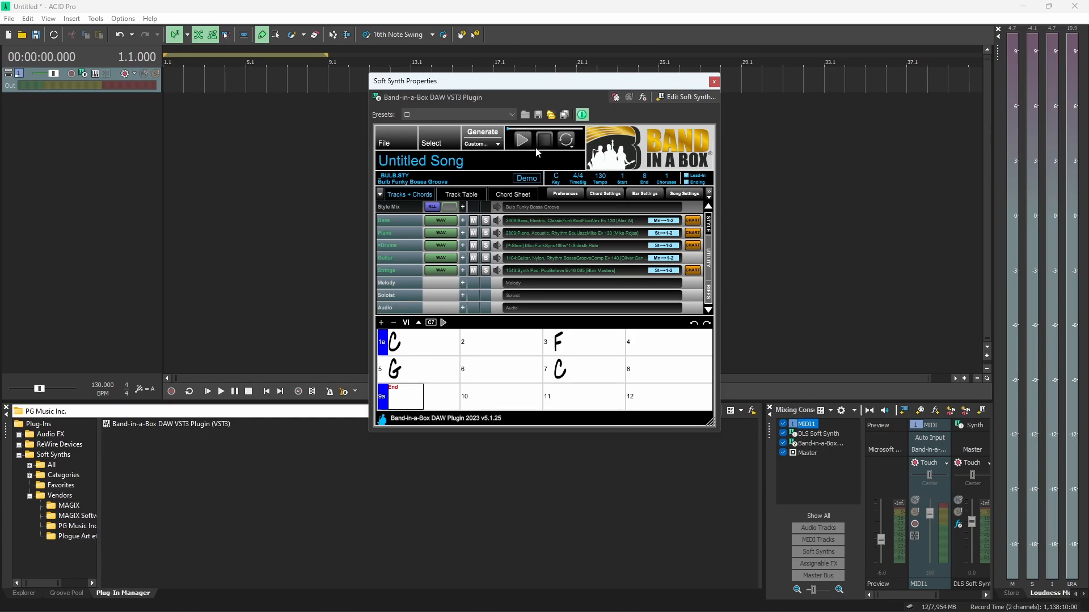
{"action": "left_click", "coordinate": [521, 140]}
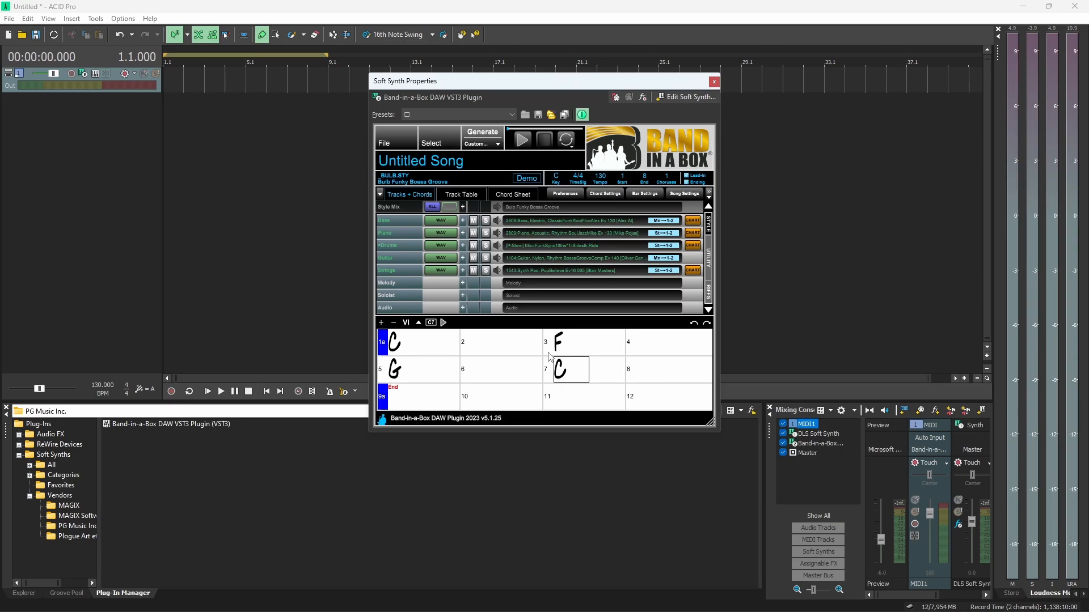
{"action": "mouse_move", "coordinate": [423, 304]}
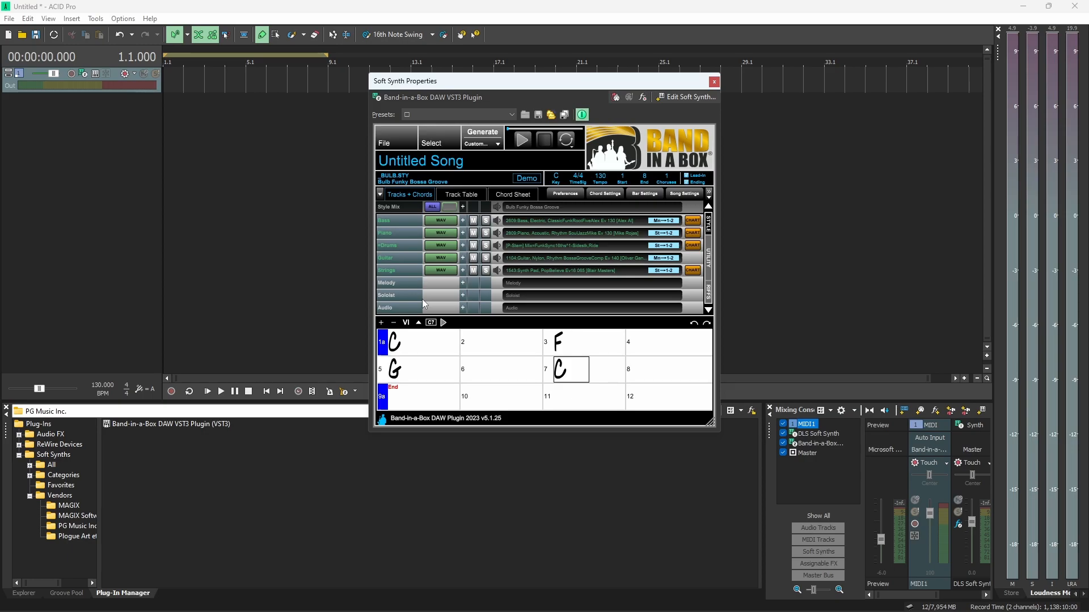
{"action": "mouse_move", "coordinate": [448, 272]}
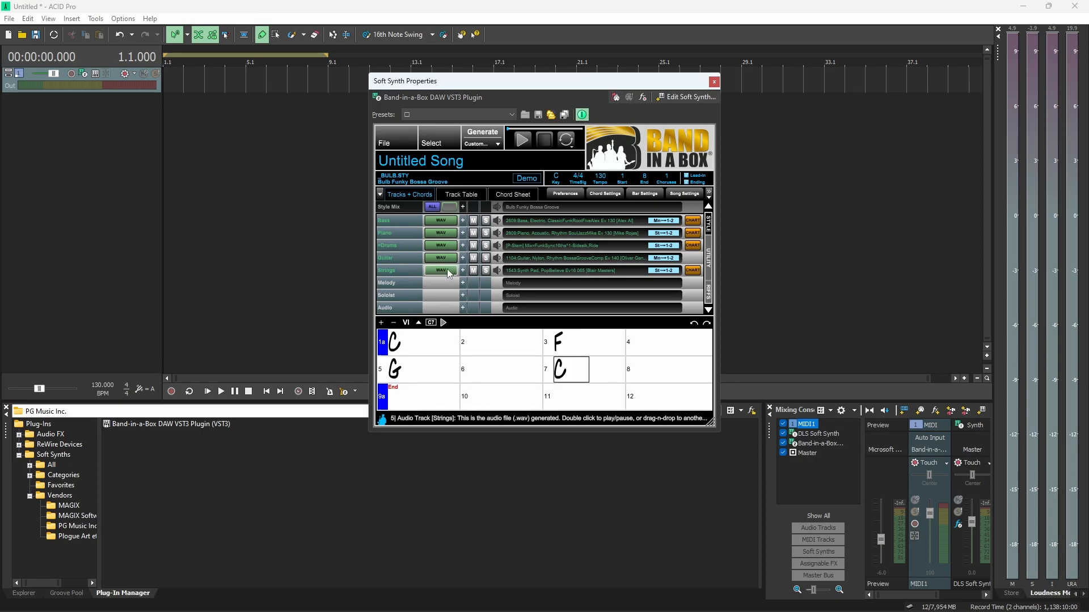
{"action": "mouse_move", "coordinate": [288, 219]}
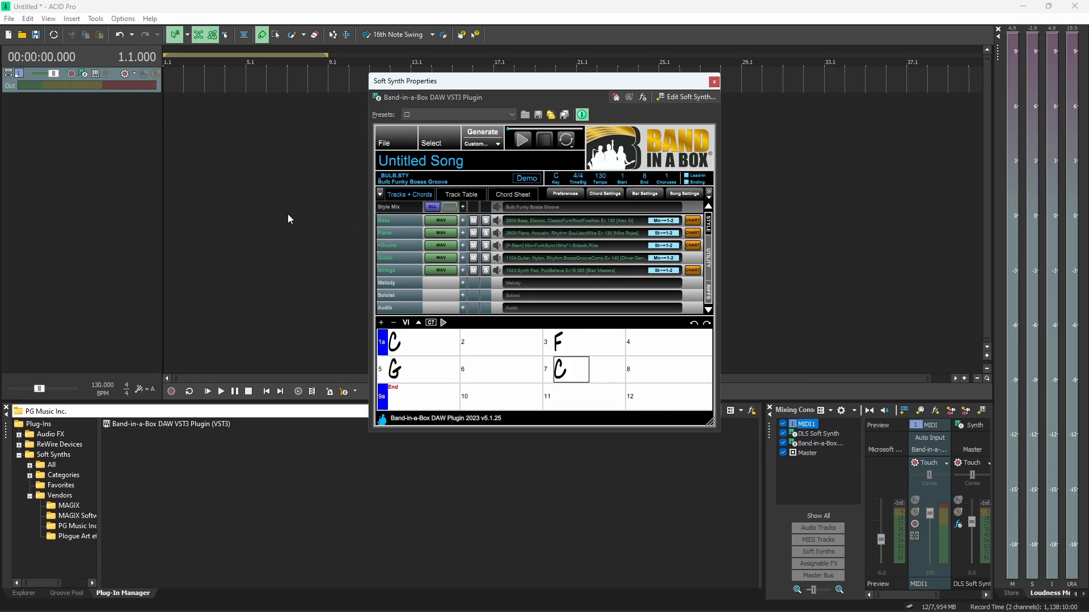